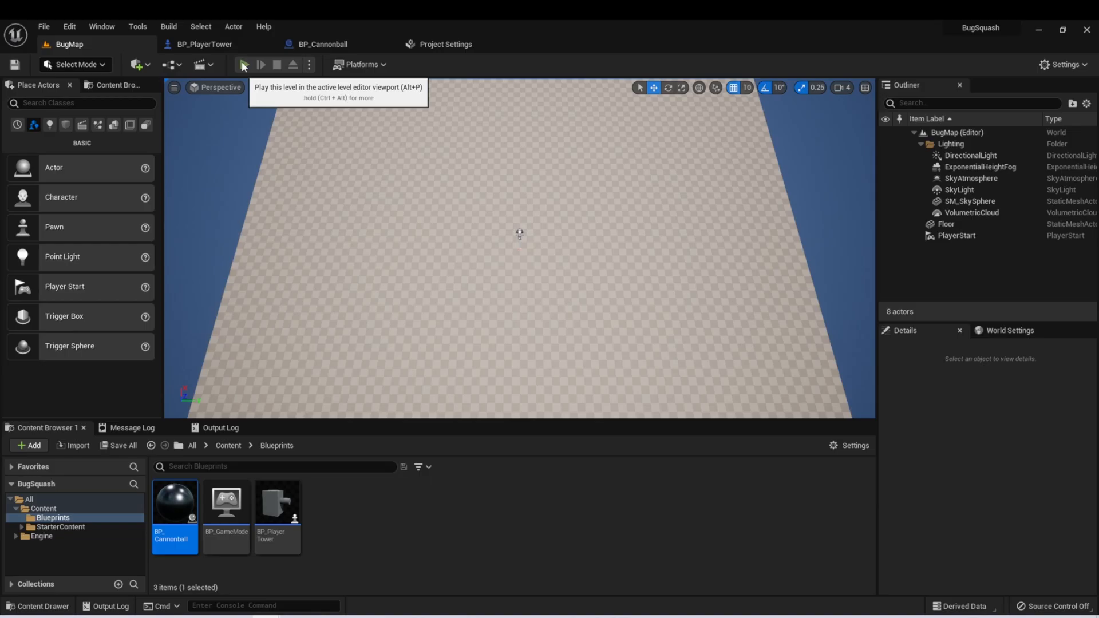
- Create a new Blueprint Class with Pawn as its parent, named BP_Bug
{"action": "left_click", "coordinate": [243, 65]}
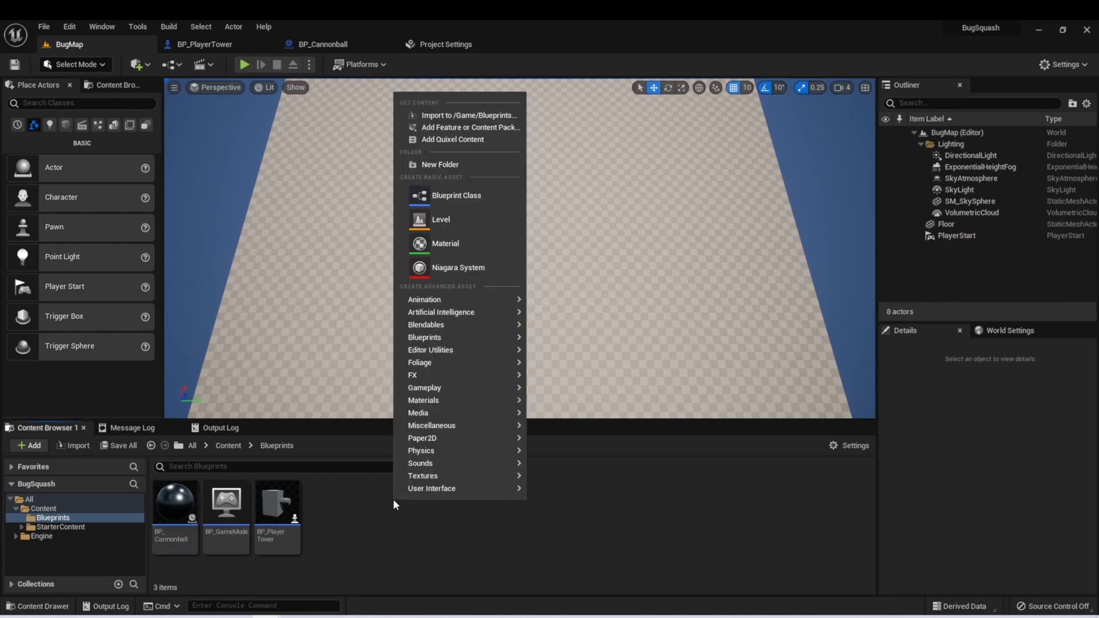
{"action": "left_click", "coordinate": [456, 196]}
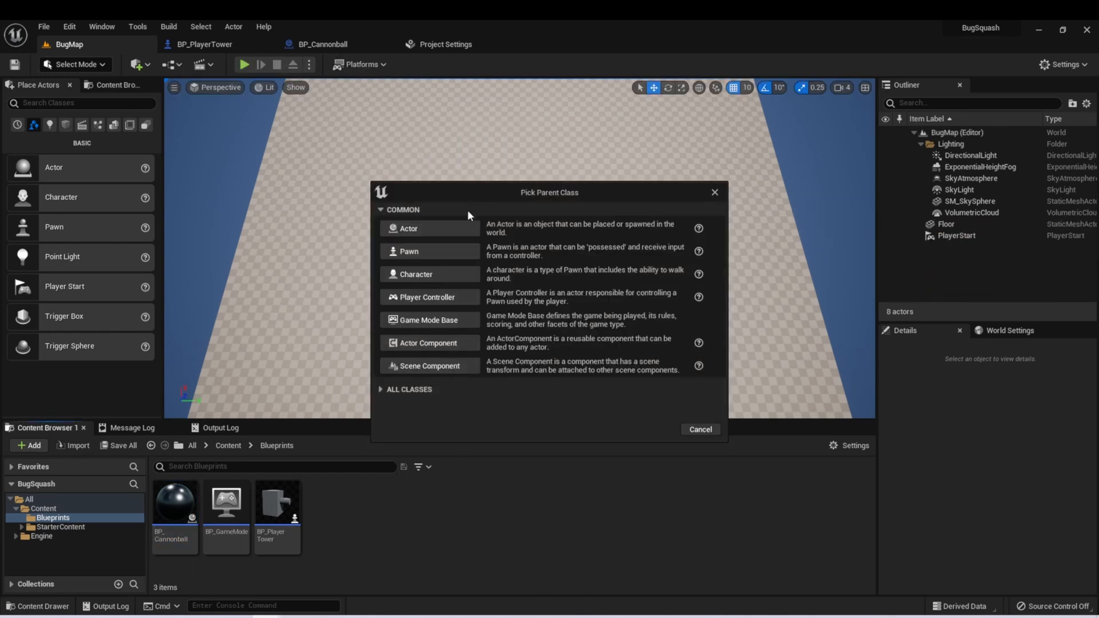
{"action": "left_click", "coordinate": [408, 251]}
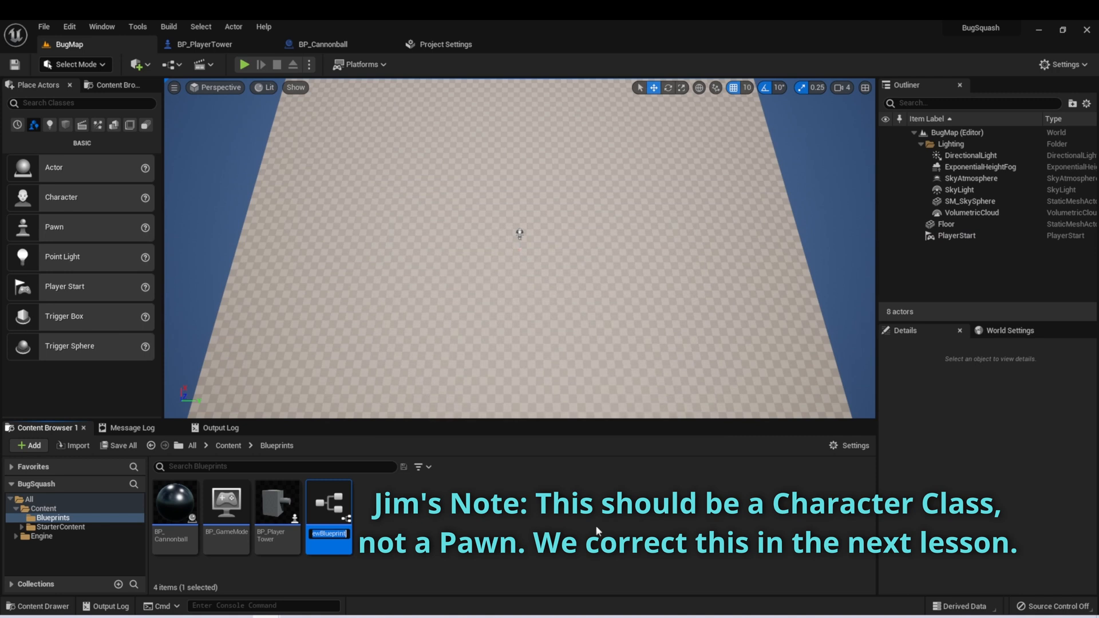
{"action": "type", "text": "BP_Bug"}
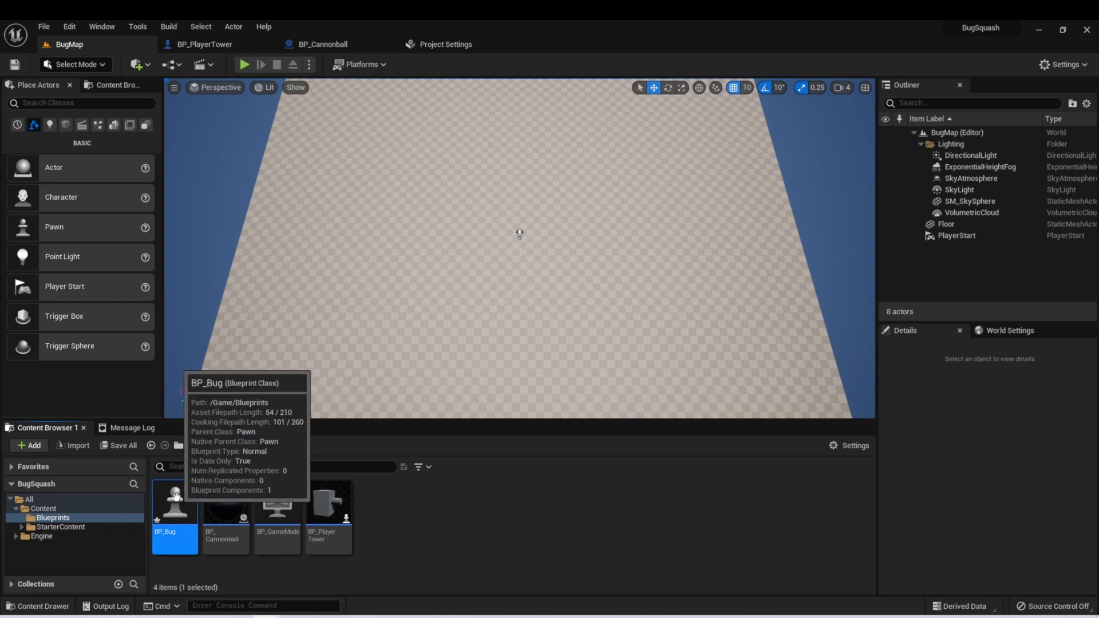
- Open BP_Bug and add a Sphere Collision component renamed Collider
{"action": "double_click", "coordinate": [175, 499]}
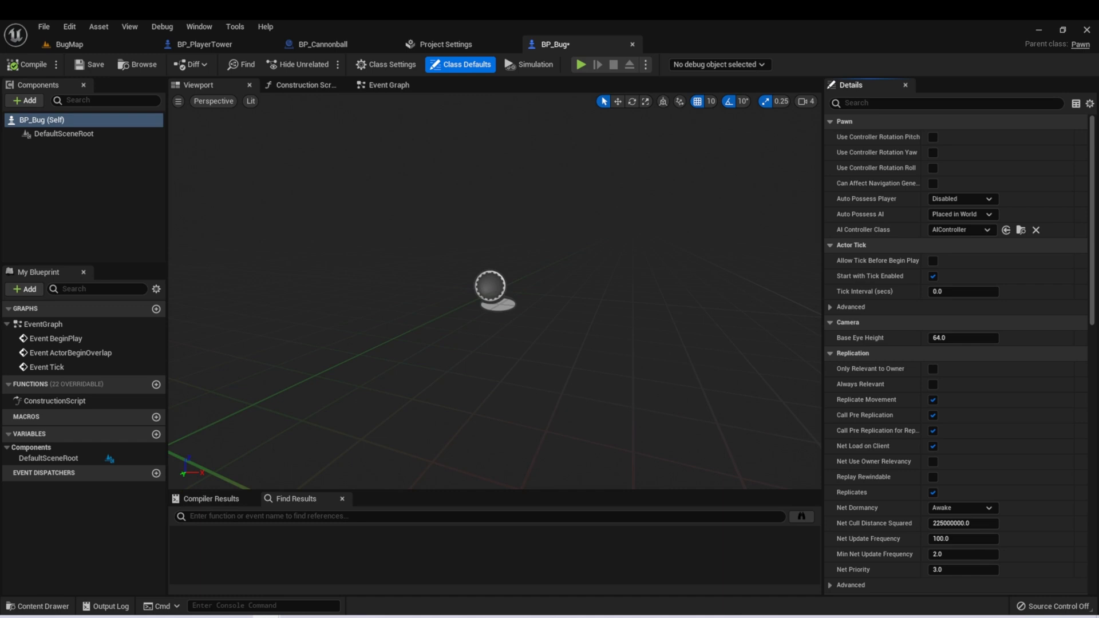
{"action": "mouse_move", "coordinate": [421, 157]}
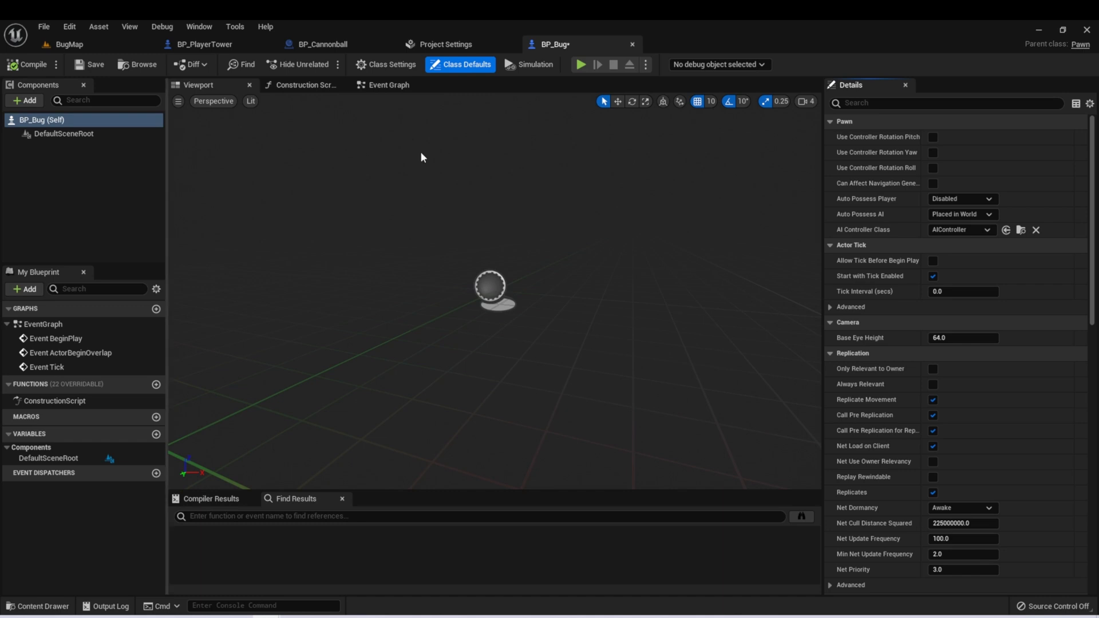
{"action": "left_click", "coordinate": [63, 134]}
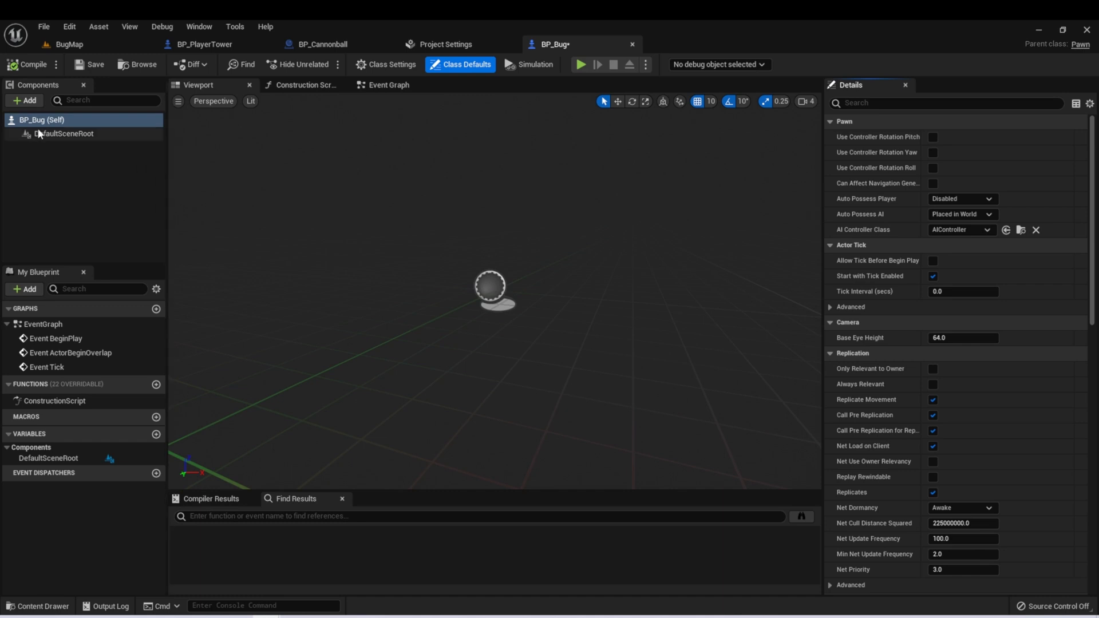
{"action": "left_click", "coordinate": [23, 100]}
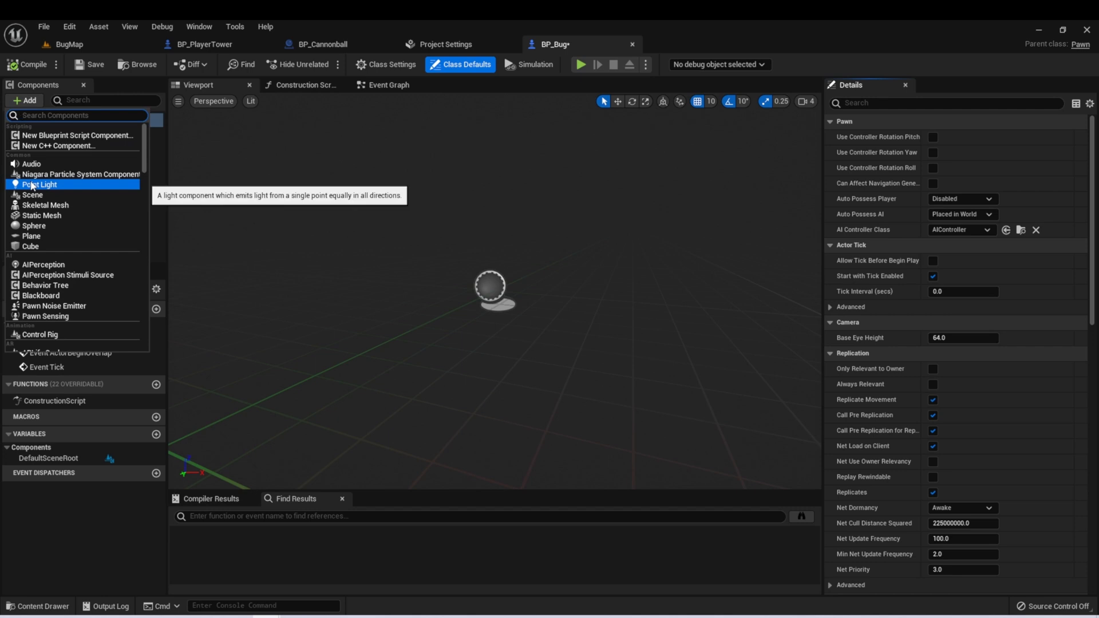
{"action": "type", "text": "coll"}
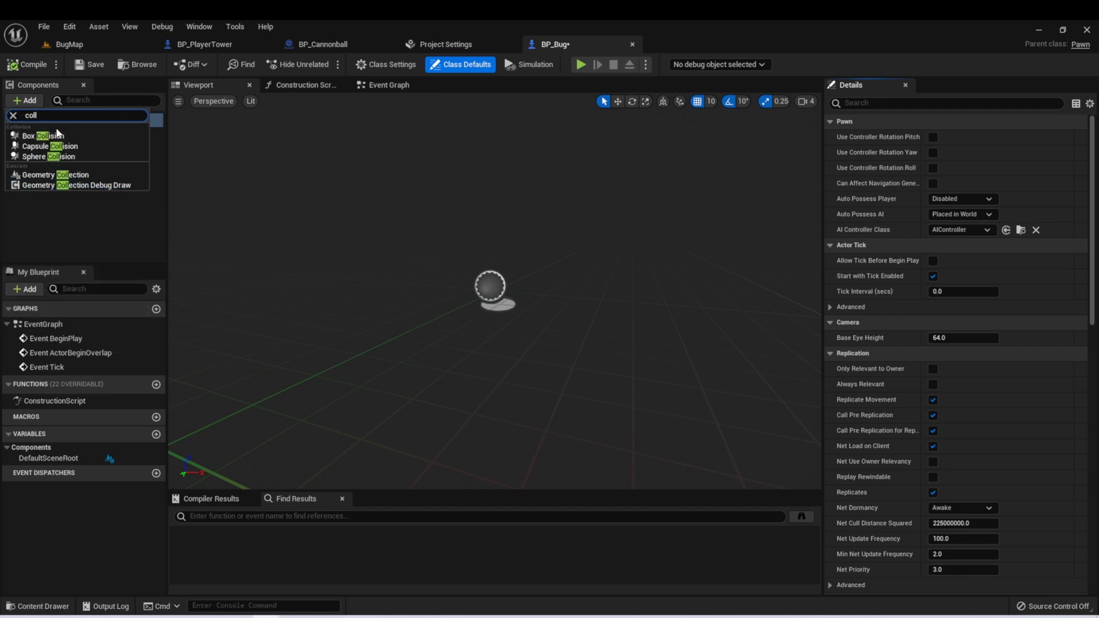
{"action": "left_click", "coordinate": [44, 156]}
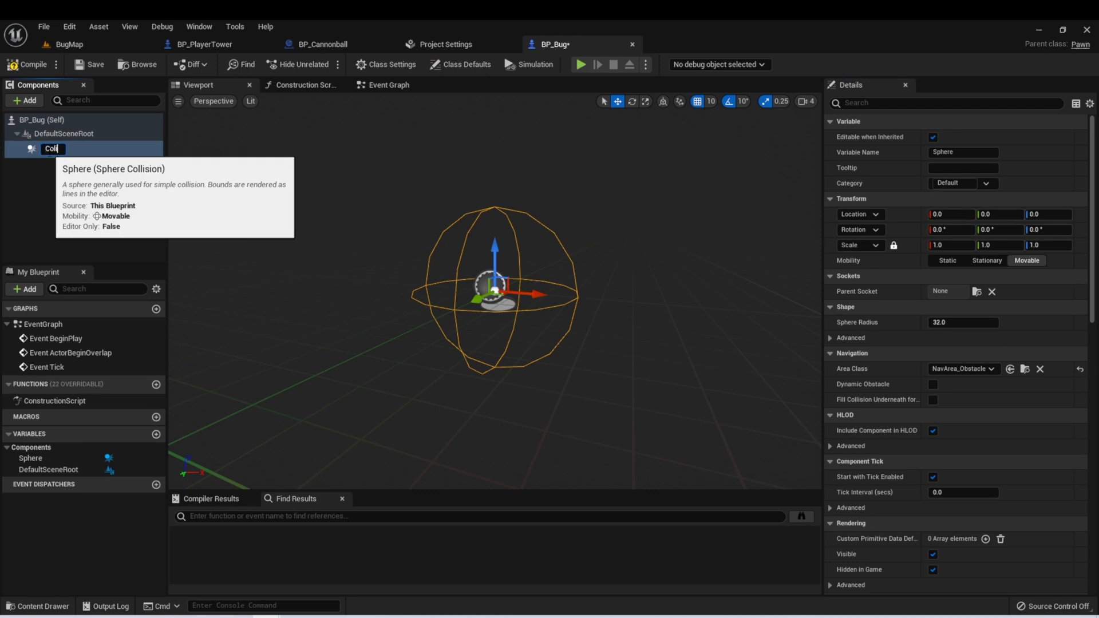
{"action": "type", "text": "Collider"}
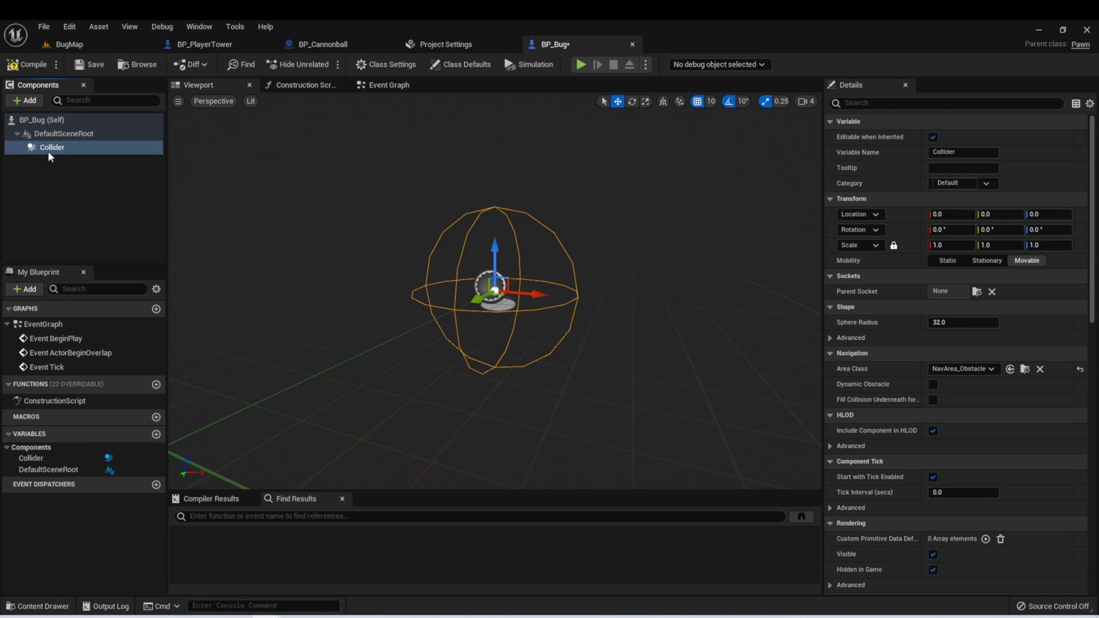
{"action": "mouse_move", "coordinate": [24, 100]}
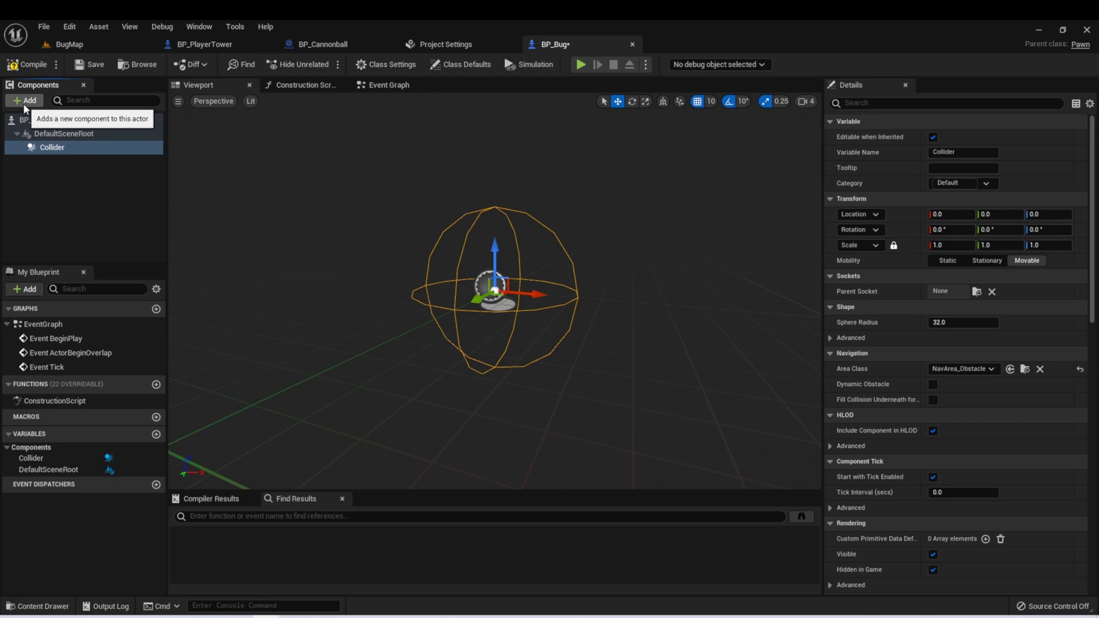
{"action": "mouse_move", "coordinate": [63, 134]}
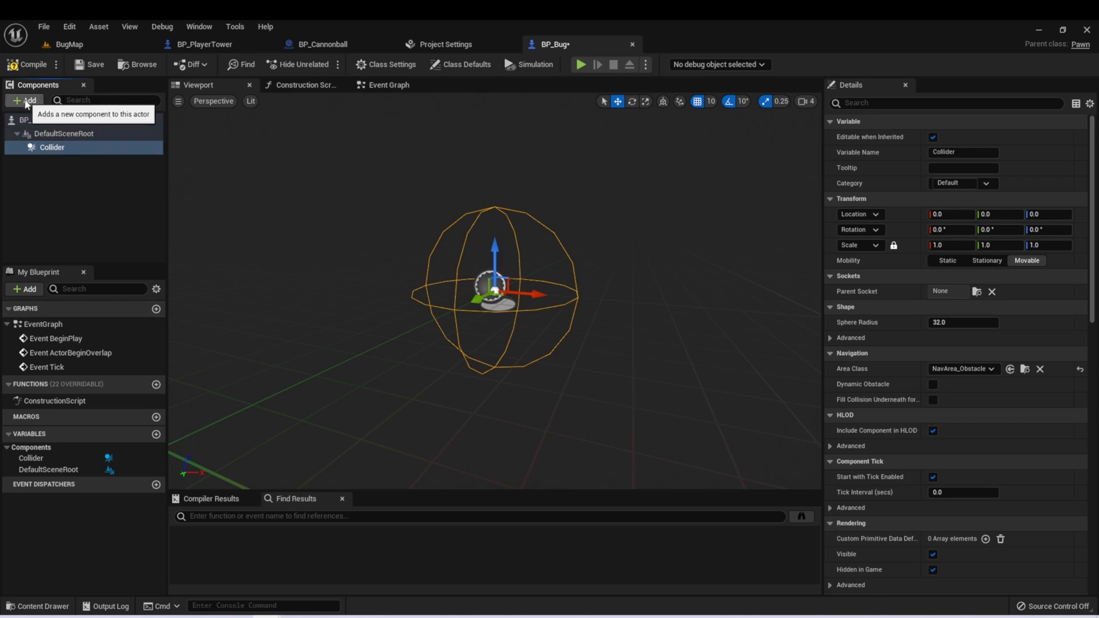
- Add a Static Mesh component set to Sphere and shrink its scale to a small ball
{"action": "left_click", "coordinate": [23, 100]}
{"action": "type", "text": "s"}
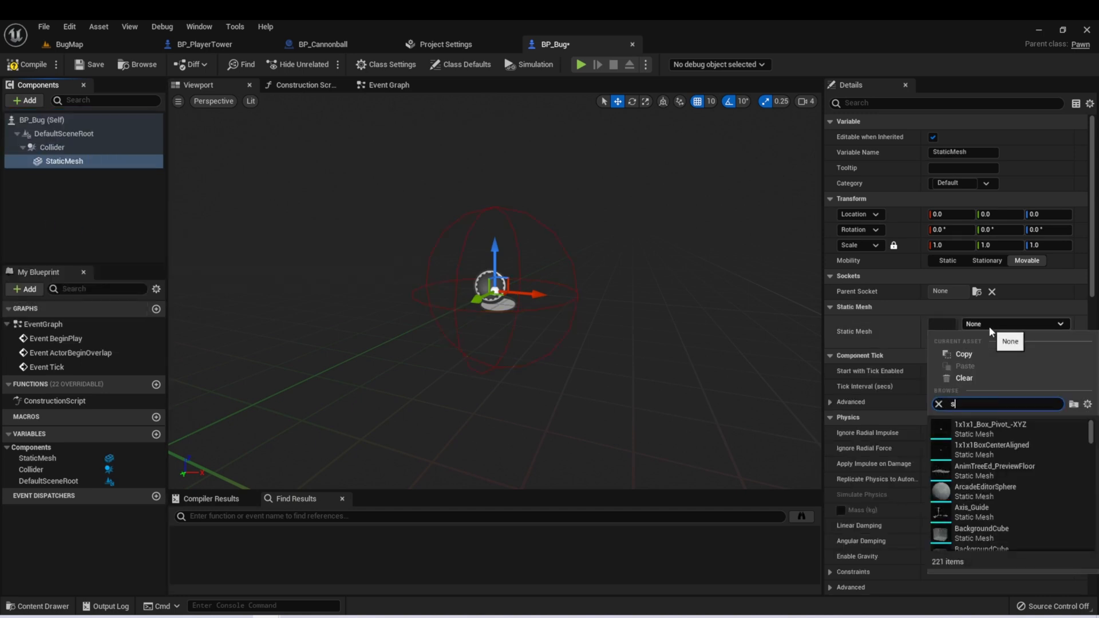
{"action": "type", "text": "phe"}
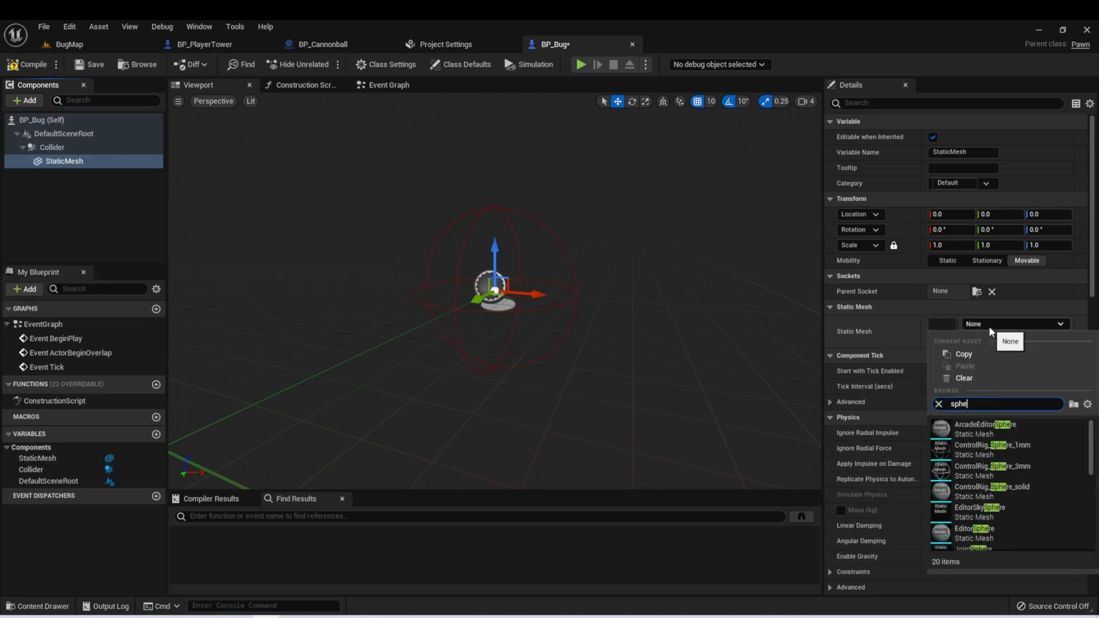
{"action": "left_click", "coordinate": [974, 533]}
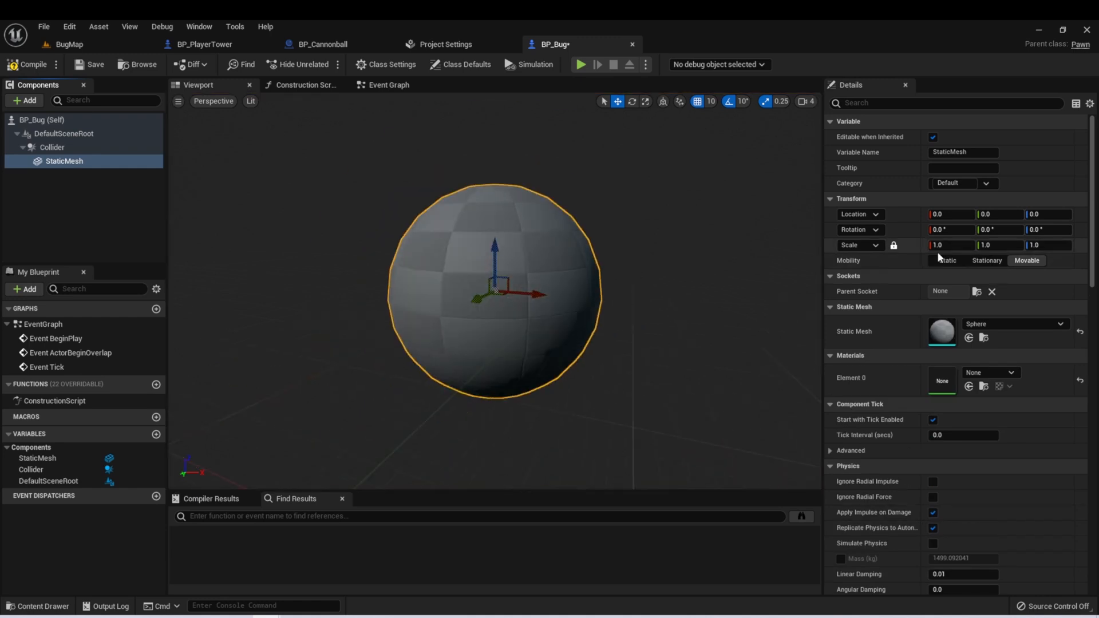
{"action": "type", "text": "0.6625"}
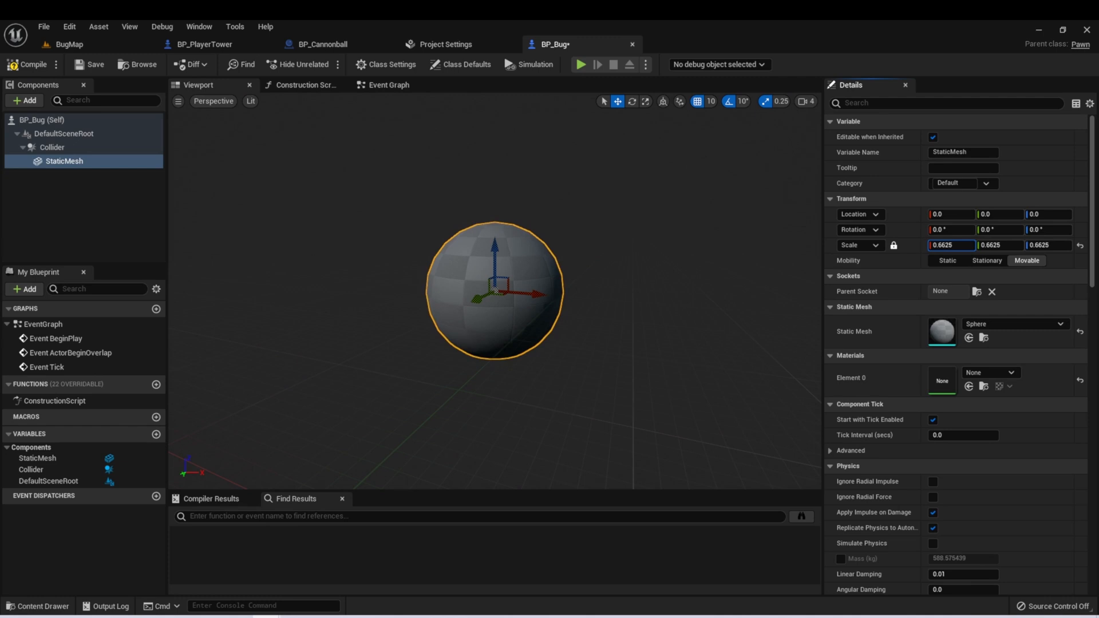
{"action": "type", "text": "0.3425"}
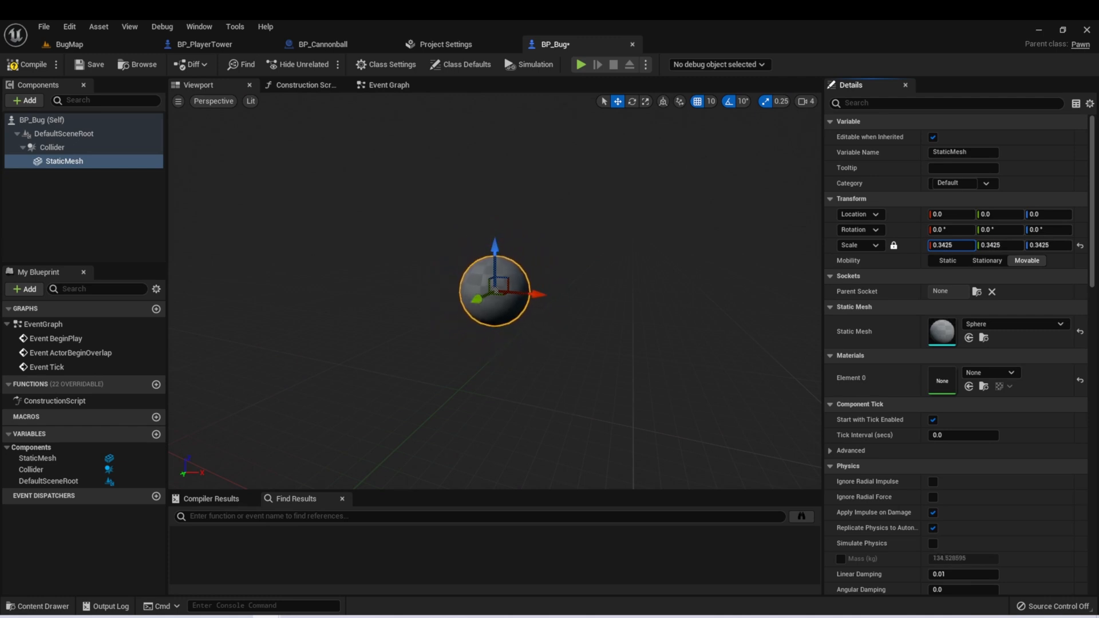
{"action": "type", "text": "0.145"}
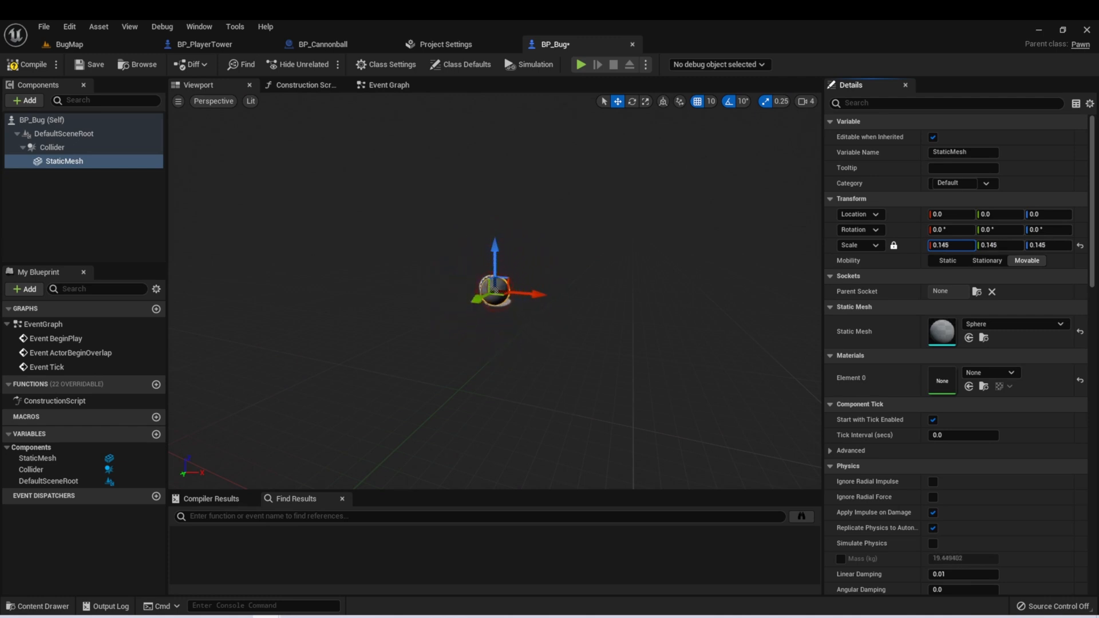
{"action": "left_click", "coordinate": [31, 63]}
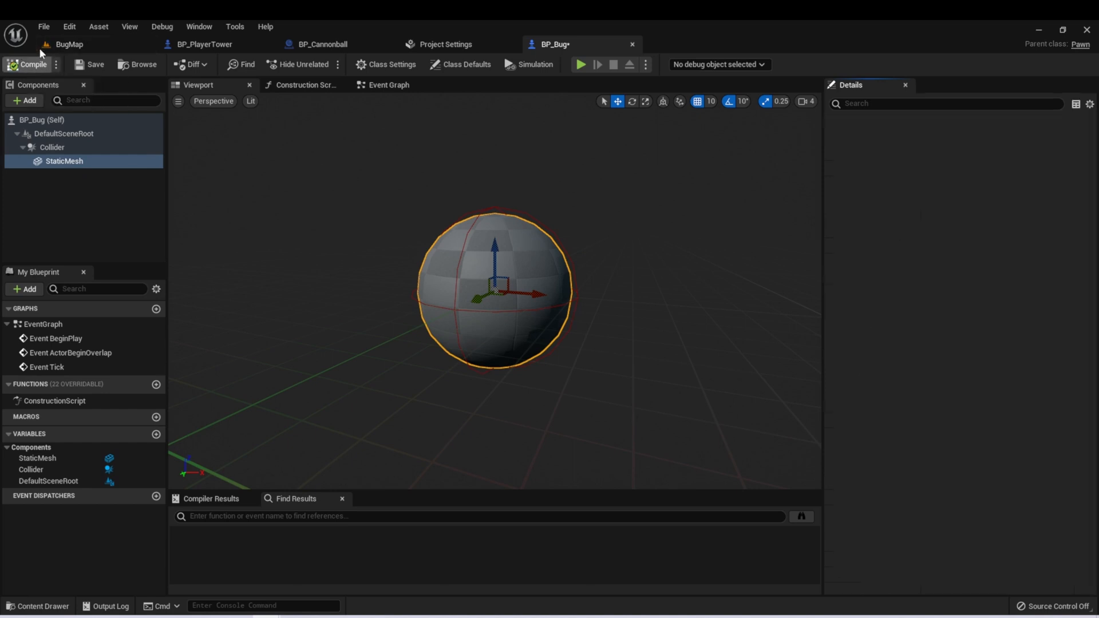
- Compile BP_Bug, play the level to test it, then stop the session
{"action": "left_click", "coordinate": [69, 44]}
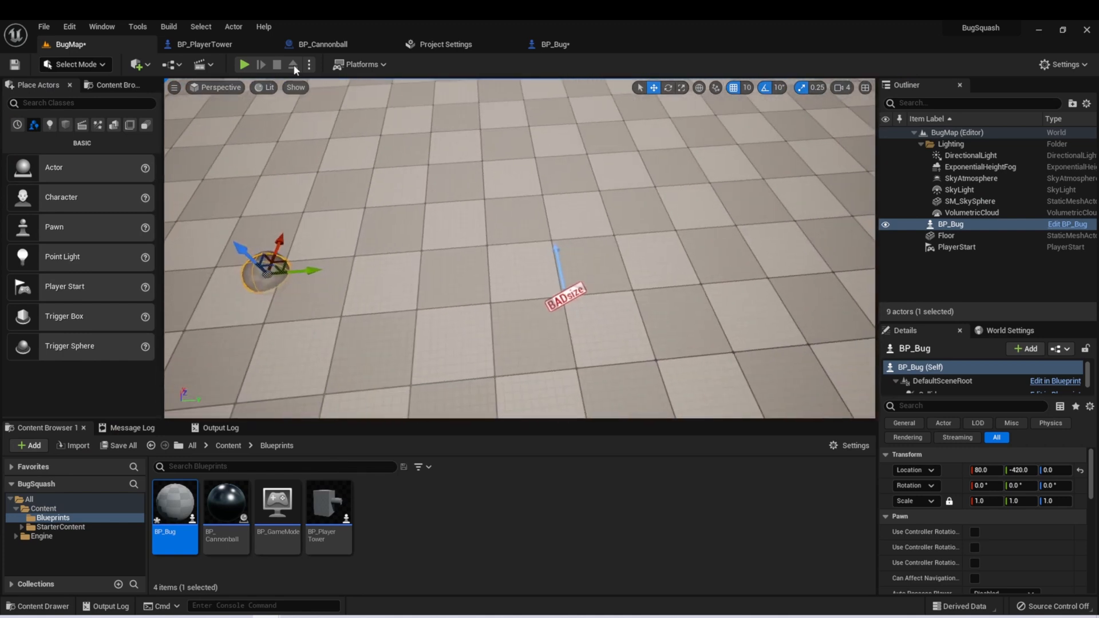
{"action": "left_click", "coordinate": [243, 65]}
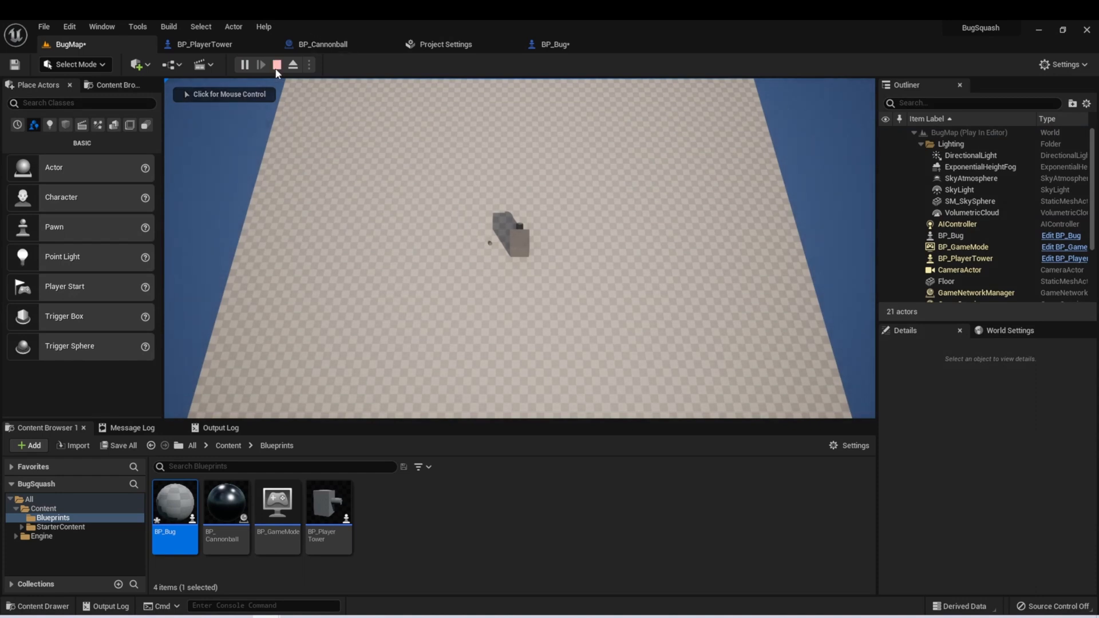
{"action": "left_click", "coordinate": [553, 44]}
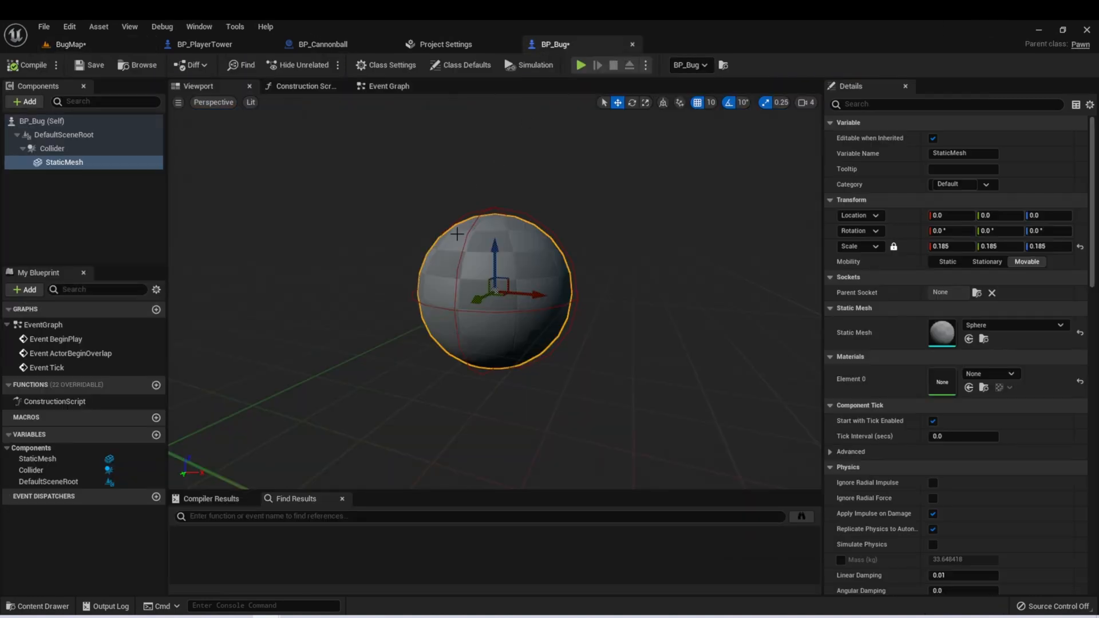
- Set the Collider's sphere radius and adjust the sphere mesh's scale
{"action": "left_click", "coordinate": [52, 148]}
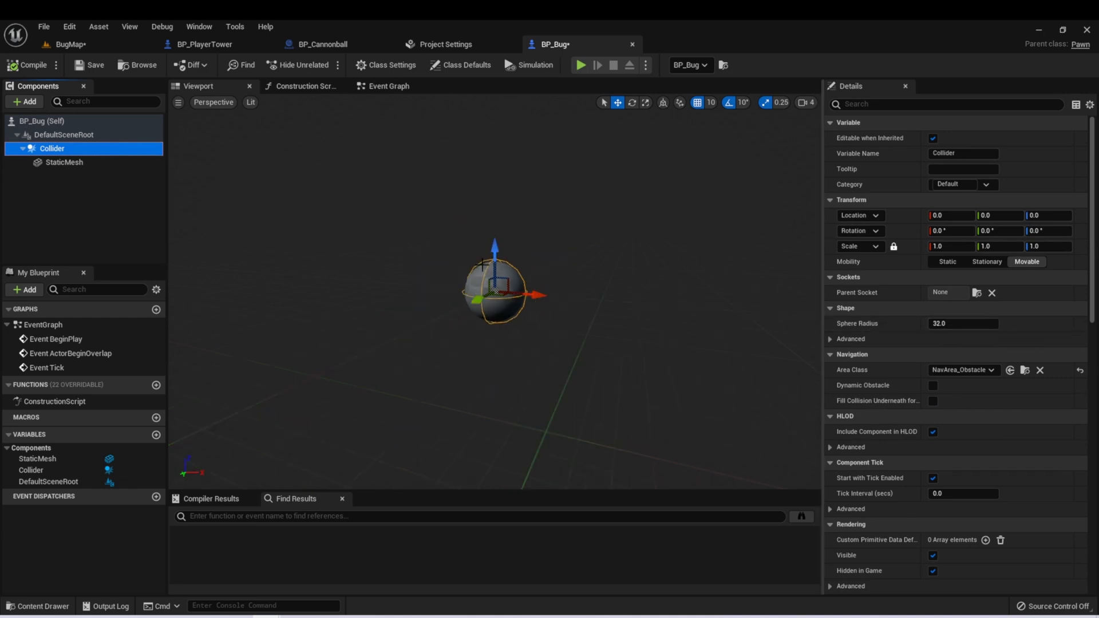
{"action": "left_click", "coordinate": [962, 323]}
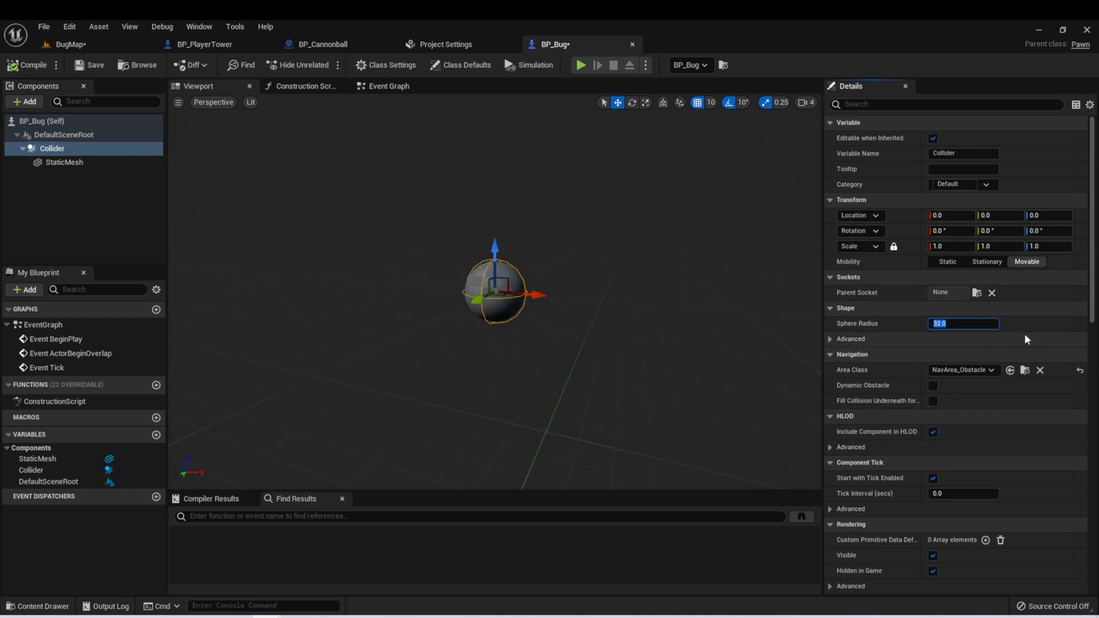
{"action": "type", "text": "100.0"}
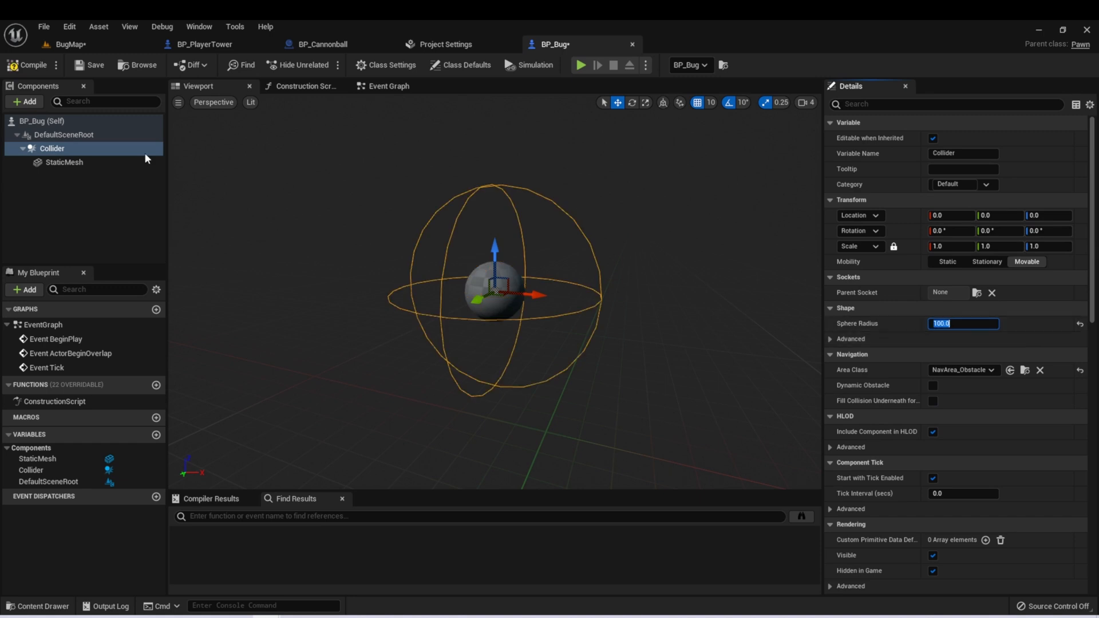
{"action": "left_click", "coordinate": [63, 162]}
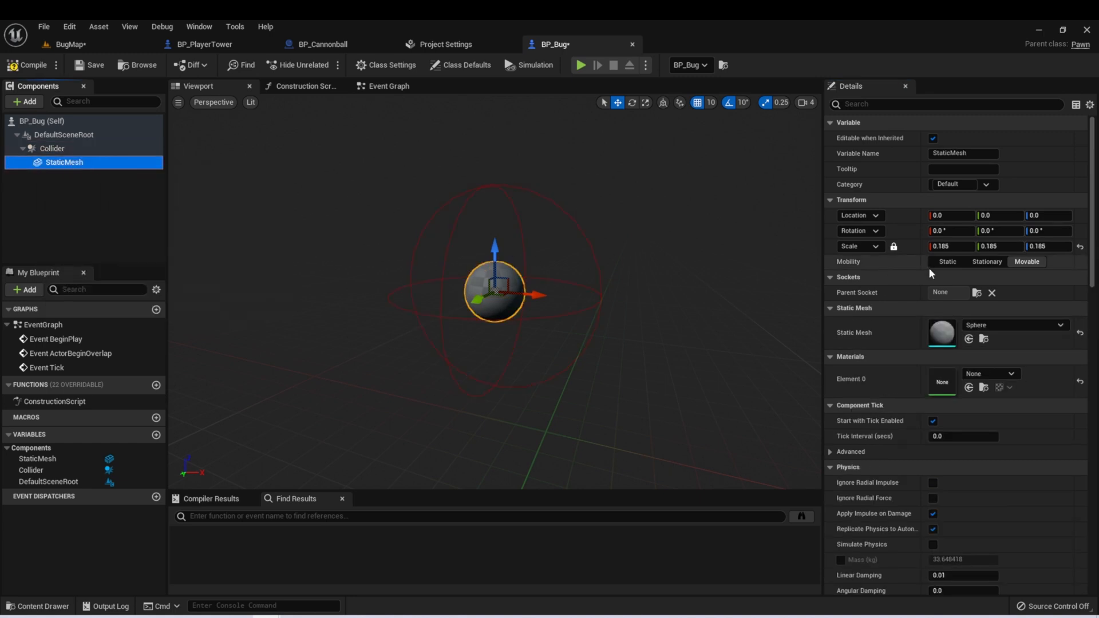
{"action": "type", "text": "0.515"}
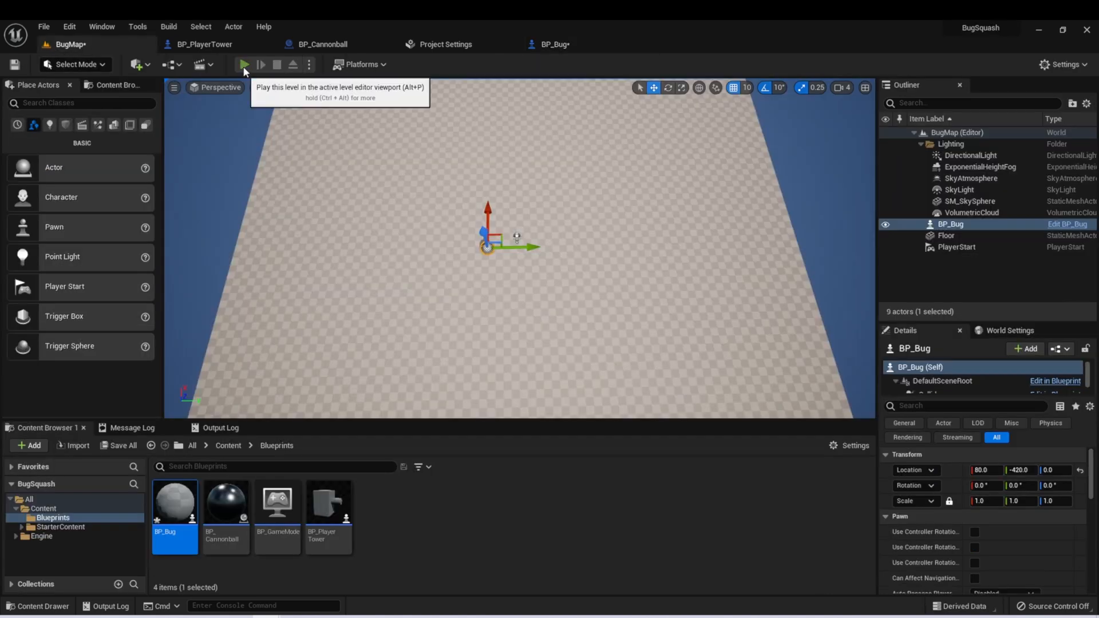
- Play-test the level with the resized bug
{"action": "left_click", "coordinate": [243, 64]}
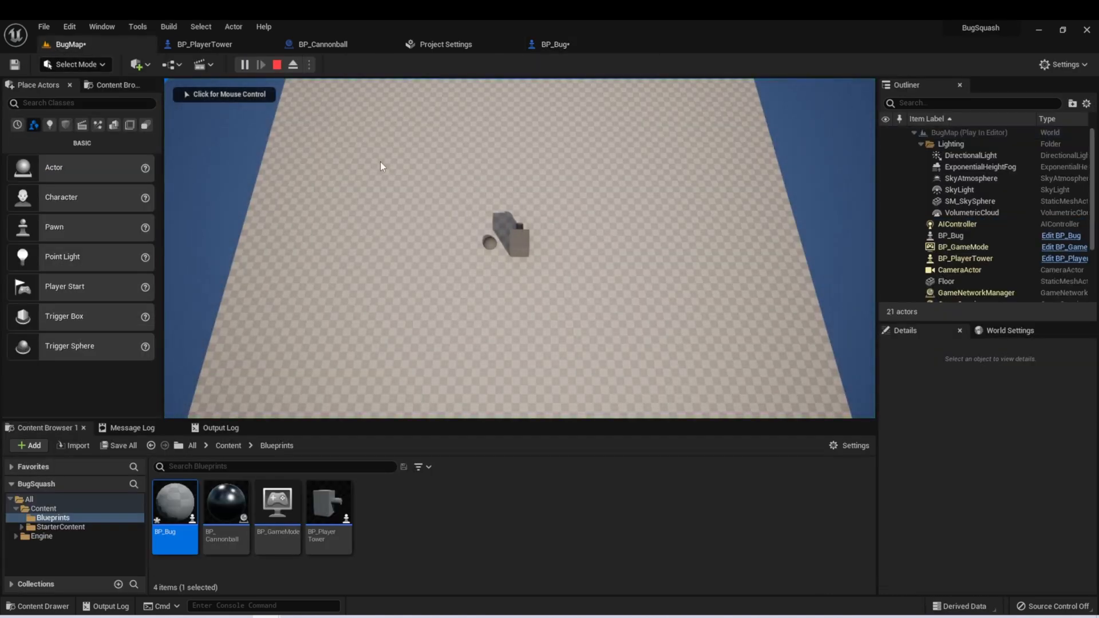
{"action": "left_click", "coordinate": [276, 65]}
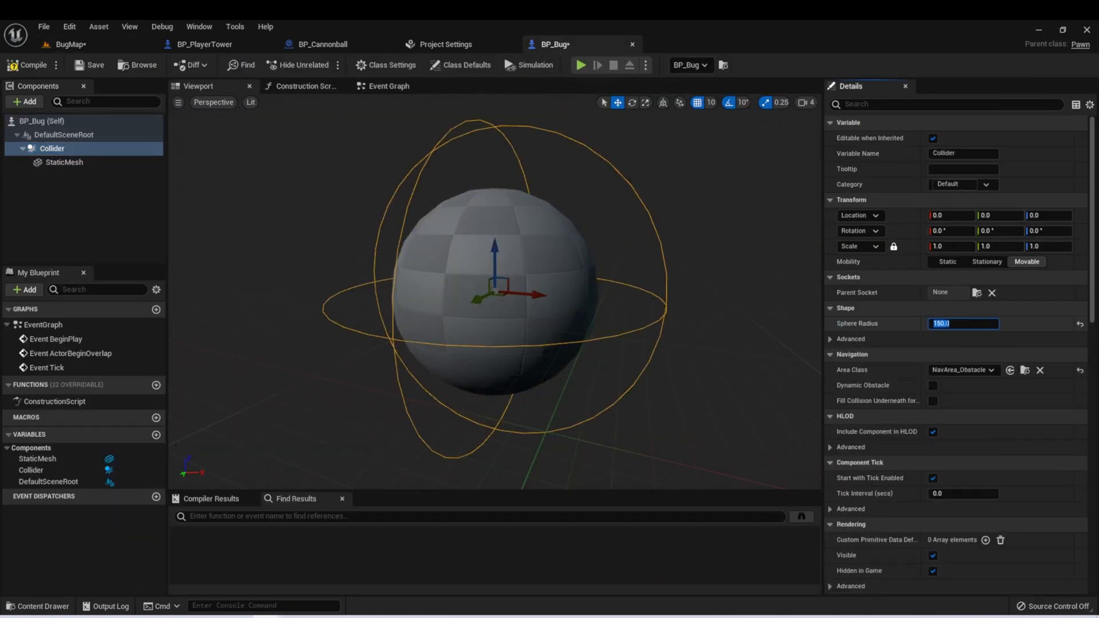
{"action": "left_click", "coordinate": [63, 162]}
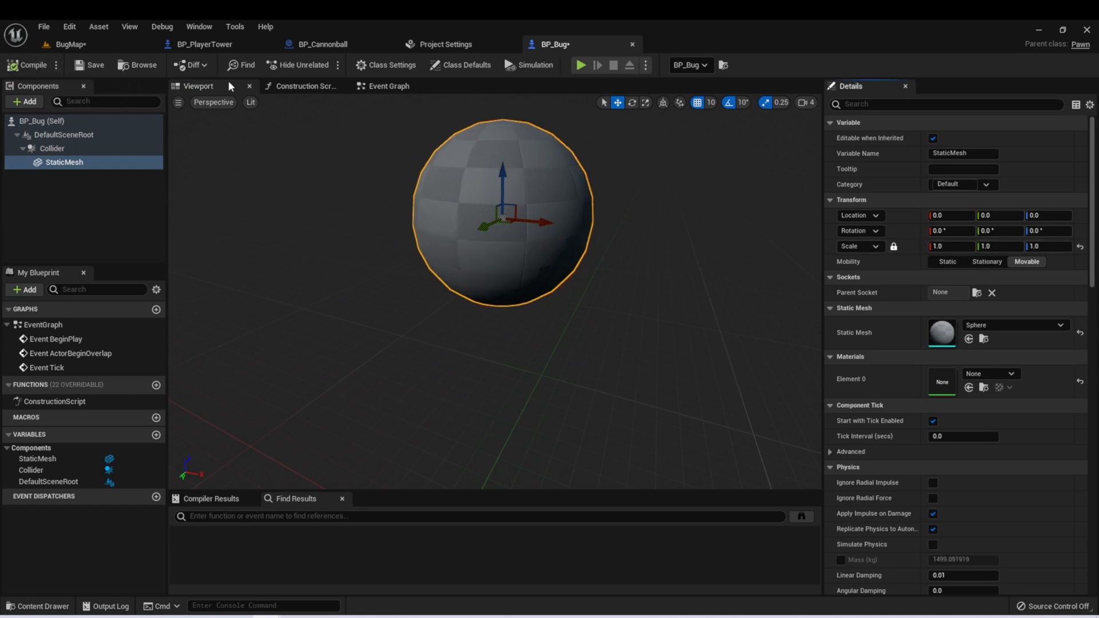
{"action": "left_click", "coordinate": [581, 65]}
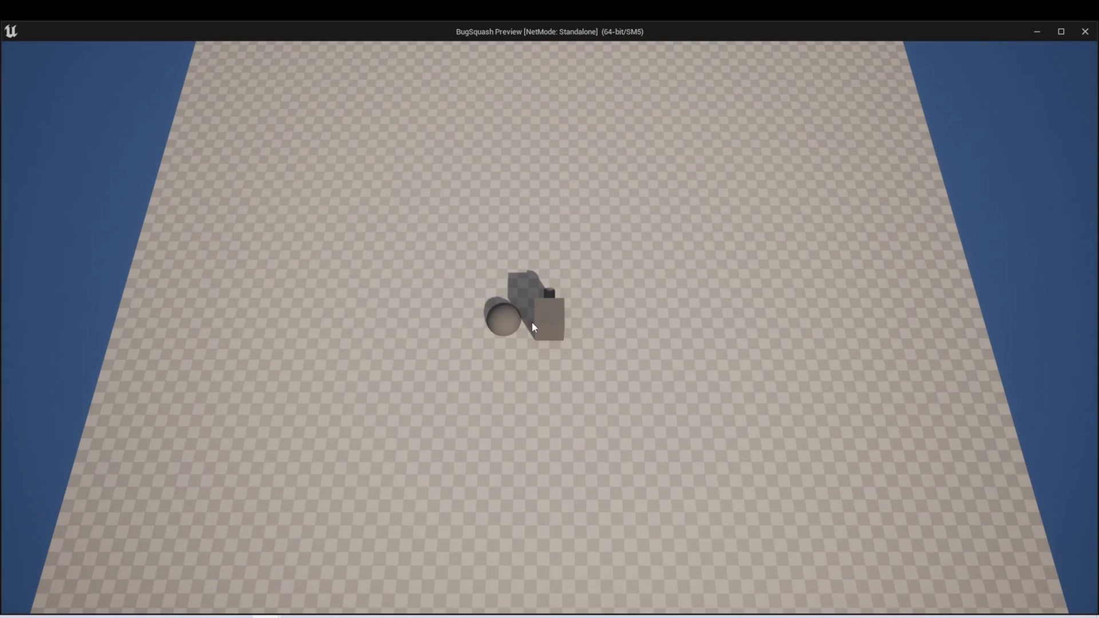
{"action": "mouse_move", "coordinate": [294, 168]}
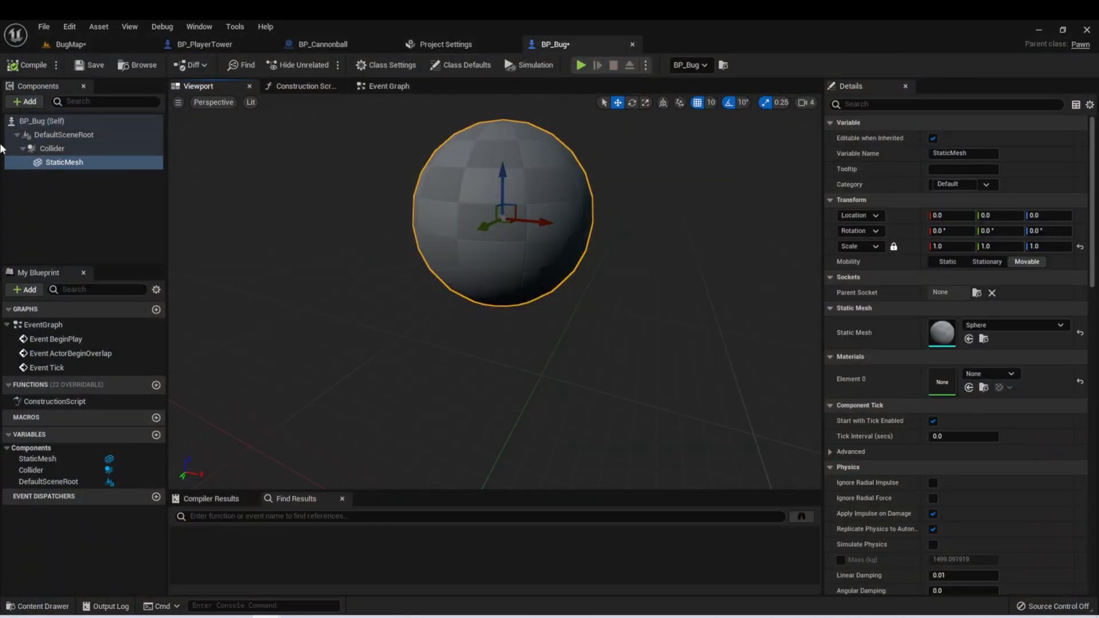
{"action": "mouse_move", "coordinate": [312, 173]}
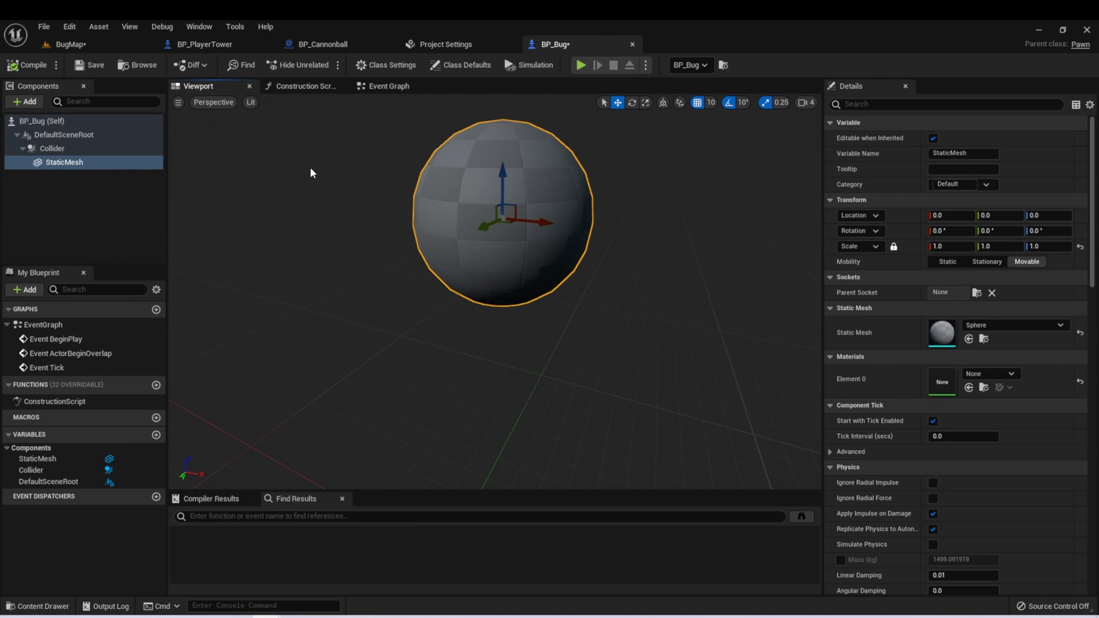
- Add an Arrow component, attach it under Collider, and offset it 260 units forward
{"action": "left_click", "coordinate": [23, 100]}
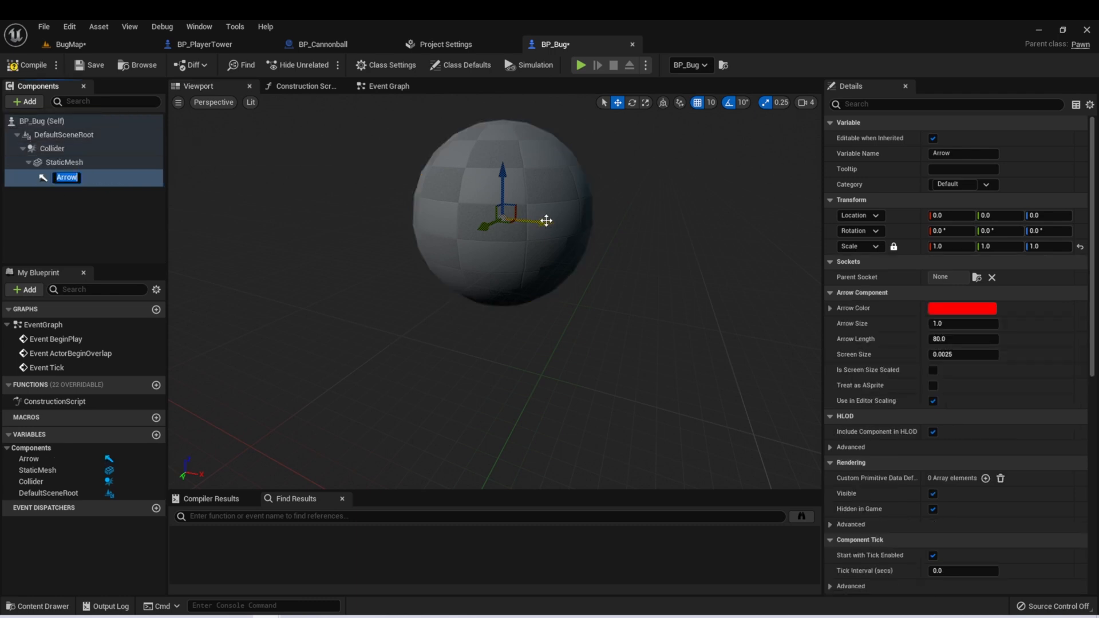
{"action": "left_click_drag", "start_coordinate": [66, 177], "coordinate": [52, 148]}
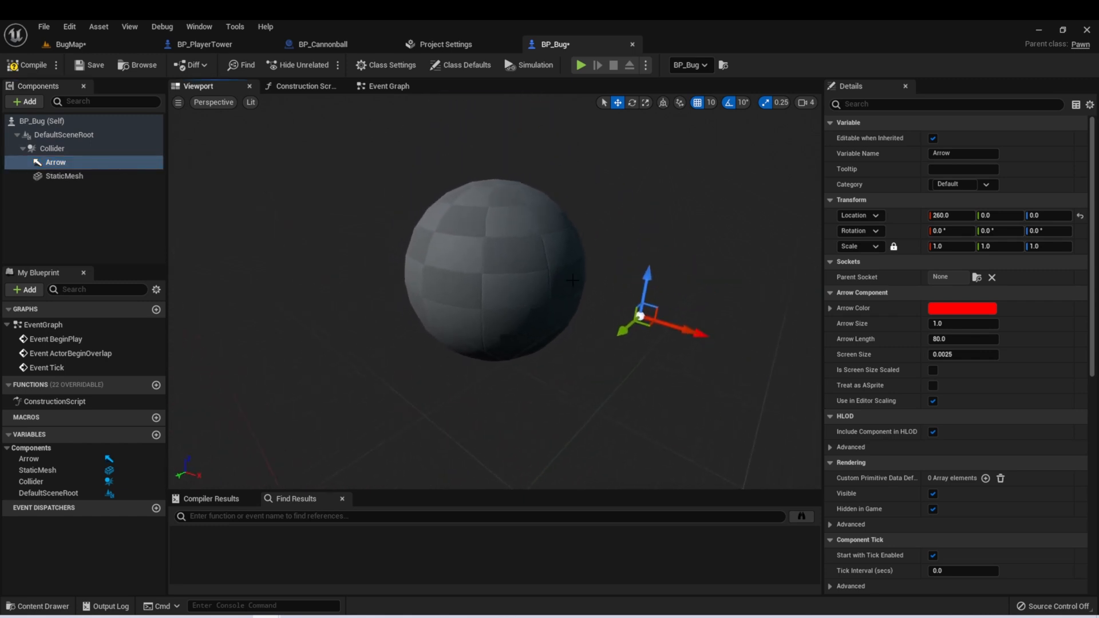
{"action": "mouse_move", "coordinate": [618, 271]}
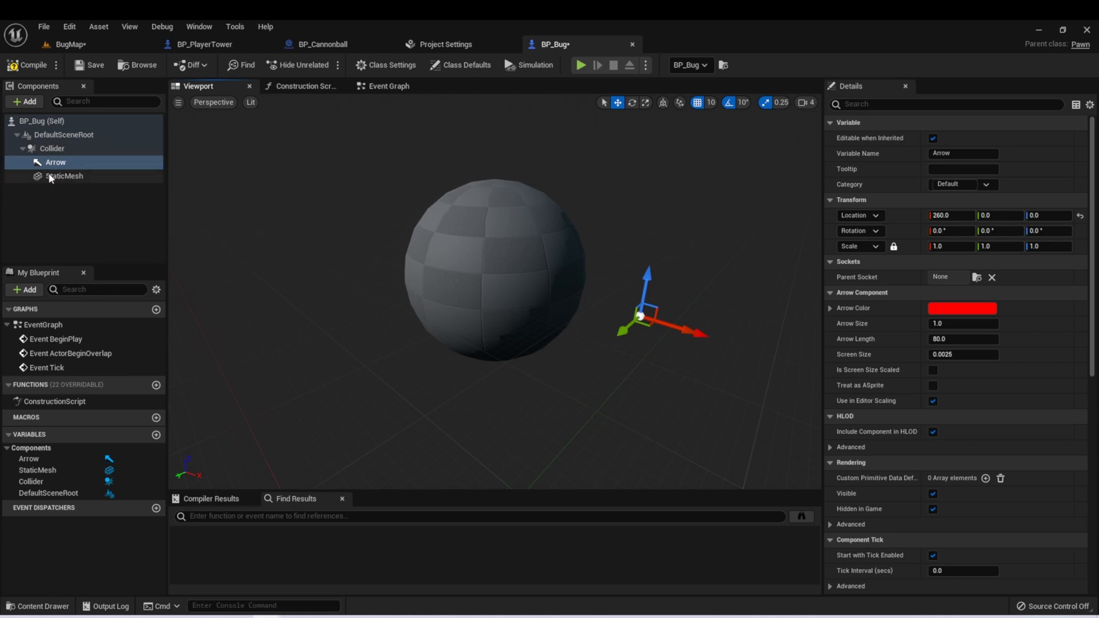
{"action": "left_click", "coordinate": [64, 176]}
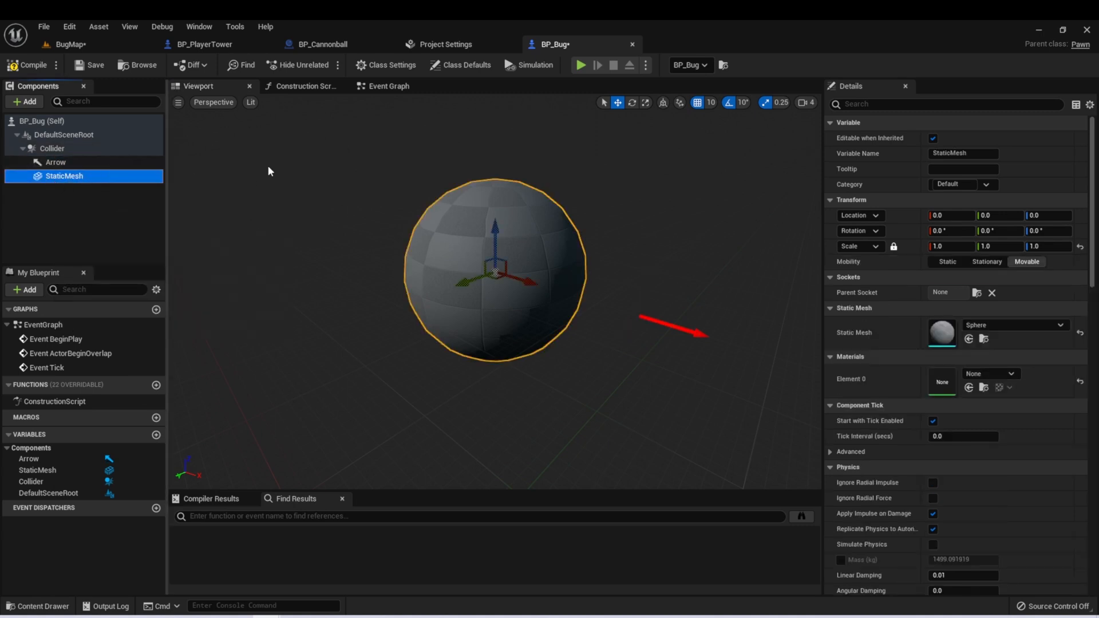
- Add a Sphere component and move it to X=130 at the bug's front
{"action": "left_click", "coordinate": [24, 102]}
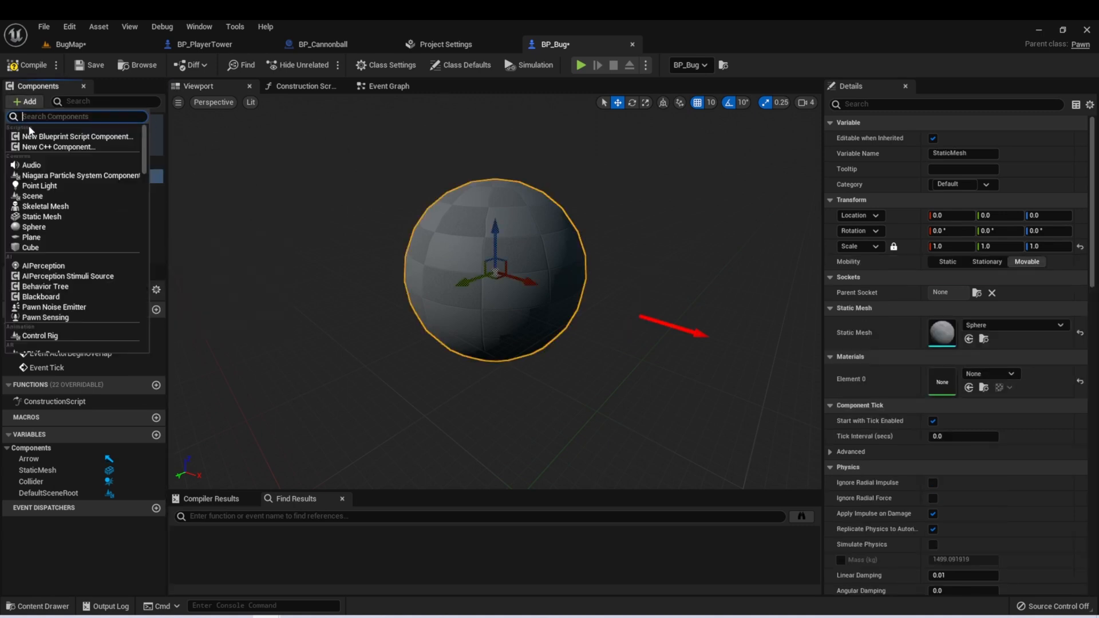
{"action": "type", "text": "sphere"}
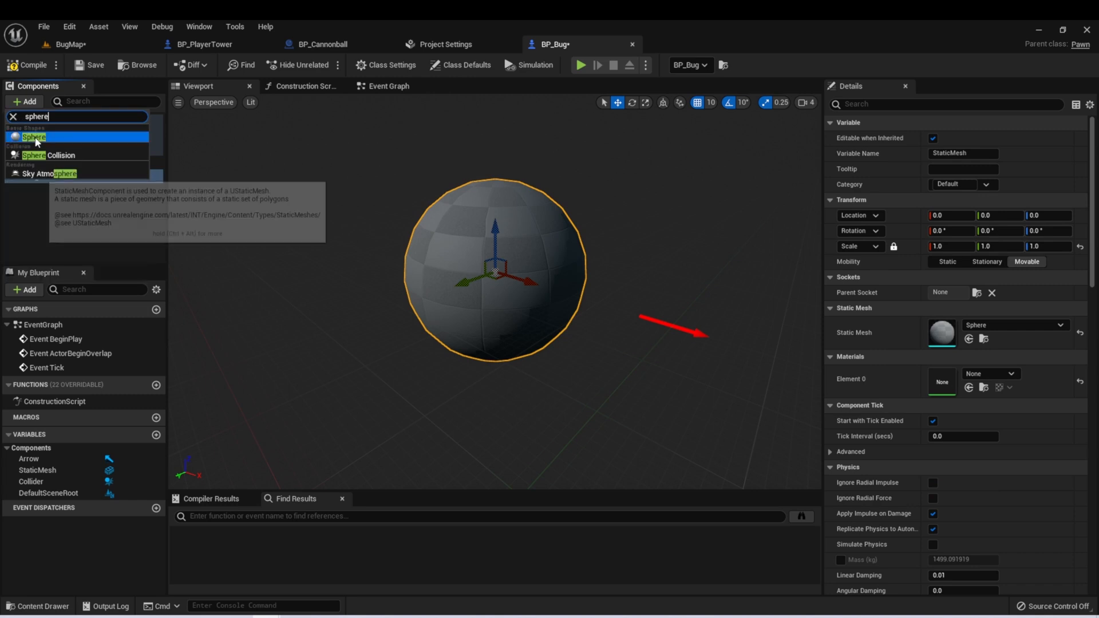
{"action": "left_click", "coordinate": [28, 137]}
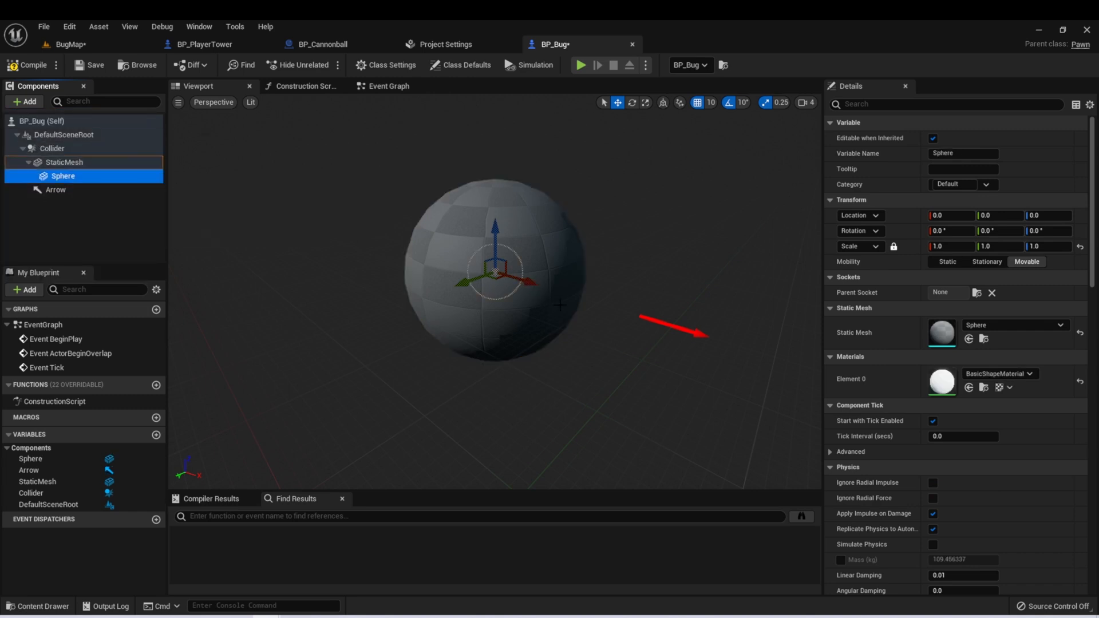
{"action": "left_click_drag", "start_coordinate": [512, 280], "coordinate": [589, 294]}
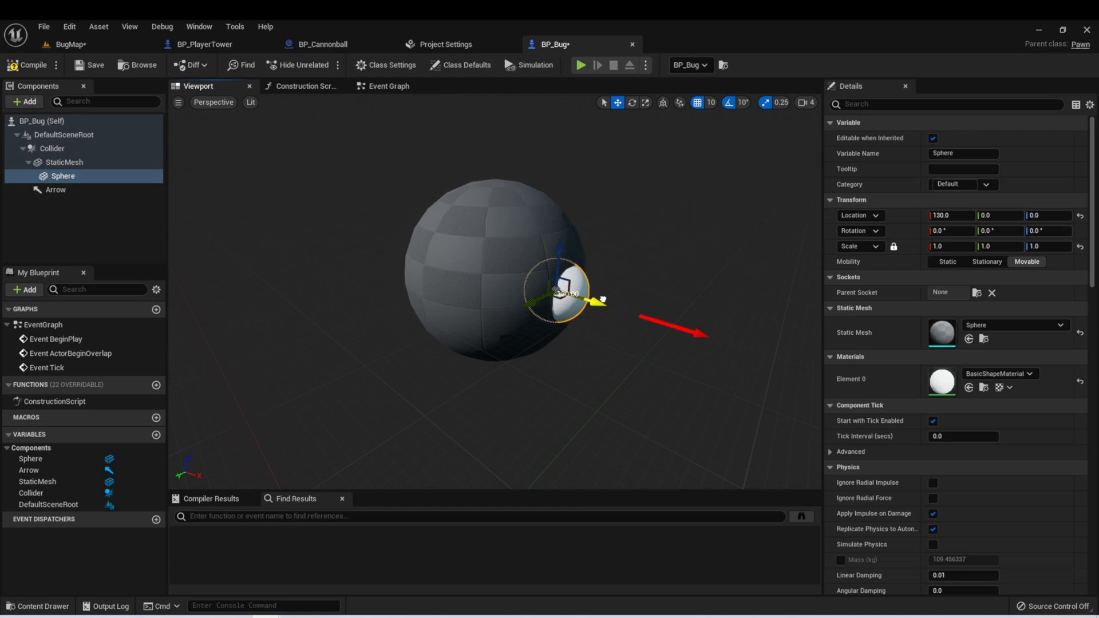
{"action": "left_click_drag", "start_coordinate": [581, 294], "coordinate": [617, 308]}
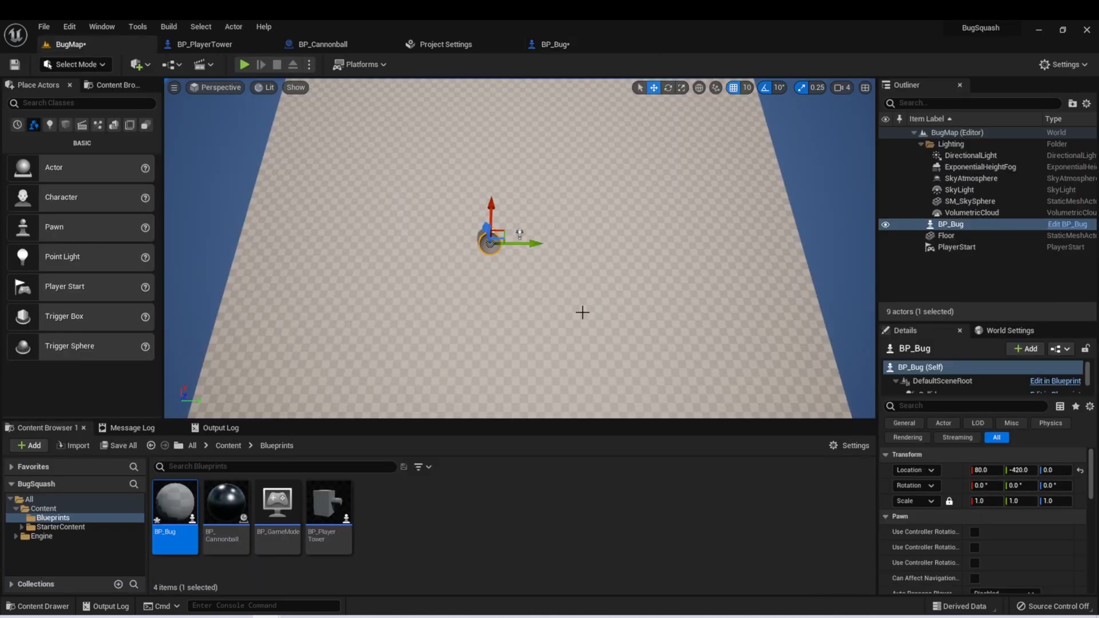
{"action": "mouse_move", "coordinate": [560, 462]}
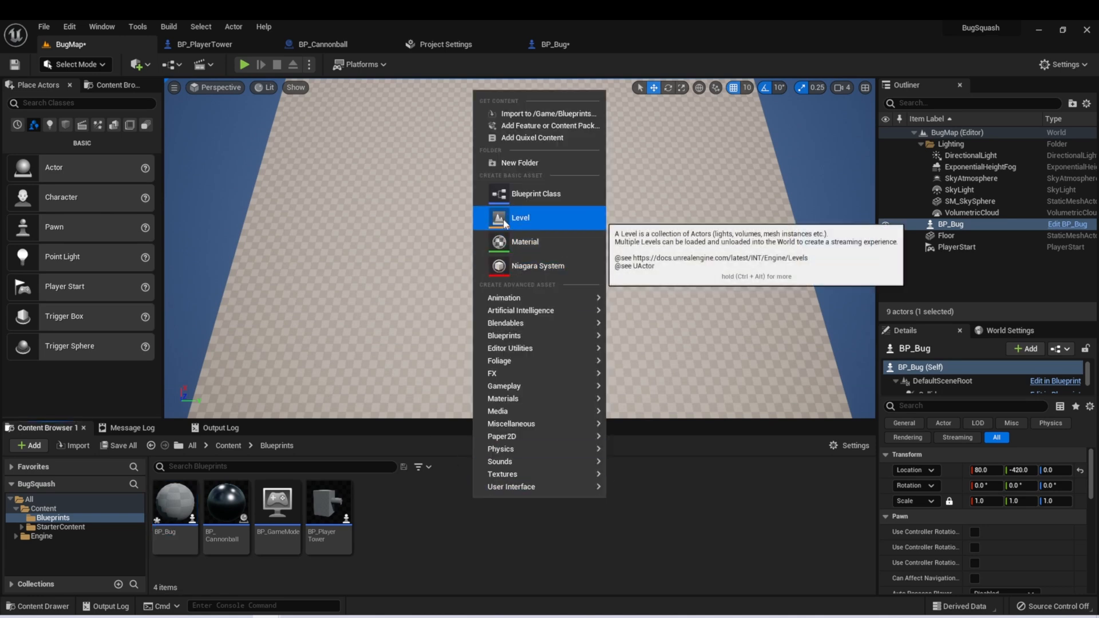
- Make a Materials folder, create material M_Ground inside, and open it
{"action": "left_click", "coordinate": [519, 163]}
{"action": "type", "text": "Materials"}
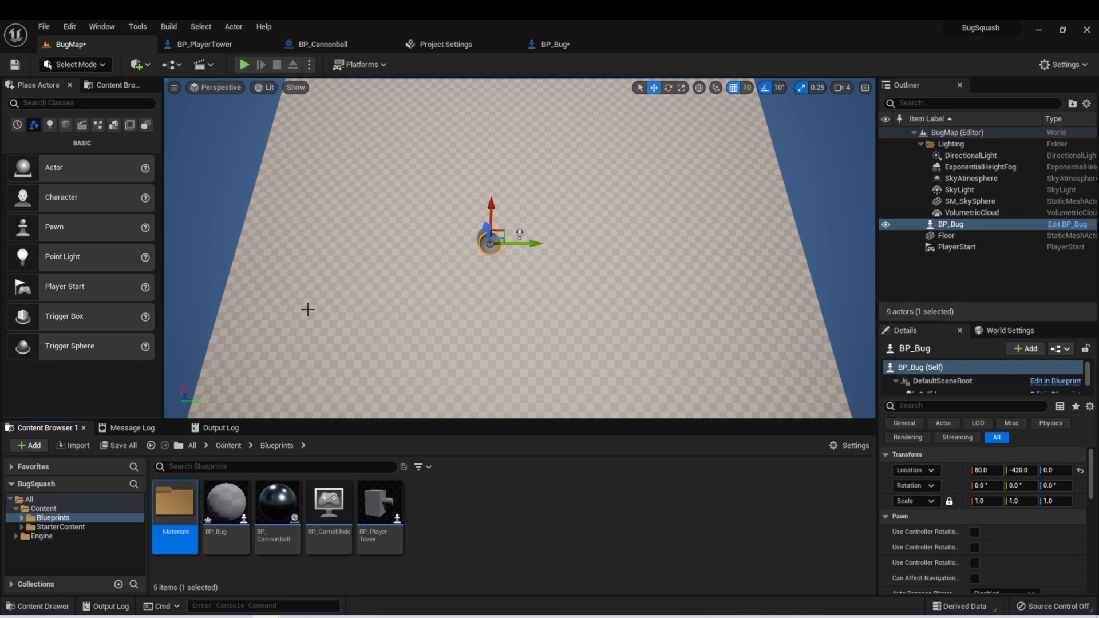
{"action": "double_click", "coordinate": [174, 501]}
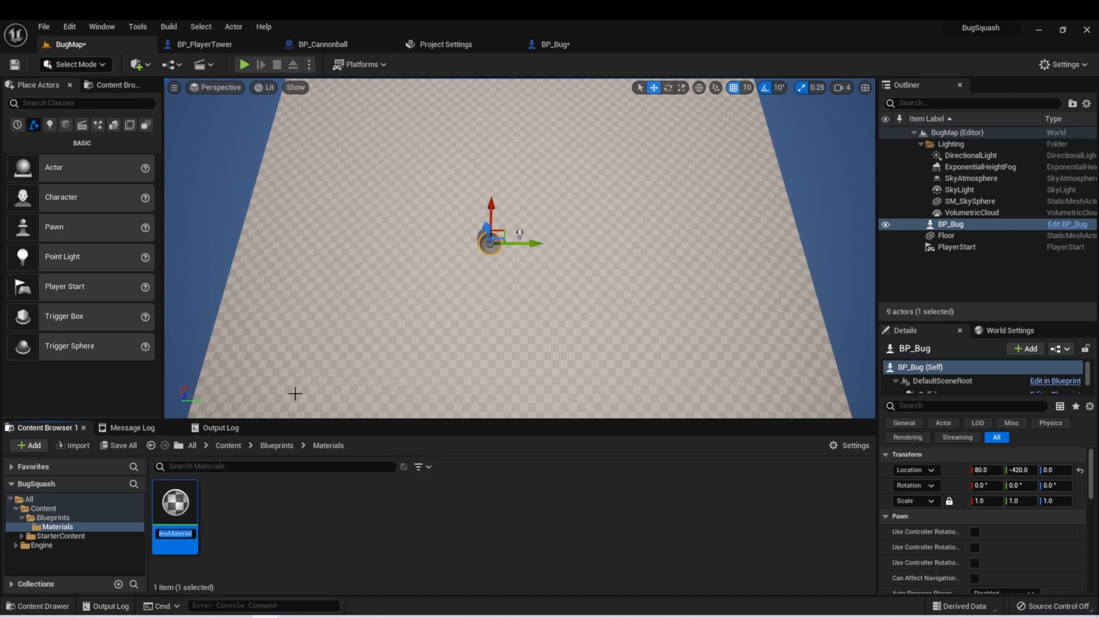
{"action": "type", "text": "M_Ground"}
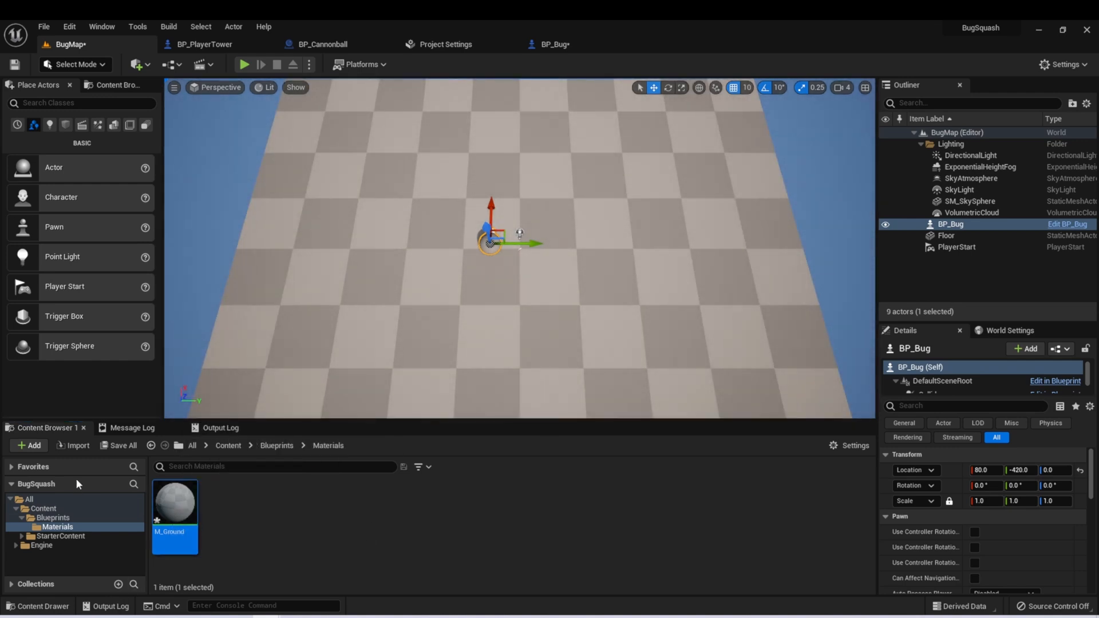
{"action": "double_click", "coordinate": [175, 500]}
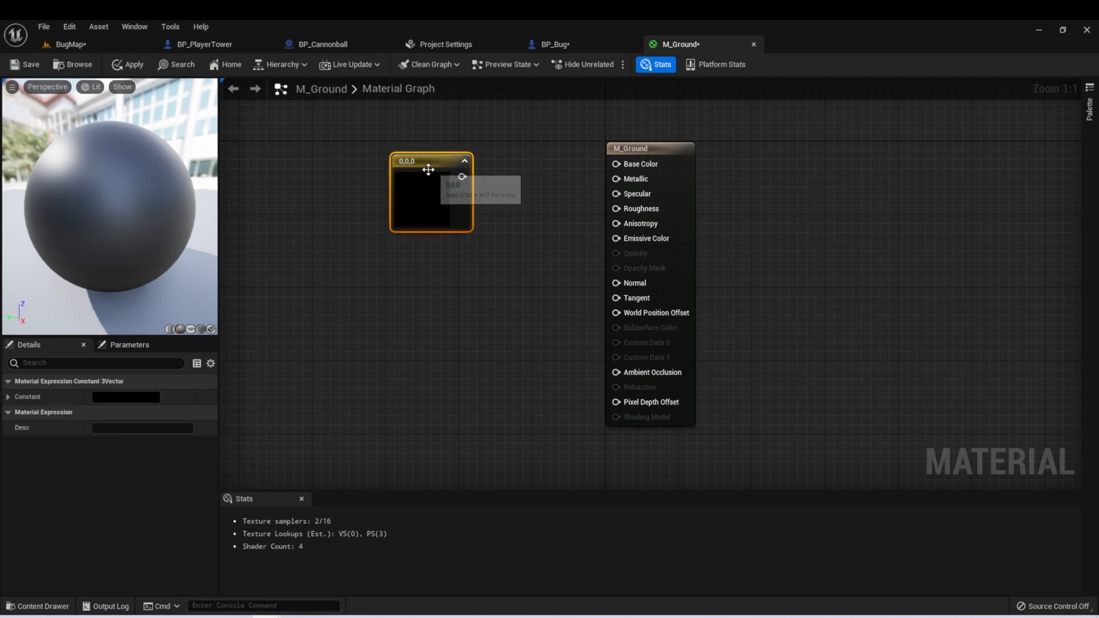
- Wire a colour constant into M_Ground's Base Color and set it to green
{"action": "left_click_drag", "start_coordinate": [462, 176], "coordinate": [614, 164]}
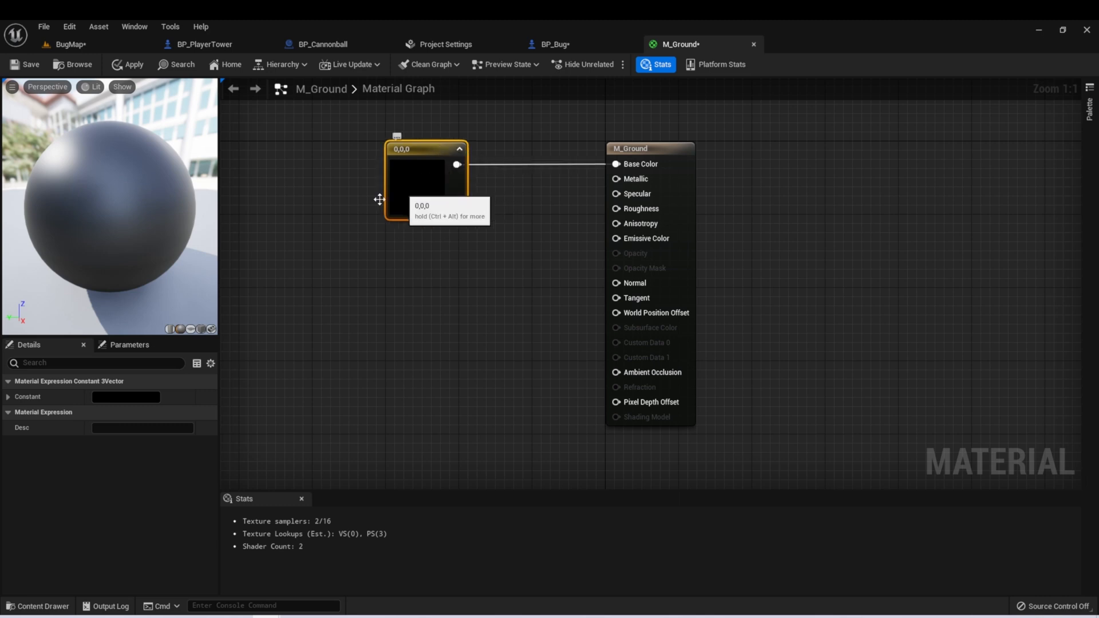
{"action": "double_click", "coordinate": [426, 180]}
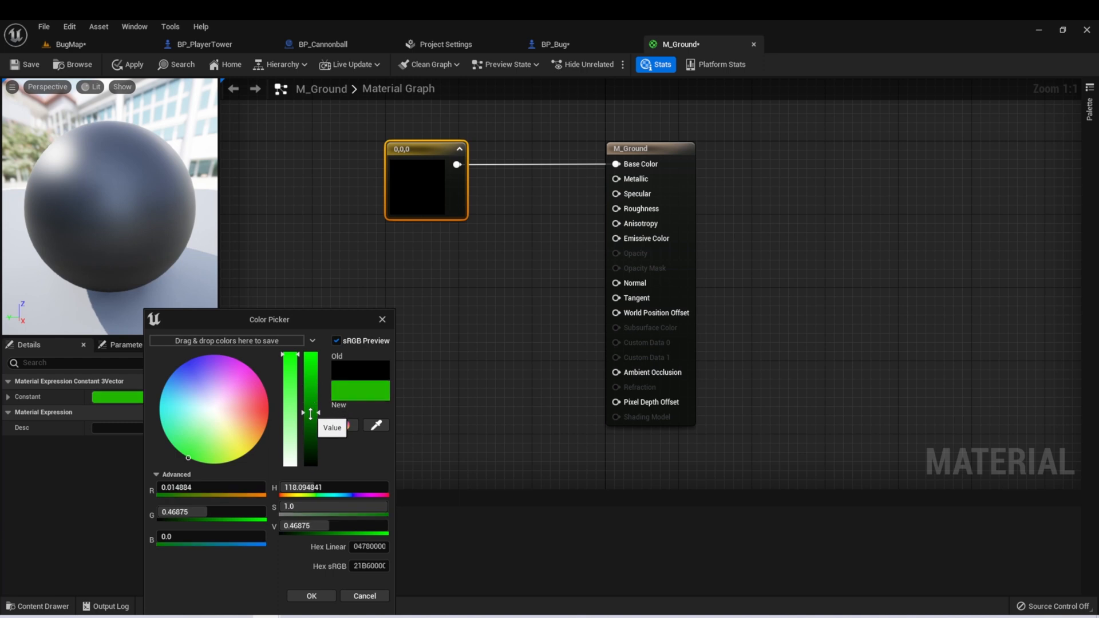
{"action": "left_click", "coordinate": [311, 596]}
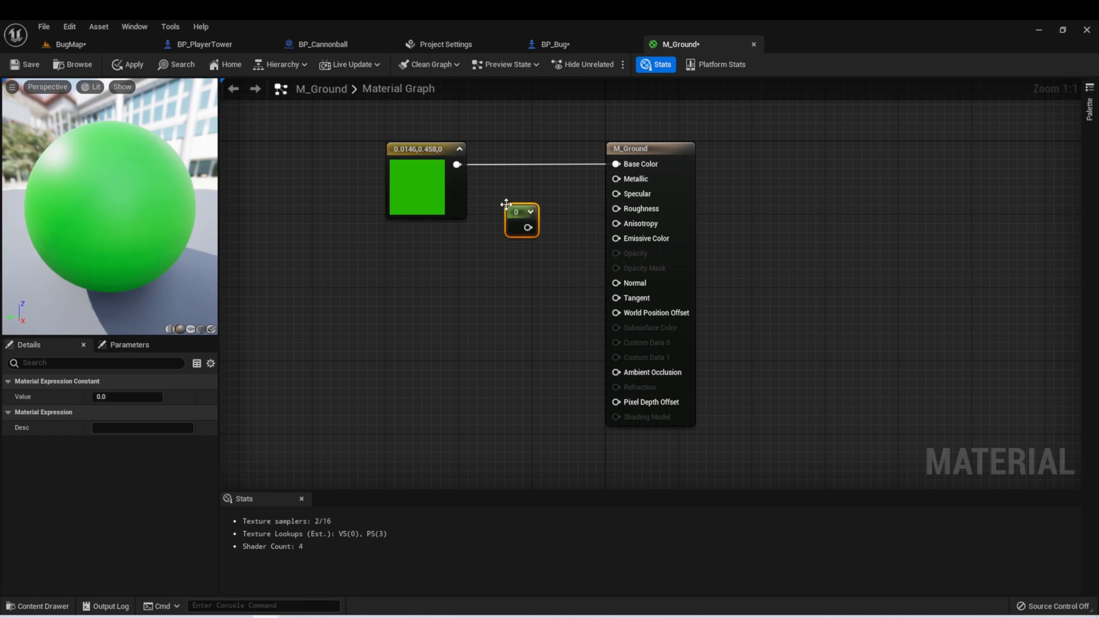
- Connect a scalar constant to Roughness with a value of 0.8
{"action": "left_click_drag", "start_coordinate": [528, 228], "coordinate": [587, 219]}
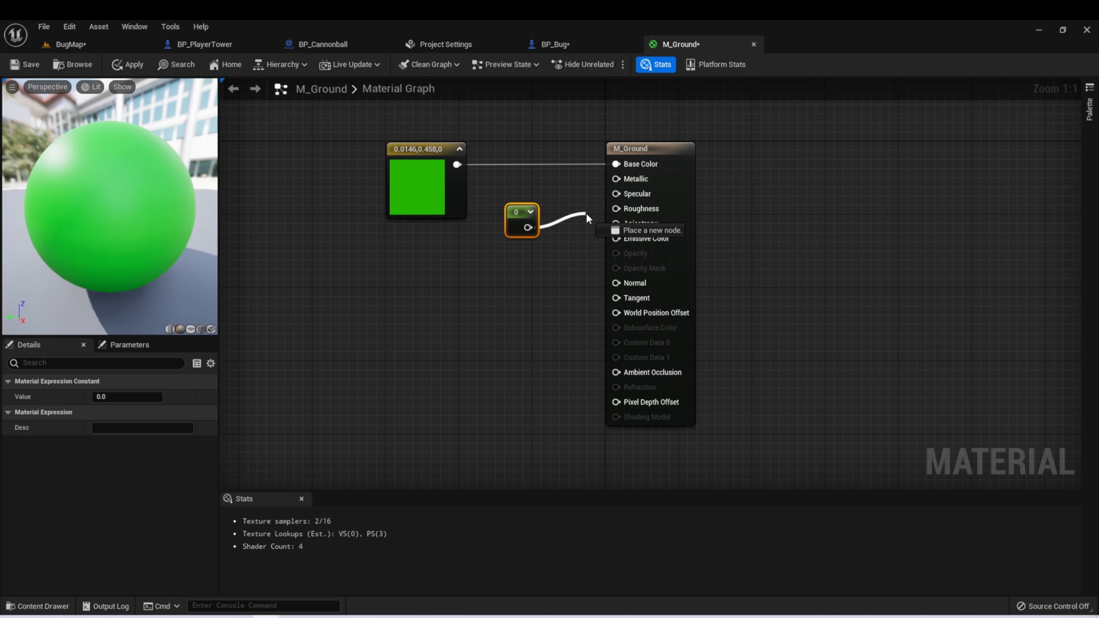
{"action": "left_click", "coordinate": [615, 208]}
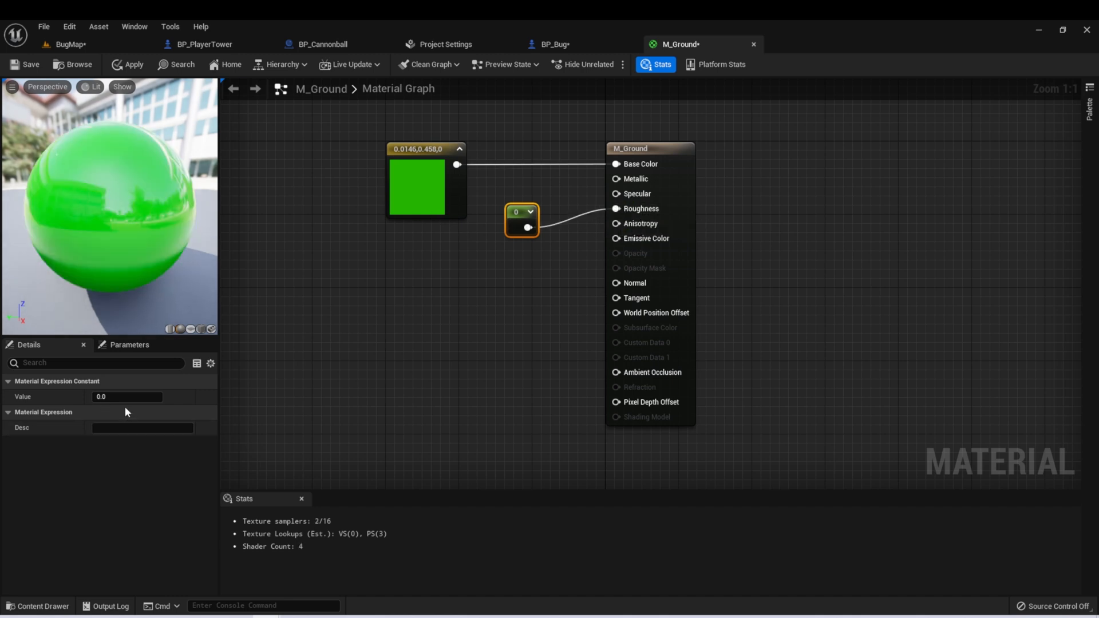
{"action": "left_click", "coordinate": [127, 397]}
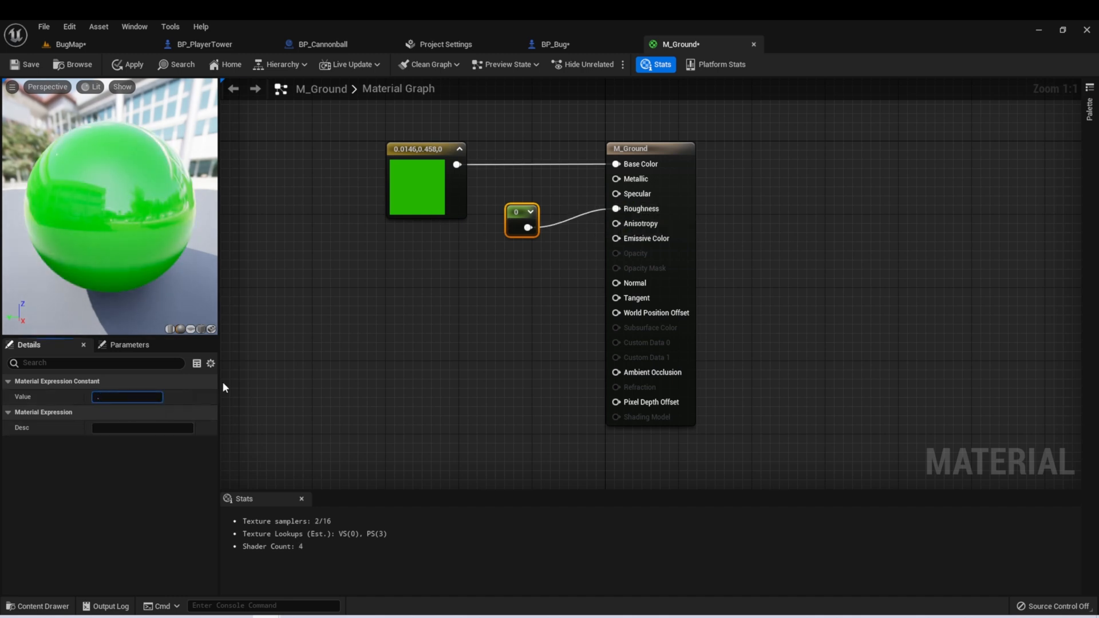
{"action": "type", "text": "0.8"}
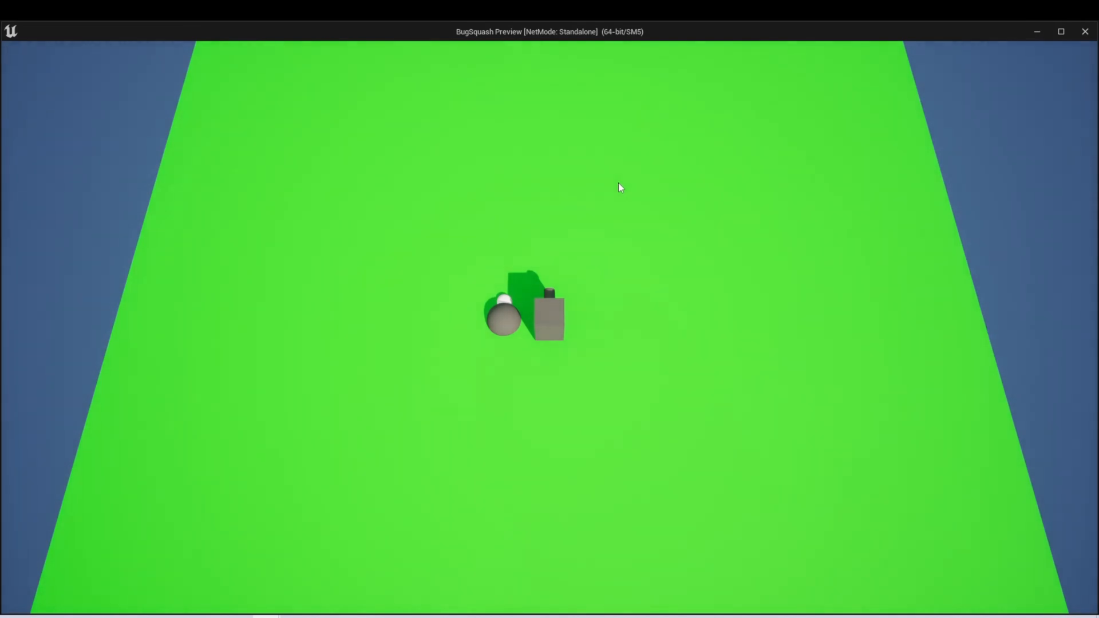
{"action": "mouse_move", "coordinate": [527, 296]}
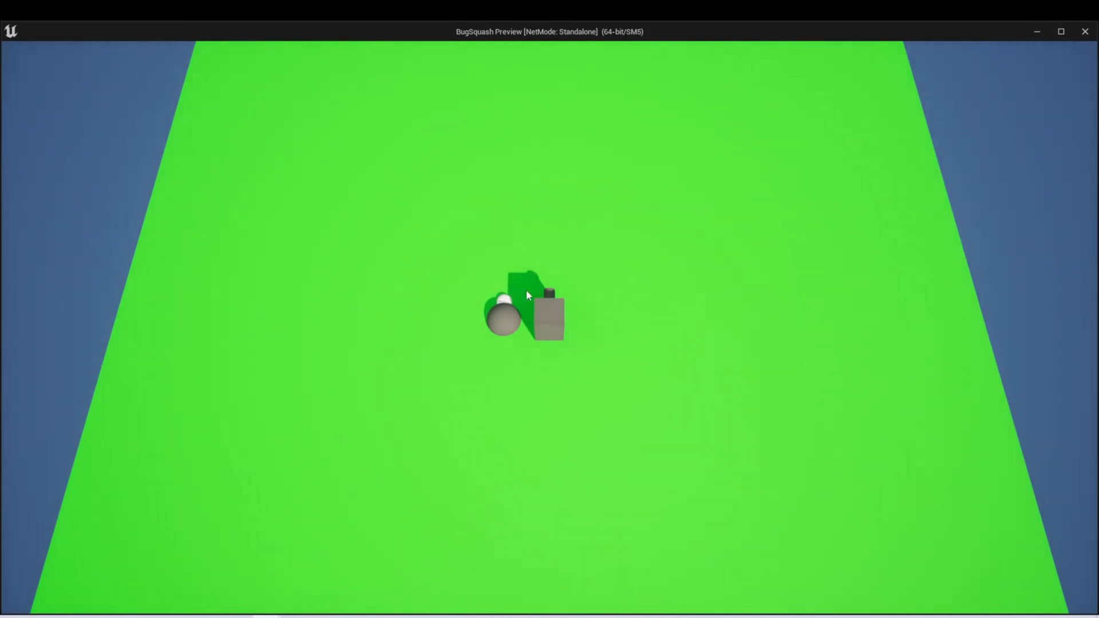
{"action": "mouse_move", "coordinate": [462, 319]}
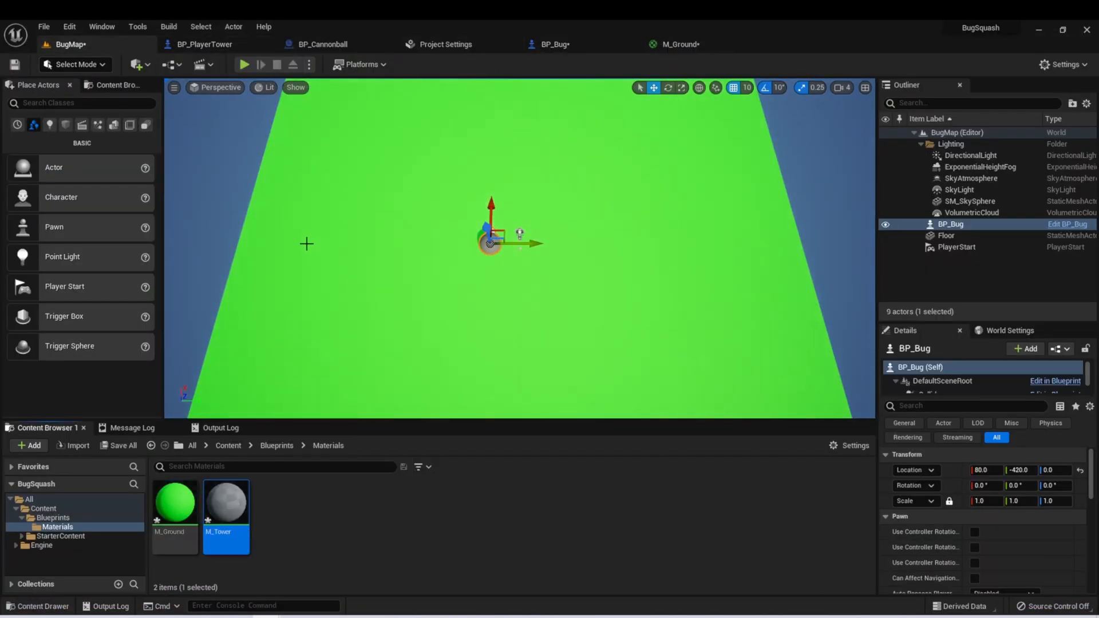
- Give M_Tower a mid-grey colour, check the tower body and cannon materials, return to BugMap
{"action": "double_click", "coordinate": [226, 502]}
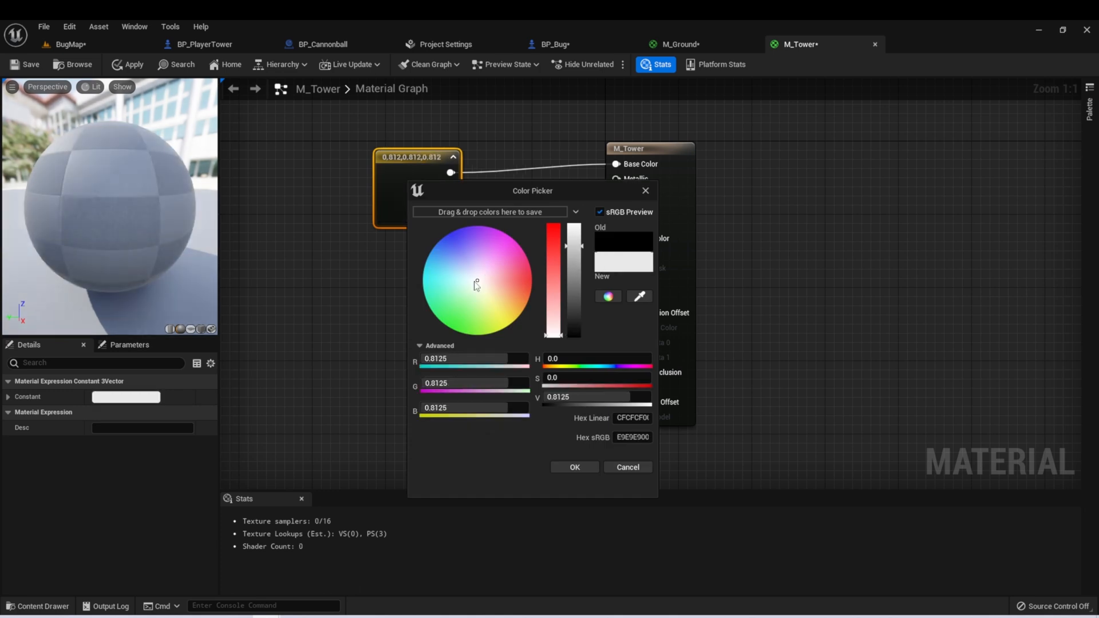
{"action": "left_click", "coordinate": [574, 467]}
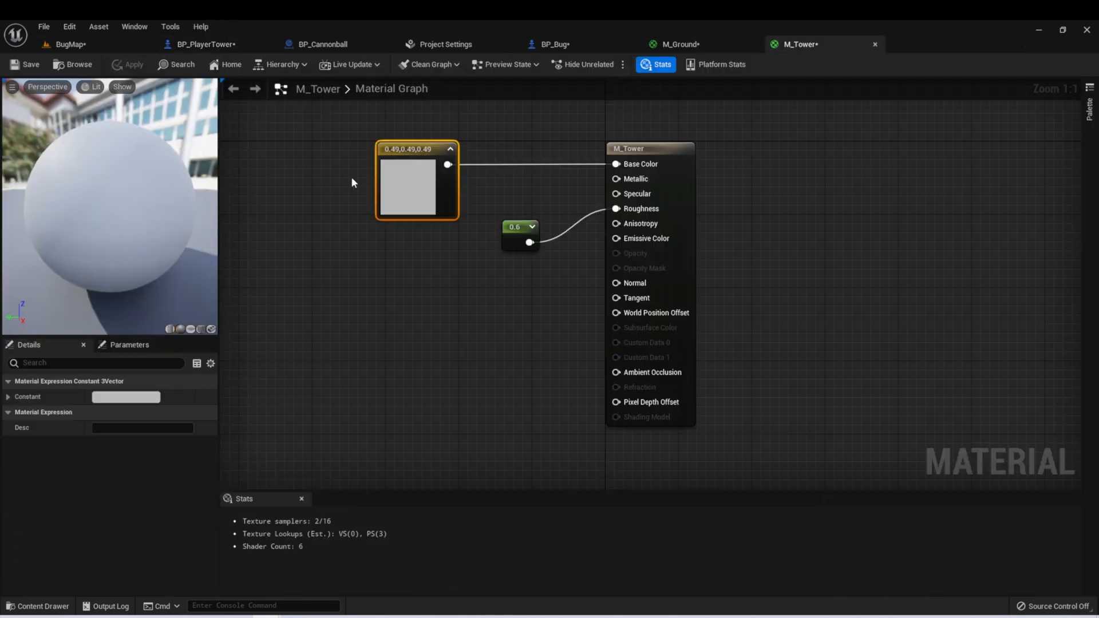
{"action": "left_click", "coordinate": [203, 44]}
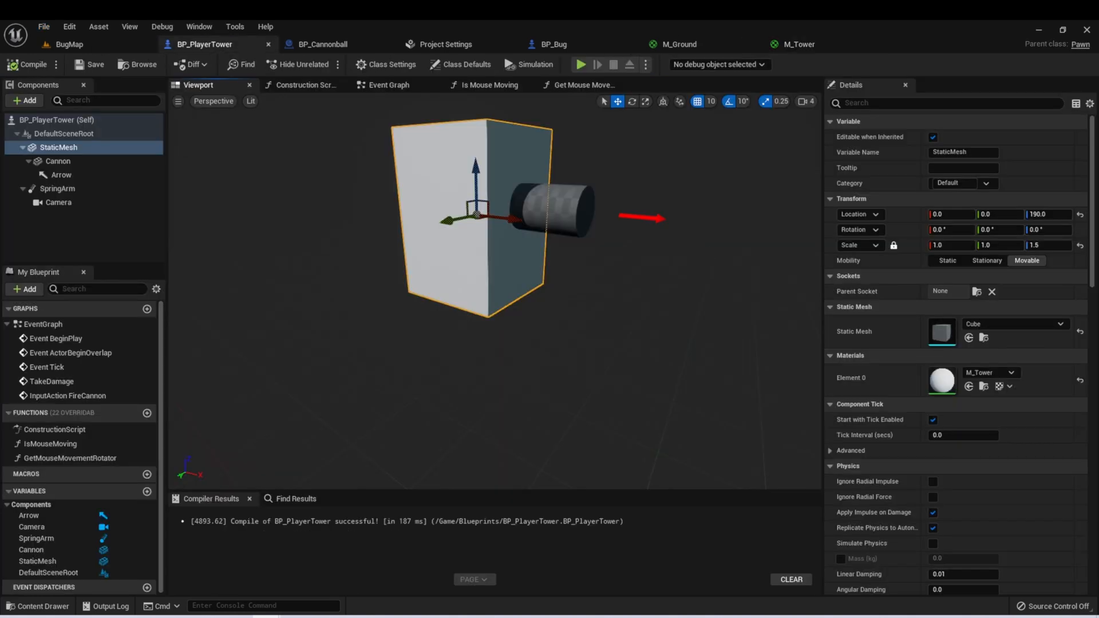
{"action": "left_click", "coordinate": [58, 160]}
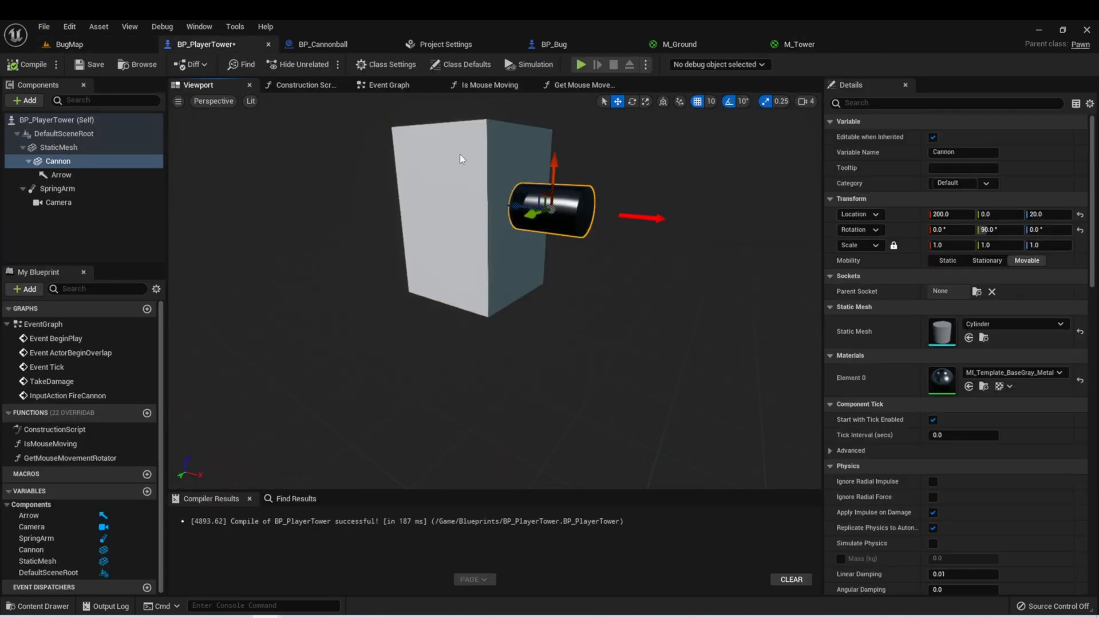
{"action": "left_click", "coordinate": [67, 44]}
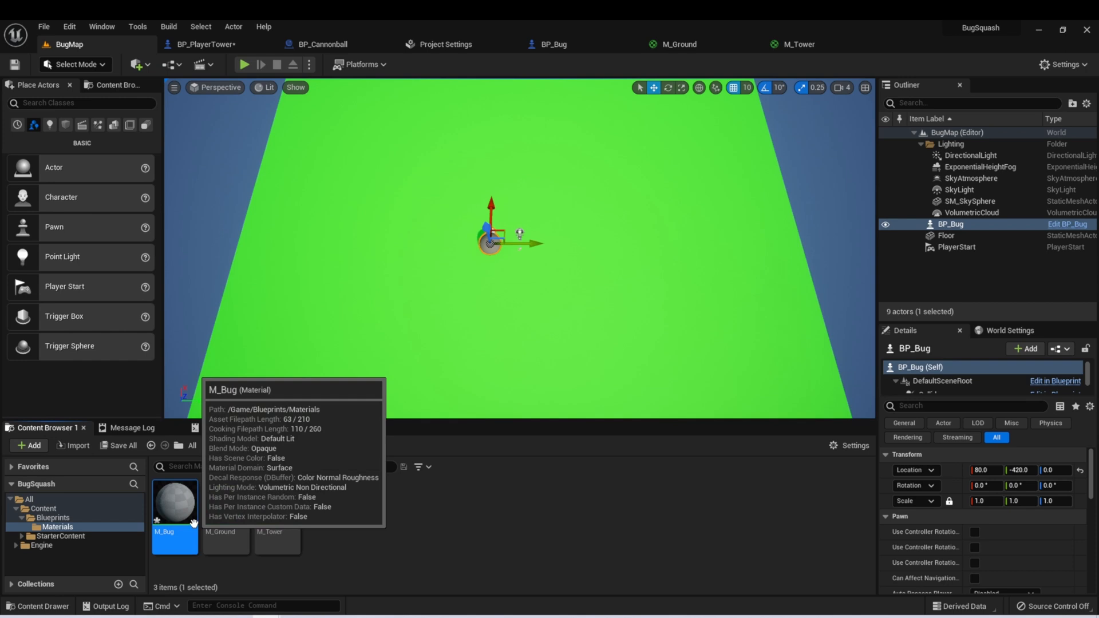
- Open the M_Bug material (orange, metallic 0.6, roughness 0.2), then return to BP_Bug
{"action": "double_click", "coordinate": [175, 499]}
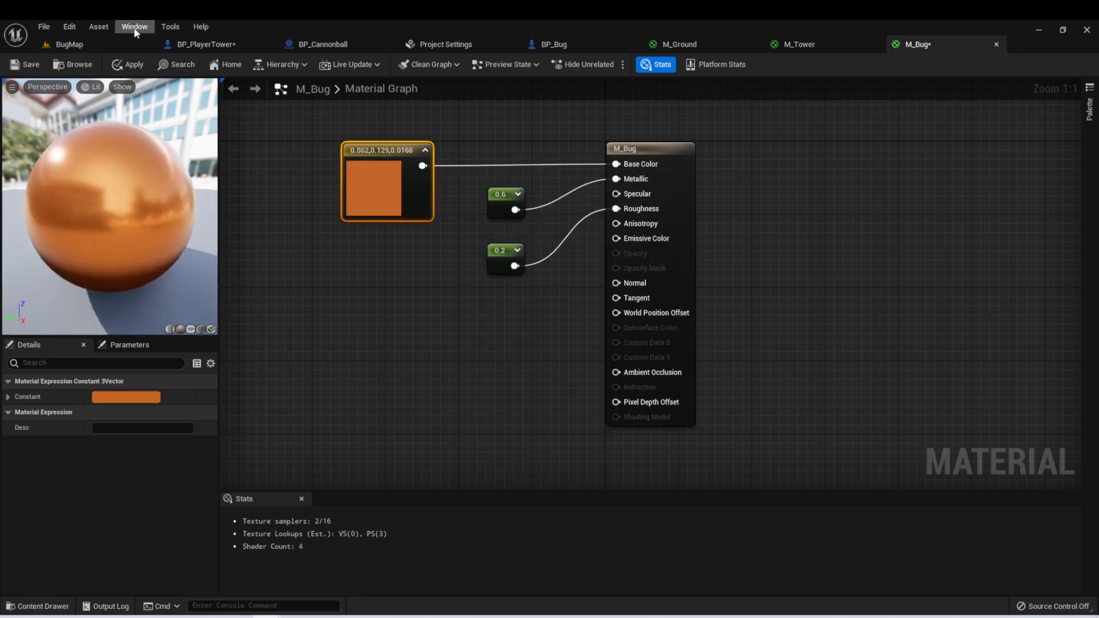
{"action": "left_click", "coordinate": [552, 44]}
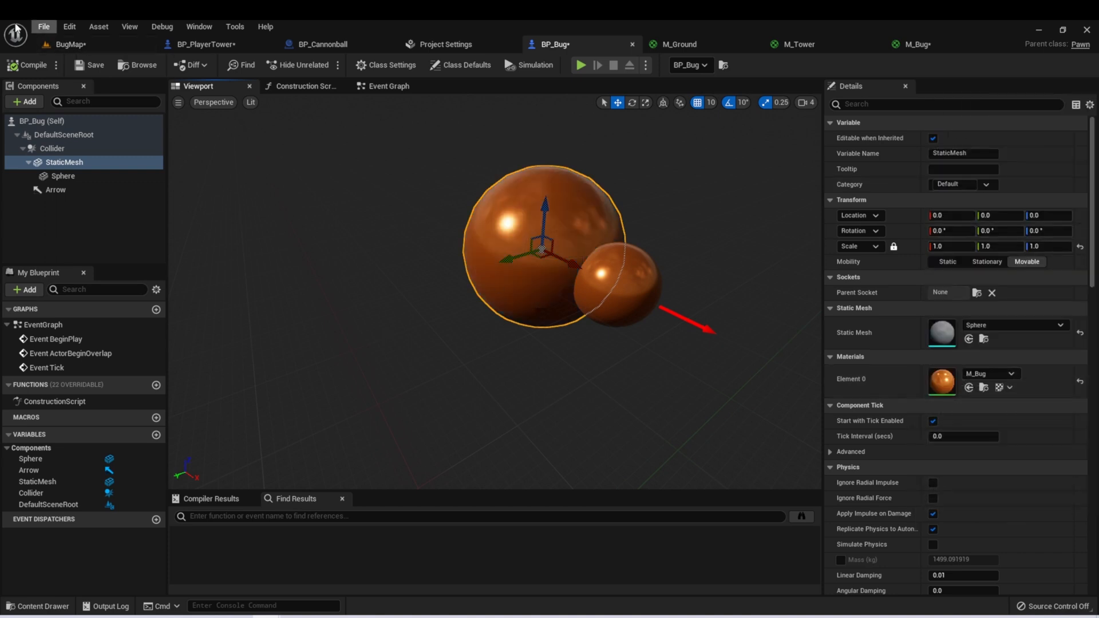
- Save all modified assets and play BugSquash to preview the orange bug by the tower
{"action": "left_click", "coordinate": [43, 26]}
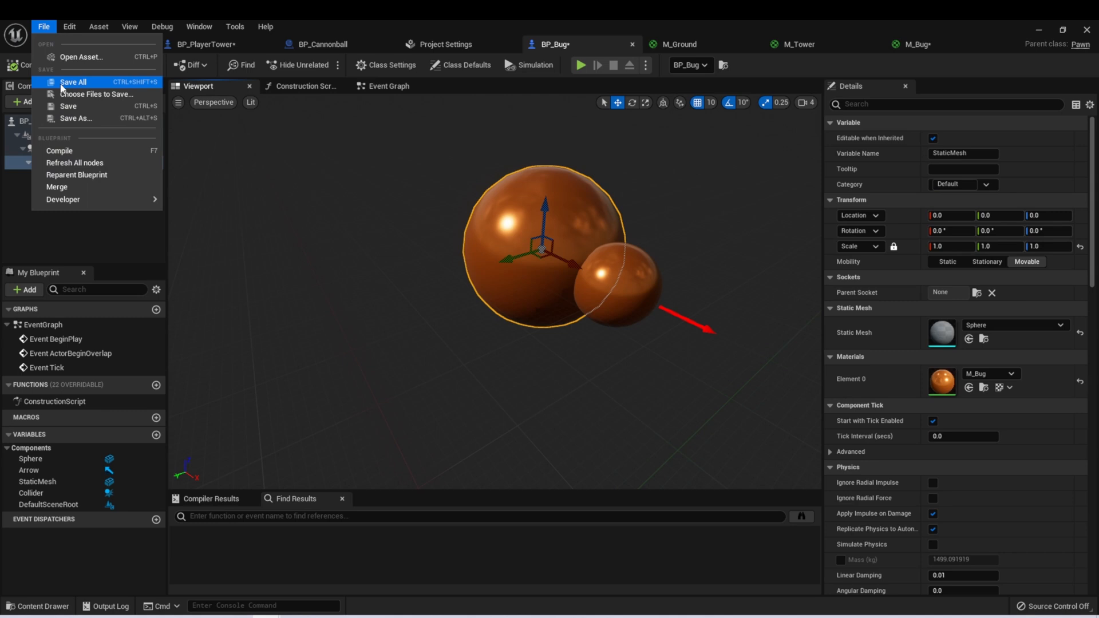
{"action": "left_click", "coordinate": [73, 81]}
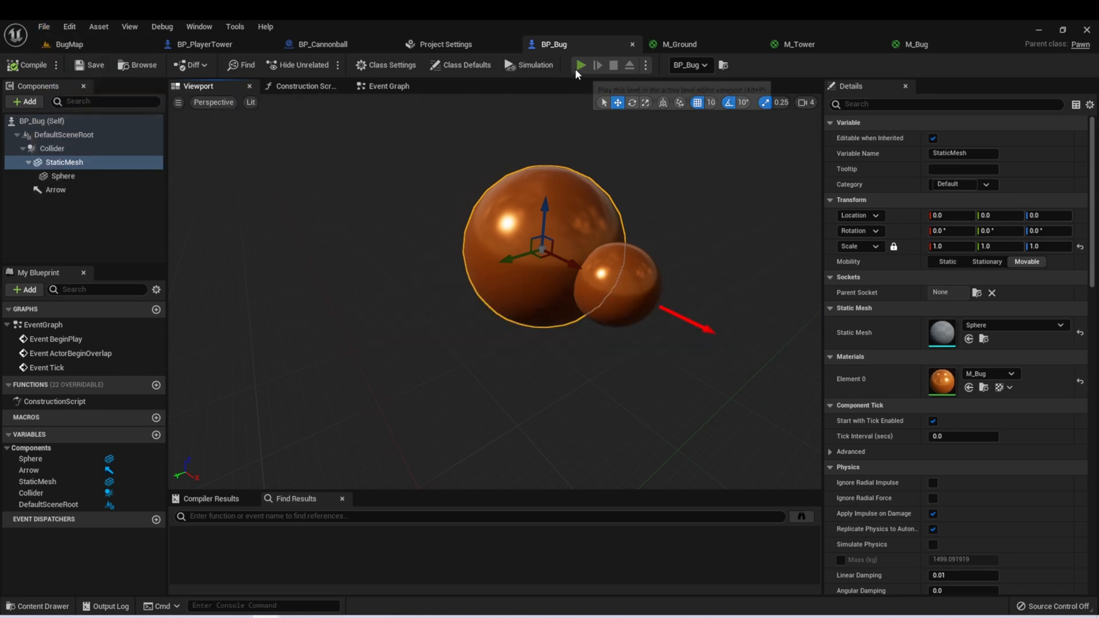
{"action": "left_click", "coordinate": [581, 65]}
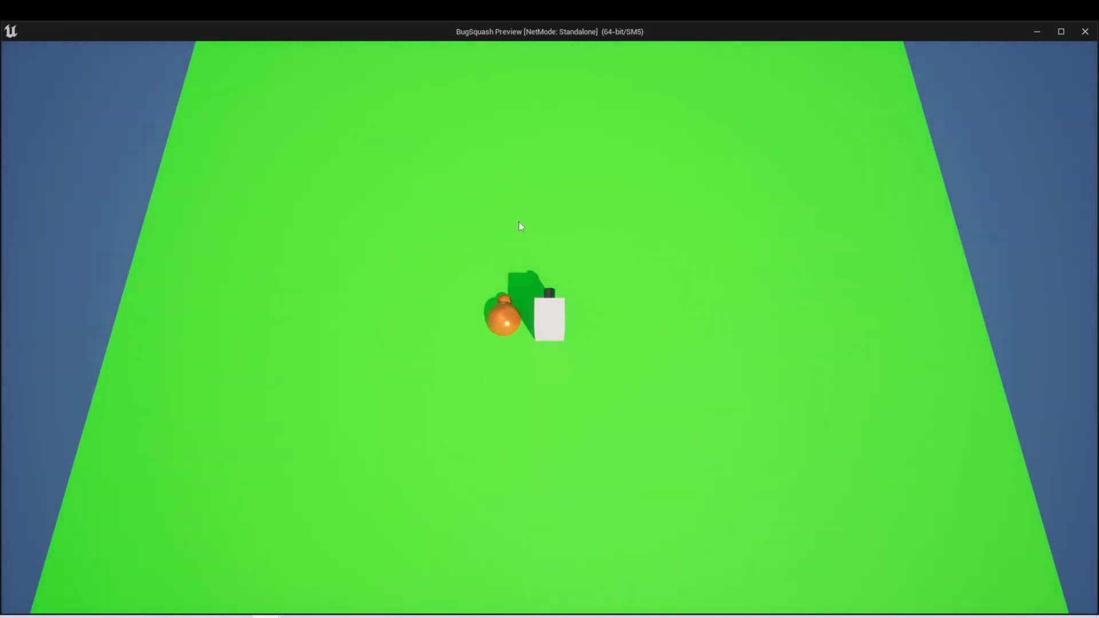
{"action": "mouse_move", "coordinate": [602, 330]}
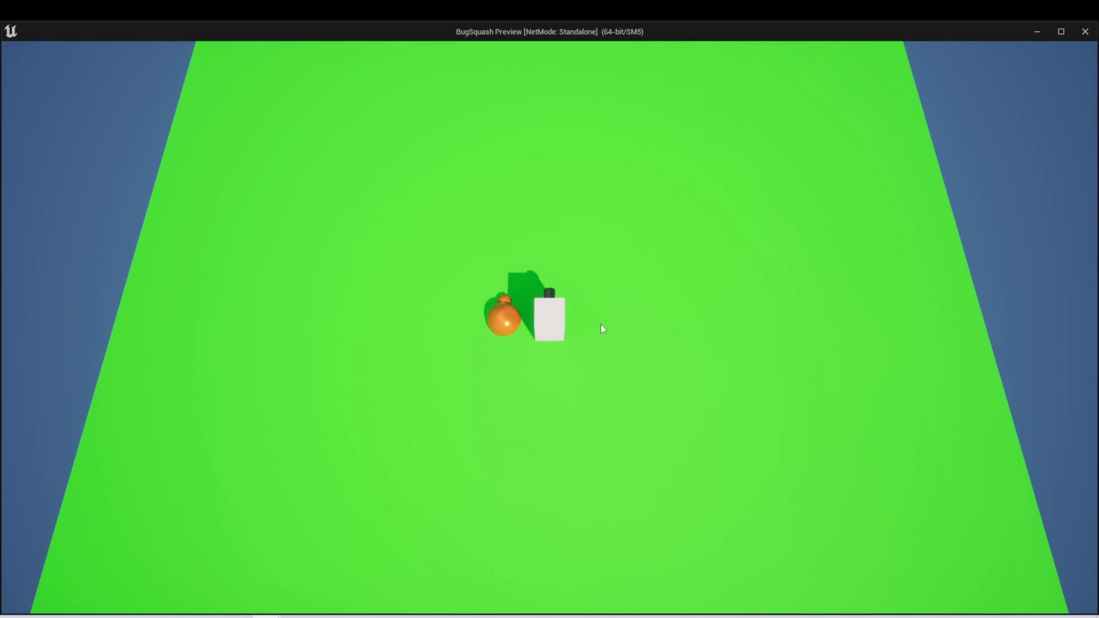
{"action": "mouse_move", "coordinate": [627, 286]}
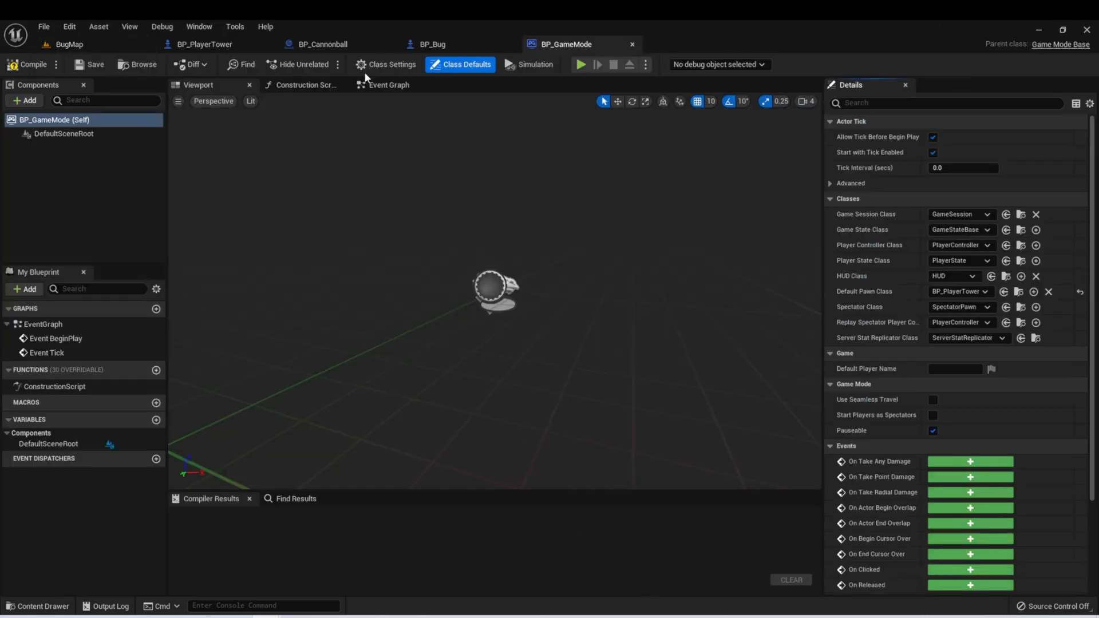
- View BP_GameMode's Event Graph holding only the default BeginPlay and Tick events
{"action": "left_click", "coordinate": [388, 85]}
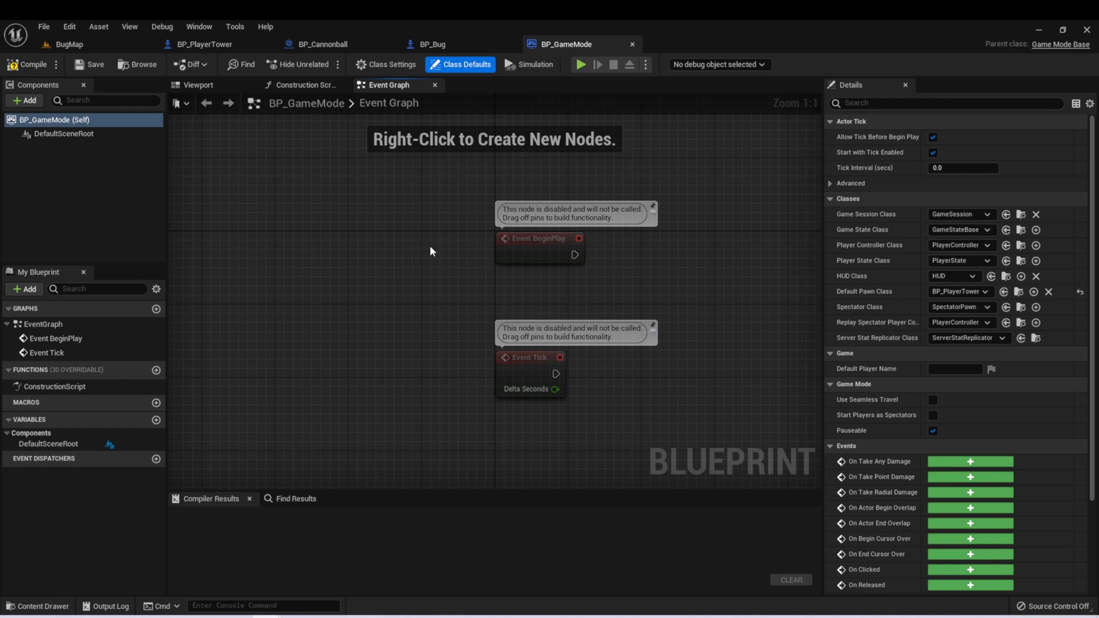
{"action": "mouse_move", "coordinate": [449, 278]}
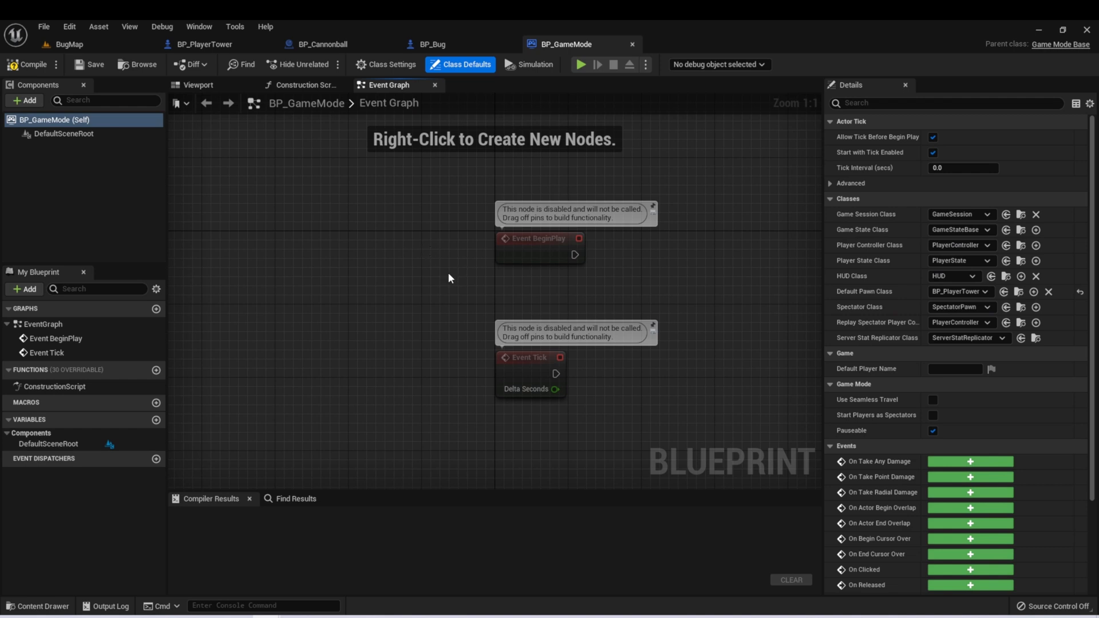
{"action": "mouse_move", "coordinate": [448, 275]}
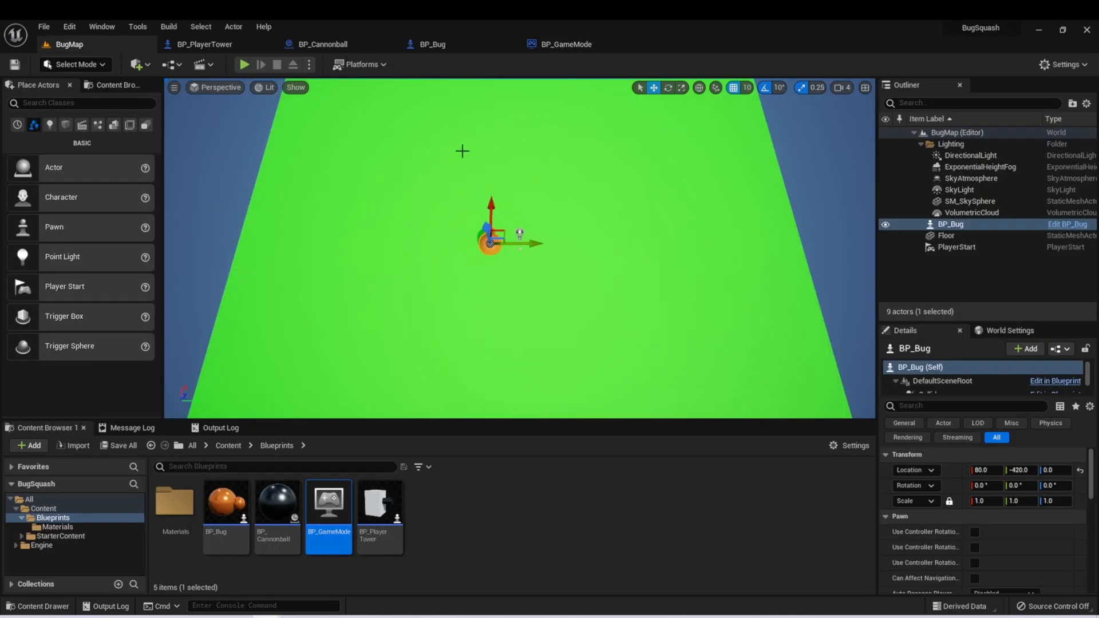
{"action": "mouse_move", "coordinate": [536, 380]}
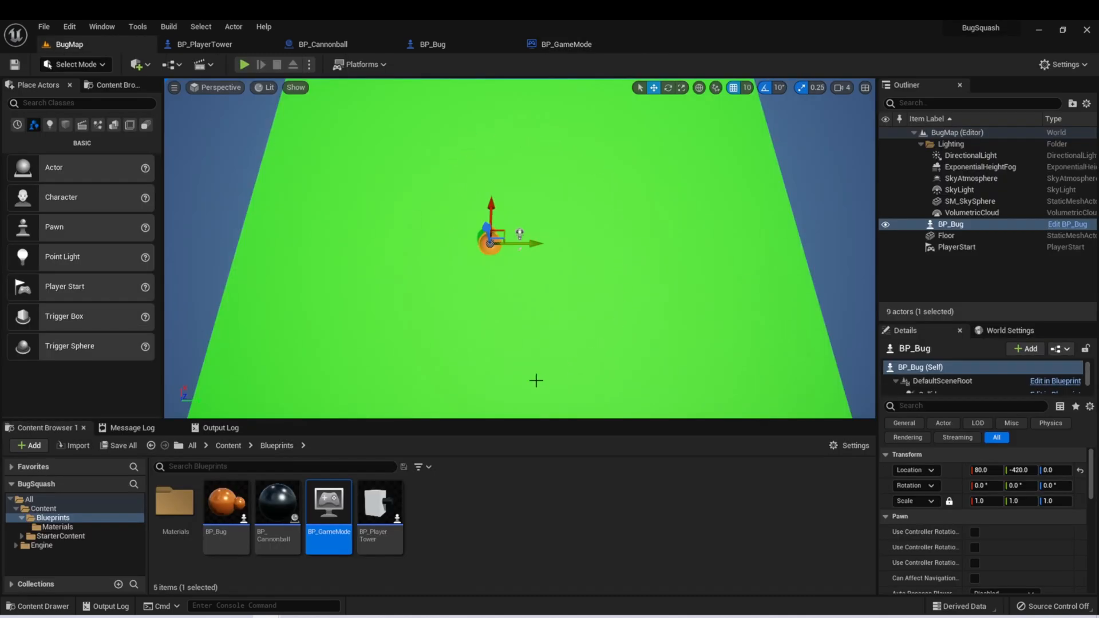
{"action": "mouse_move", "coordinate": [415, 117]}
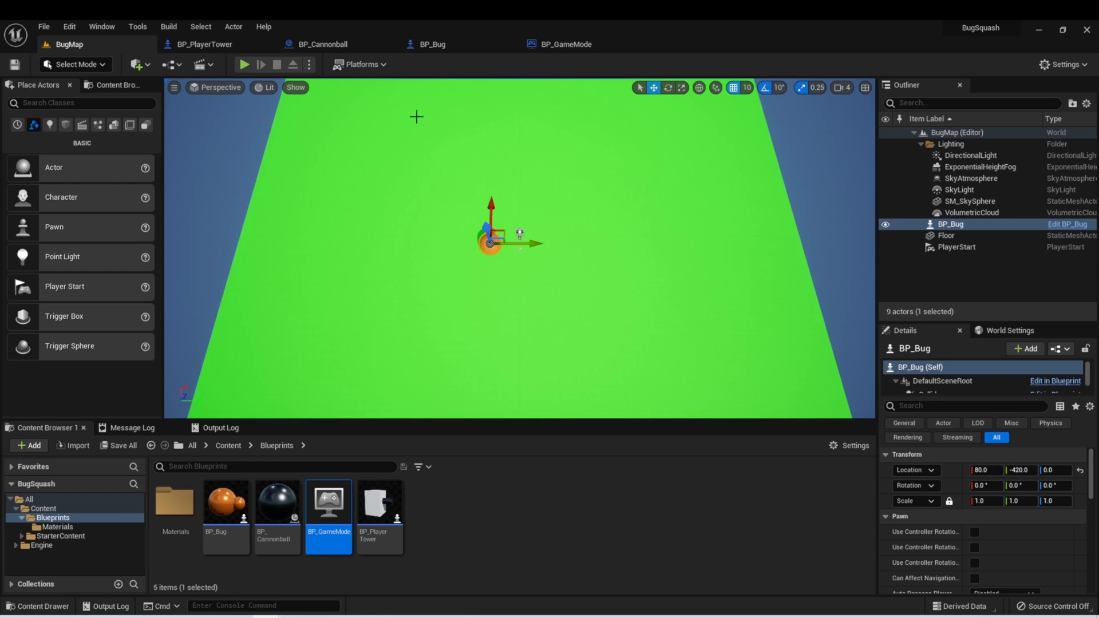
{"action": "mouse_move", "coordinate": [684, 246]}
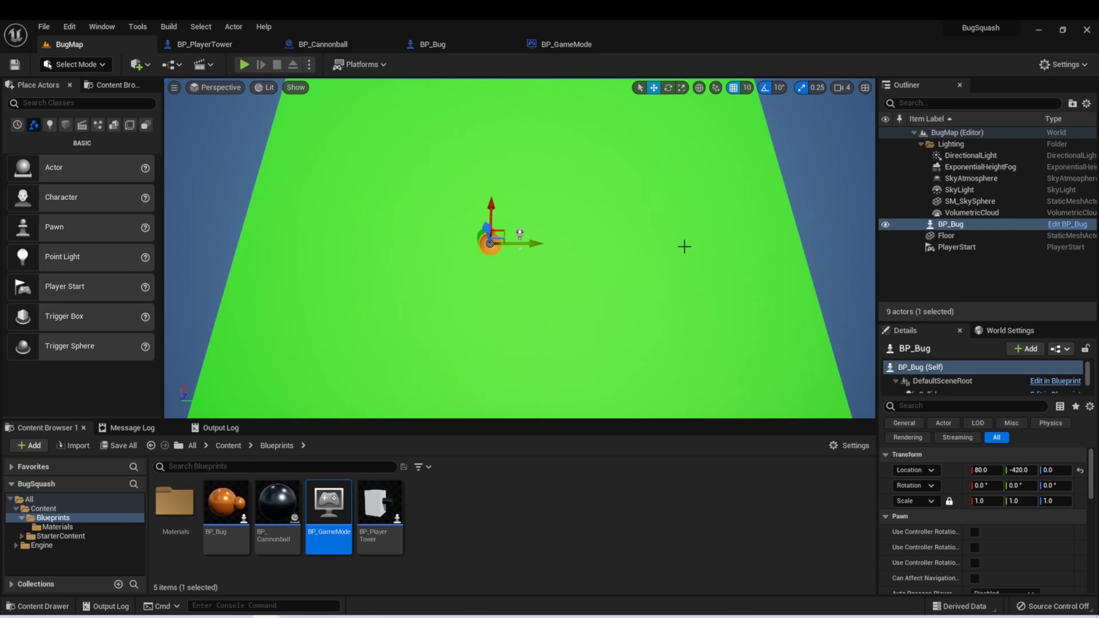
{"action": "mouse_move", "coordinate": [599, 150]}
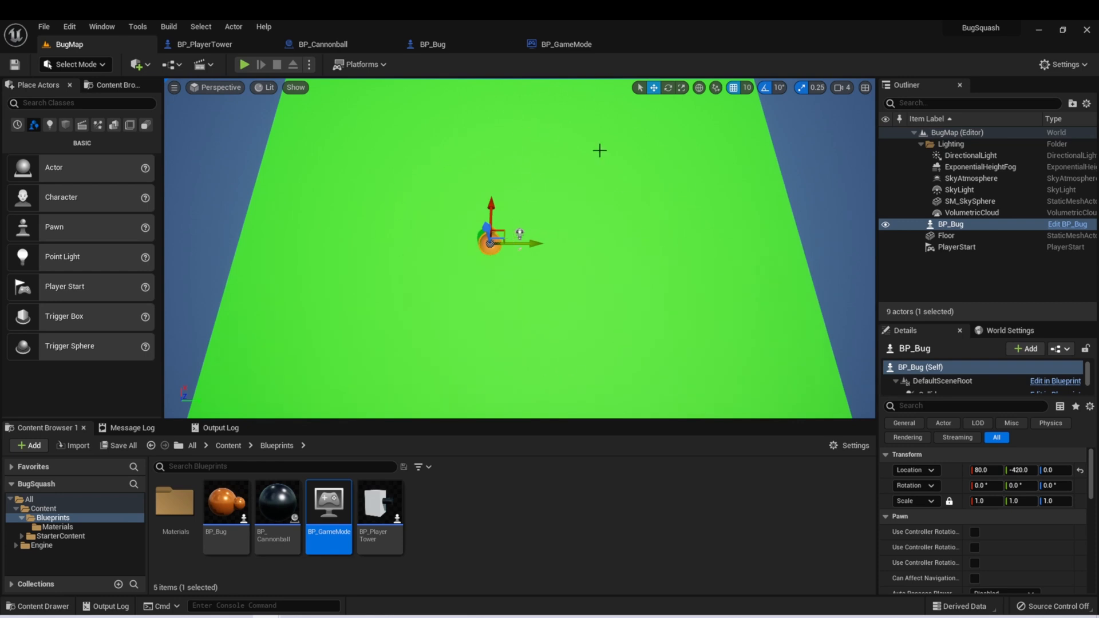
{"action": "mouse_move", "coordinate": [440, 353]}
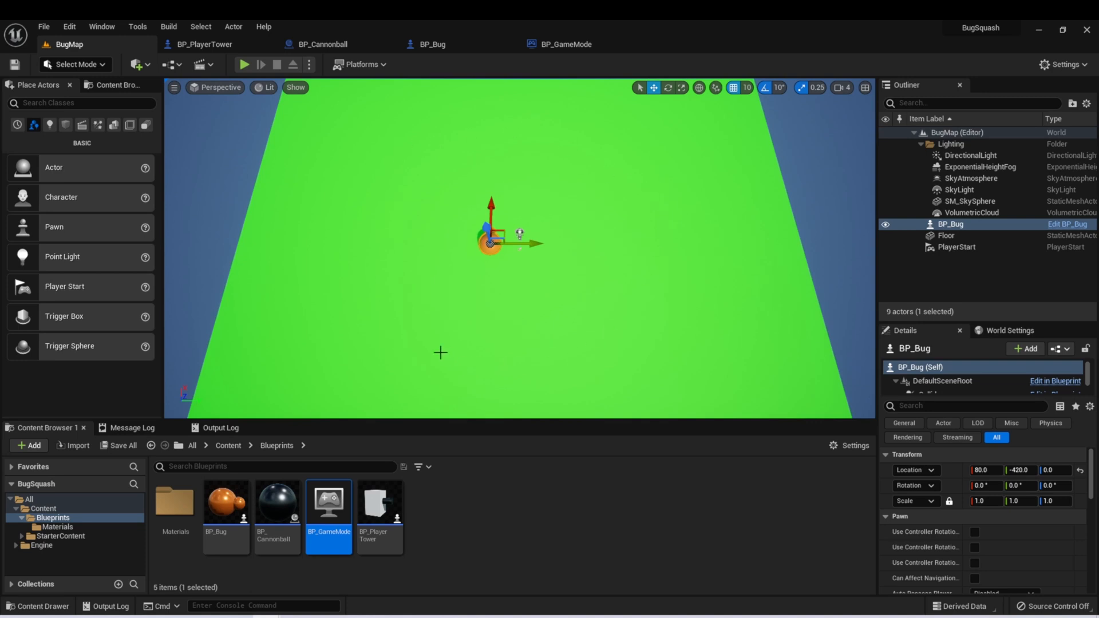
{"action": "mouse_move", "coordinate": [531, 222]}
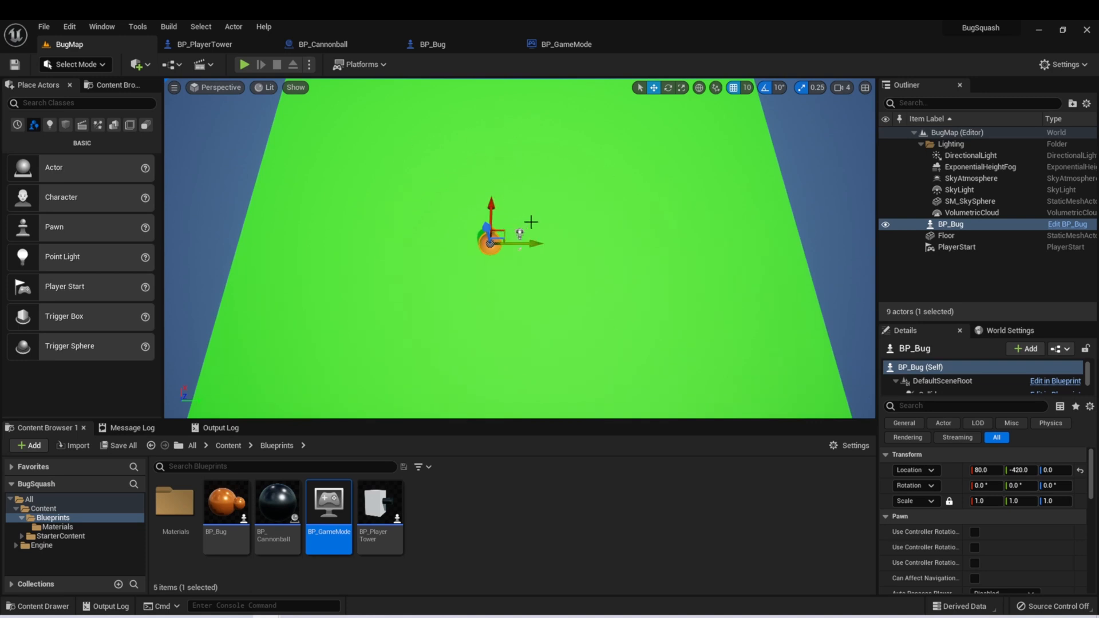
{"action": "mouse_move", "coordinate": [640, 145]}
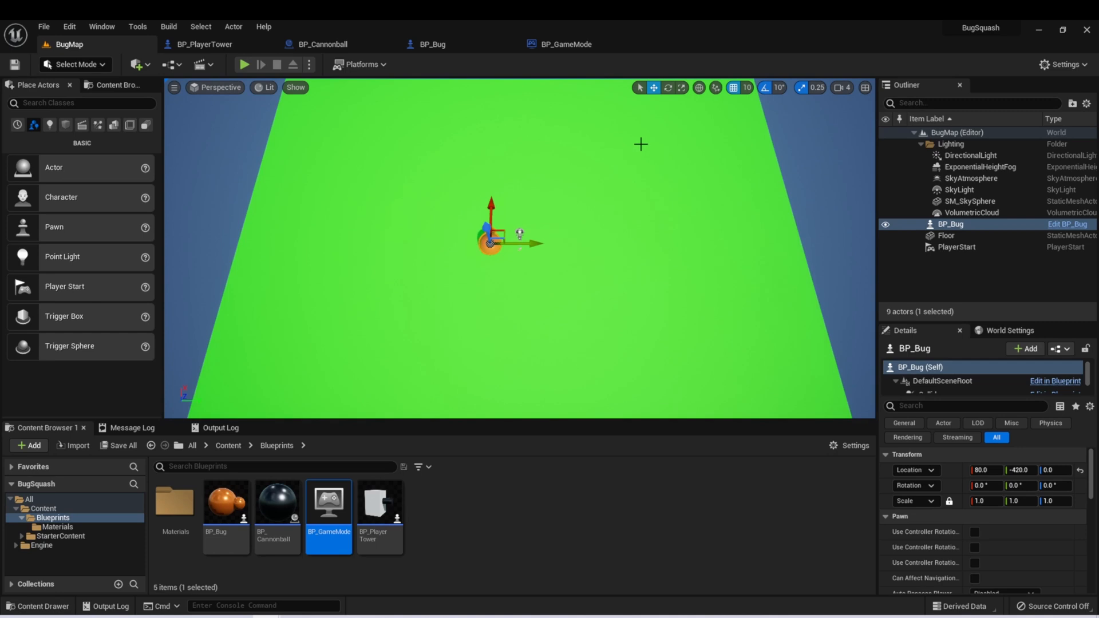
{"action": "mouse_move", "coordinate": [521, 252]}
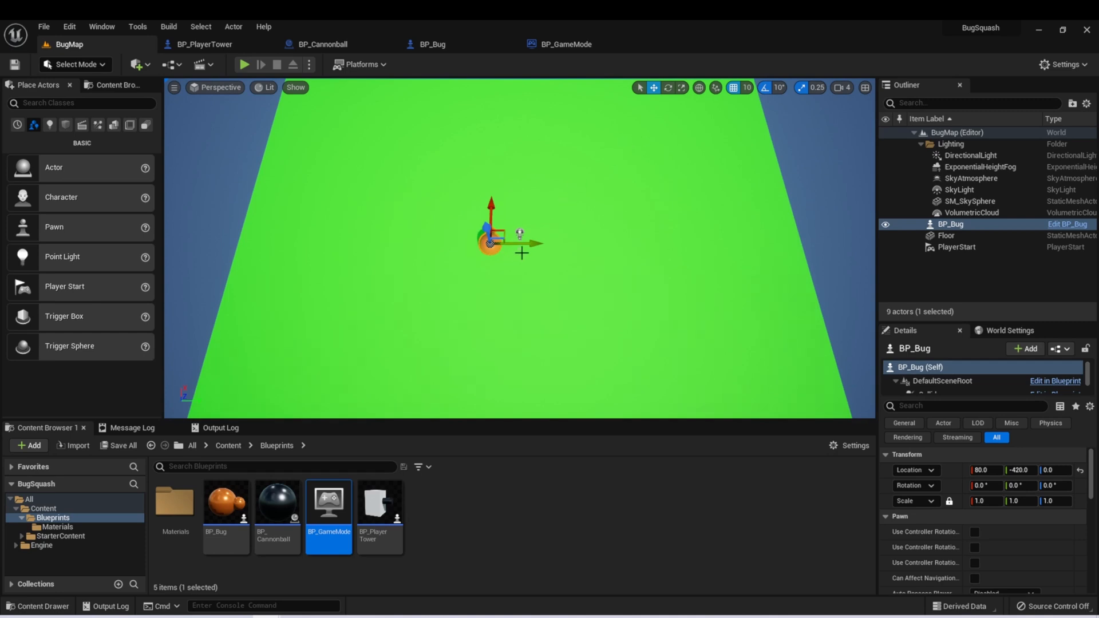
{"action": "mouse_move", "coordinate": [623, 143]}
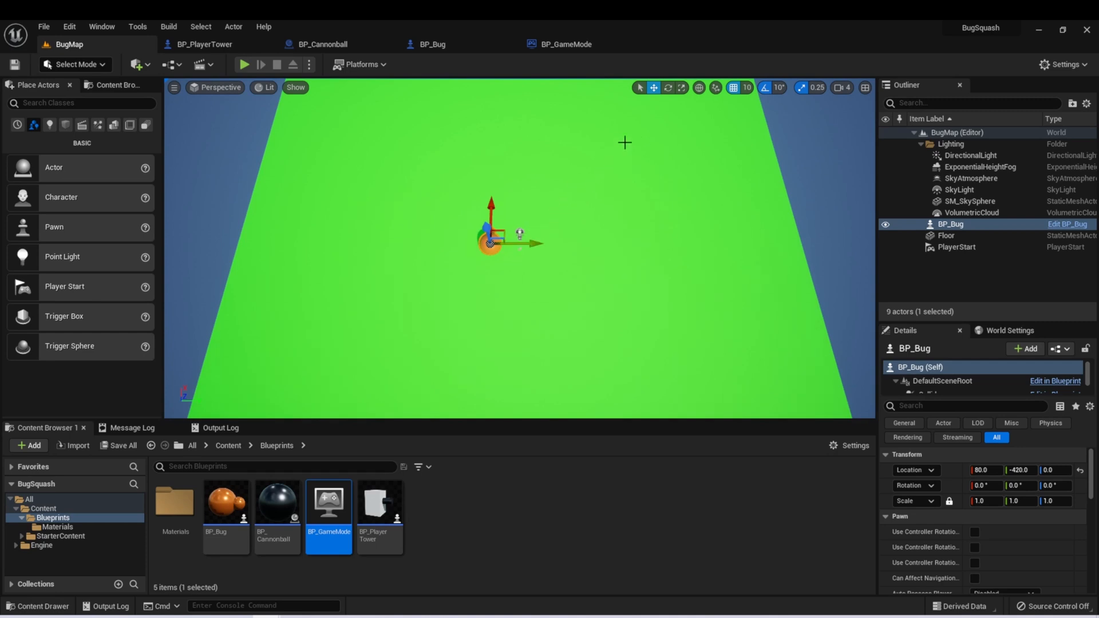
{"action": "mouse_move", "coordinate": [631, 131]}
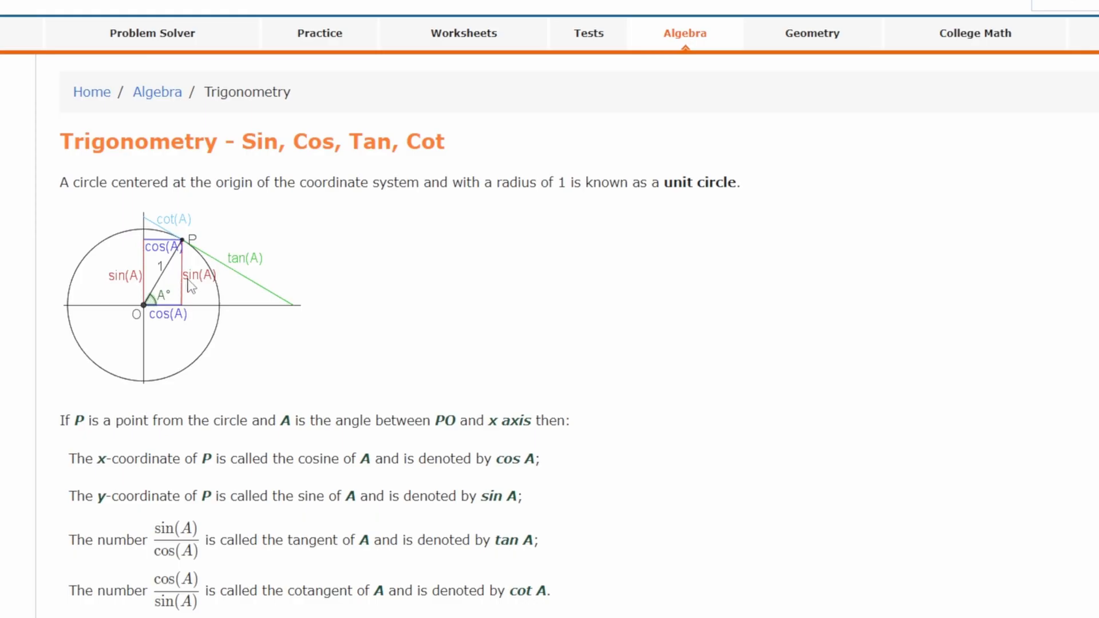
{"action": "mouse_move", "coordinate": [154, 258]}
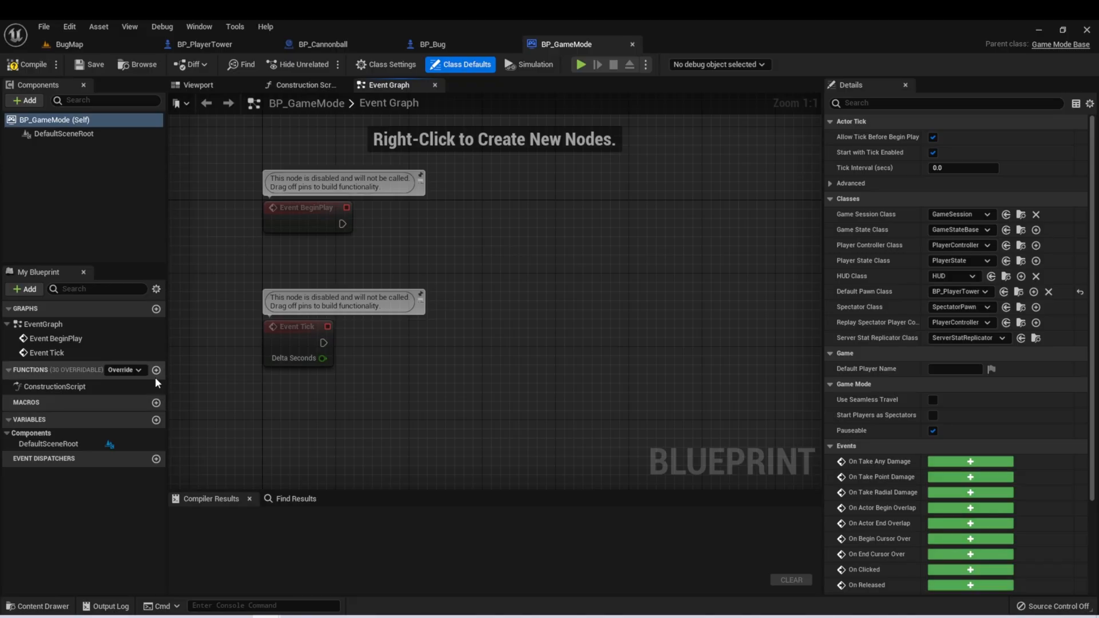
- Add a Spawn Bug function whose entry feeds a SpawnActor from Class node set to BP_Bug
{"action": "left_click", "coordinate": [155, 369]}
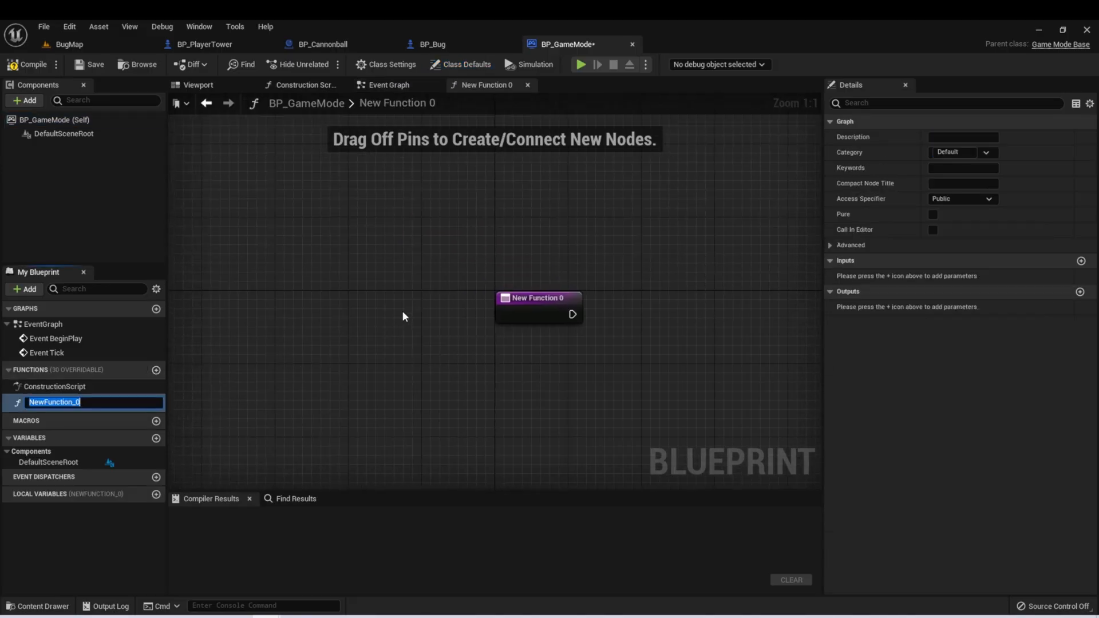
{"action": "type", "text": "SpawnBug"}
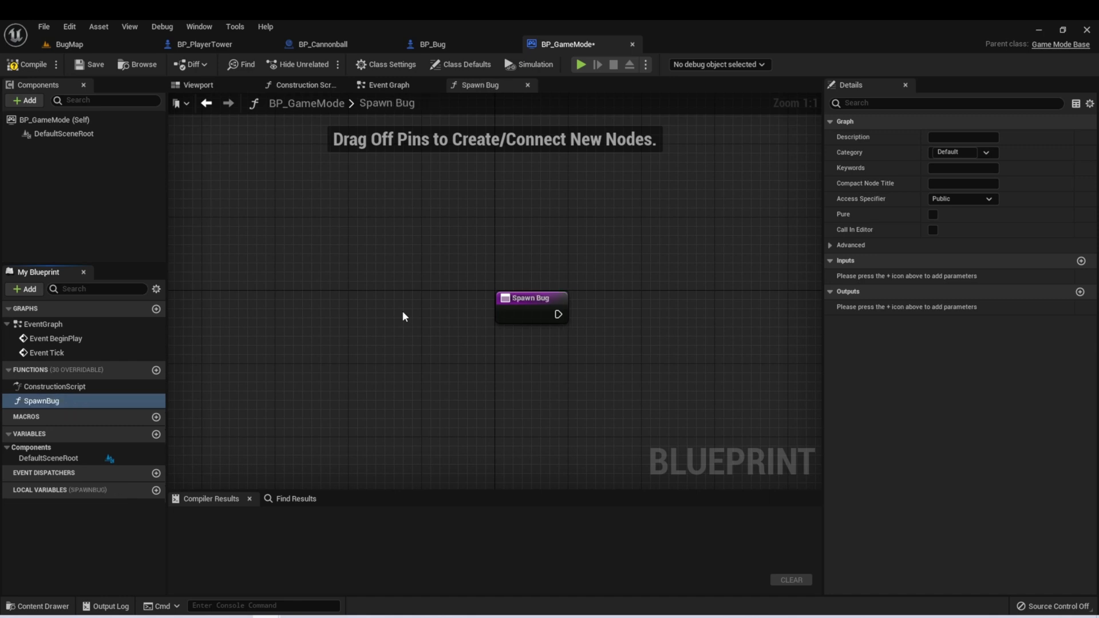
{"action": "left_click_drag", "start_coordinate": [559, 314], "coordinate": [587, 250]}
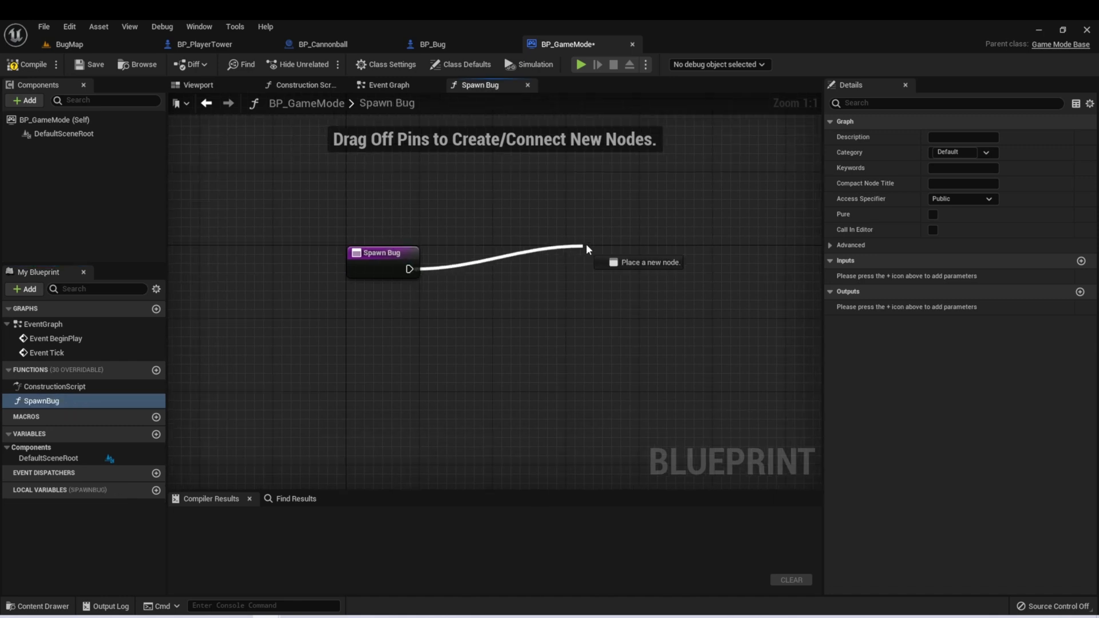
{"action": "type", "text": "spawnac"}
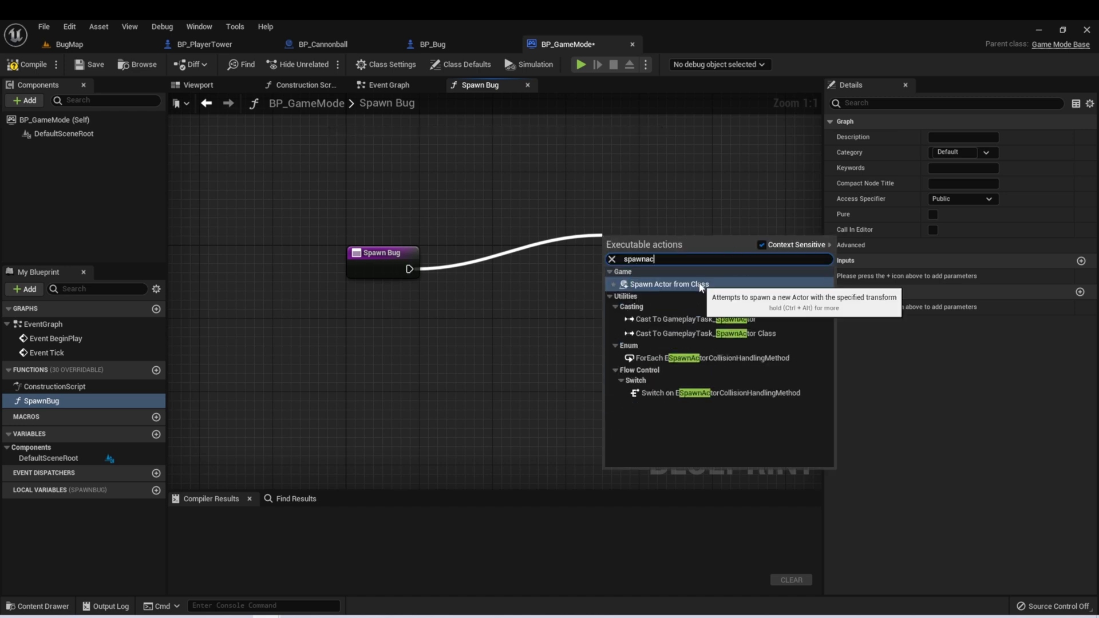
{"action": "left_click", "coordinate": [666, 283]}
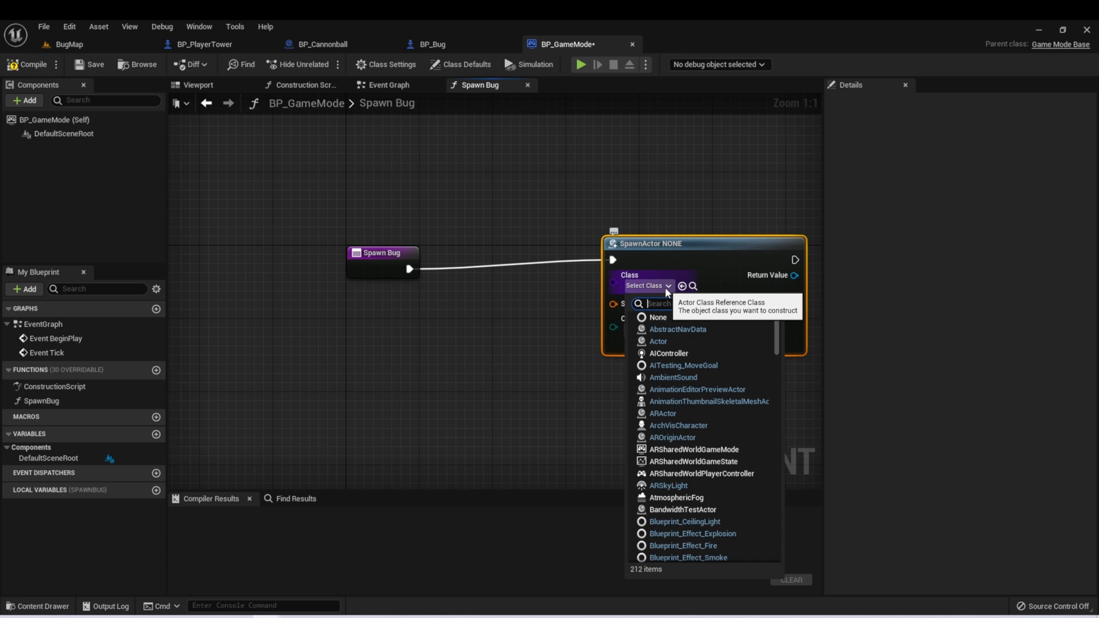
{"action": "type", "text": "bp"}
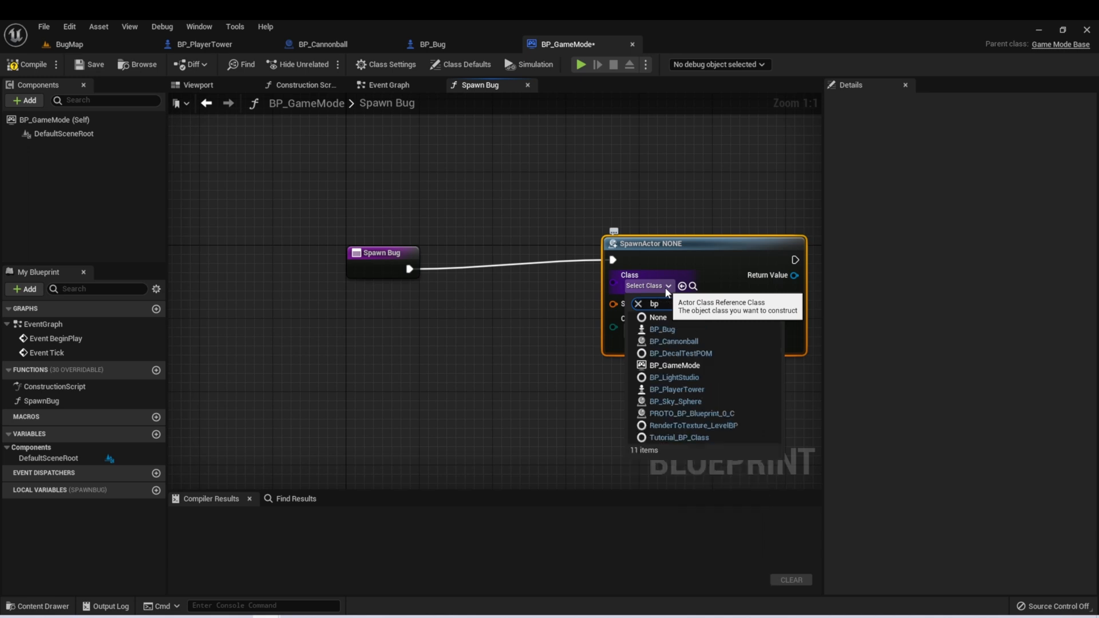
{"action": "left_click", "coordinate": [661, 329]}
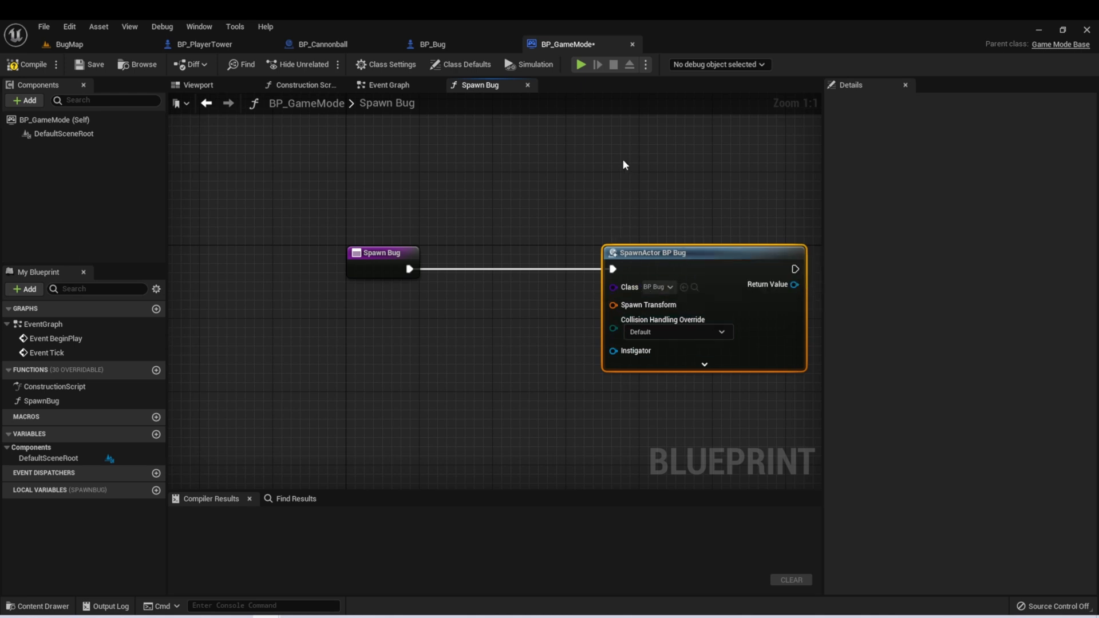
{"action": "mouse_move", "coordinate": [609, 313]}
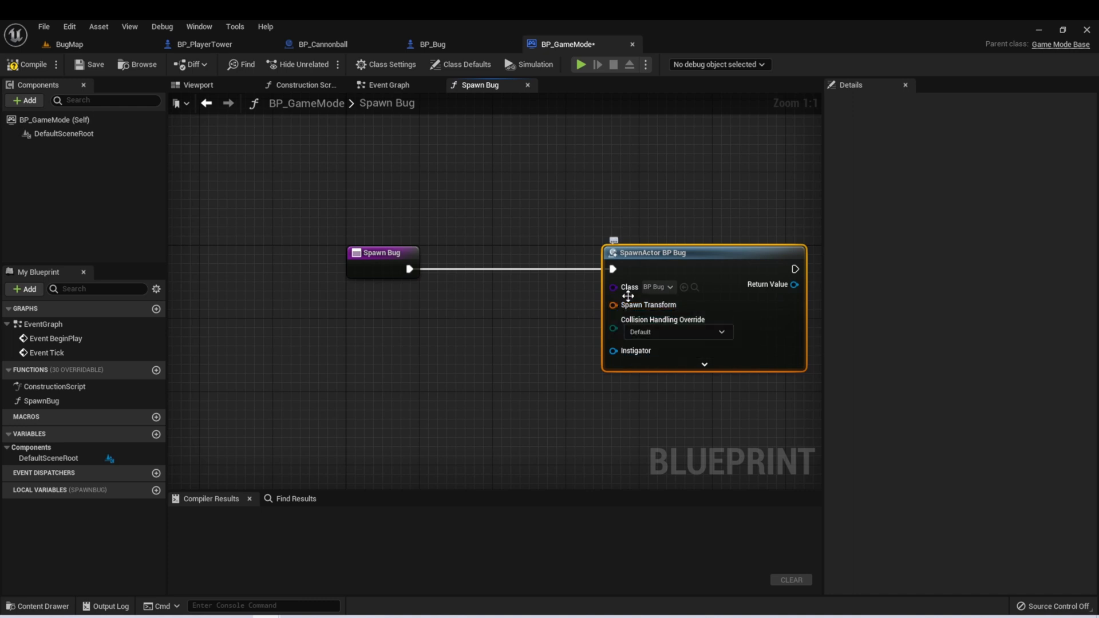
- Split the SpawnActor node's Spawn Transform pin into location, rotation and scale inputs
{"action": "right_click", "coordinate": [613, 305]}
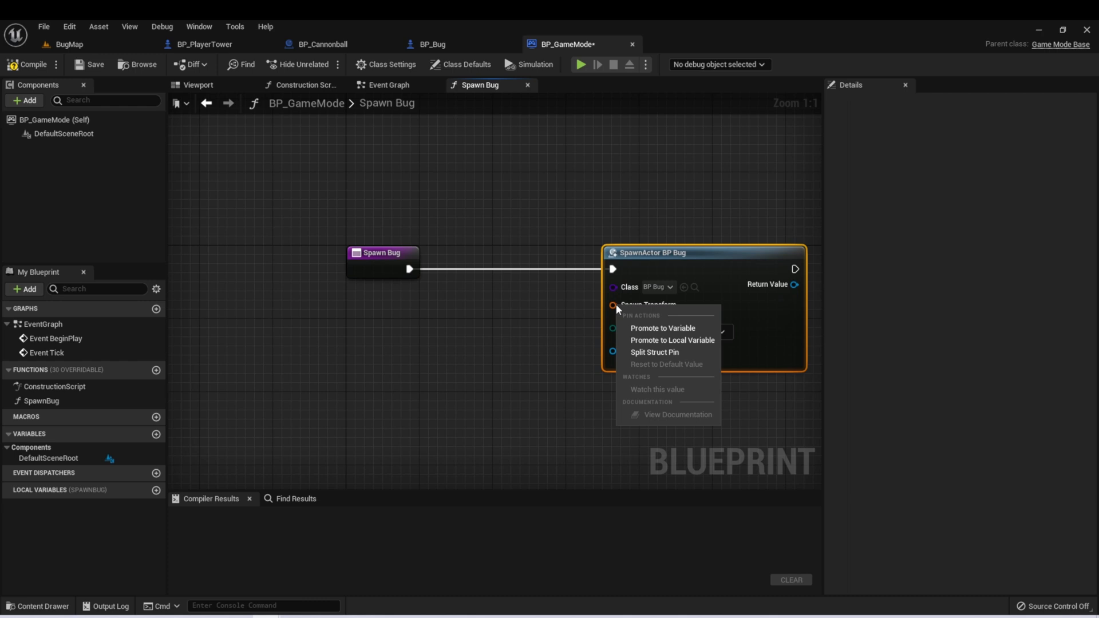
{"action": "mouse_move", "coordinate": [654, 351]}
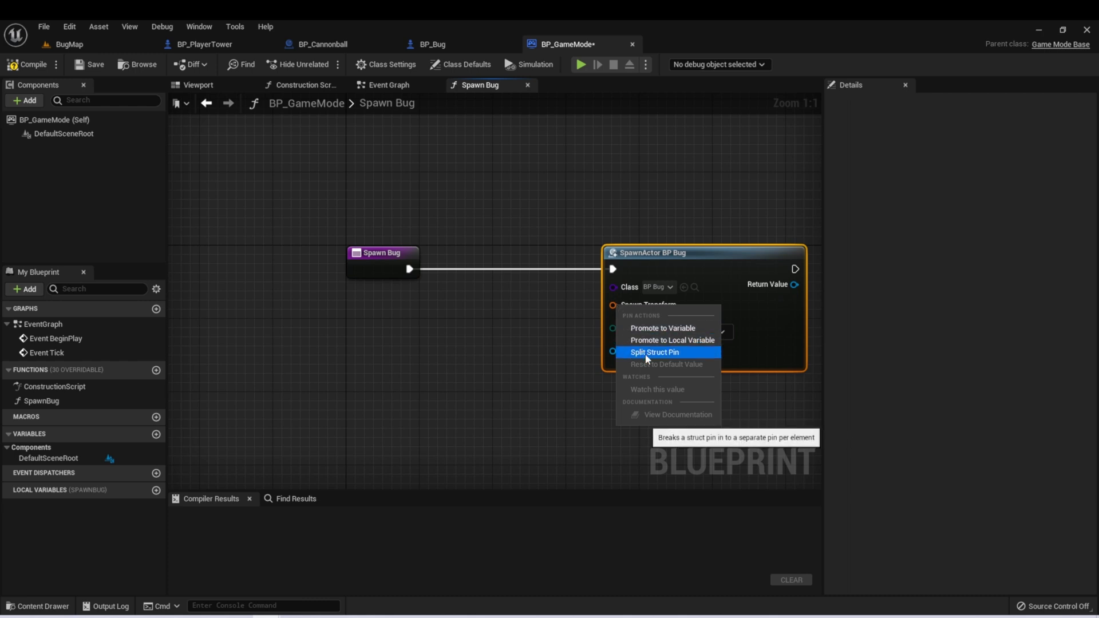
{"action": "left_click", "coordinate": [654, 352]}
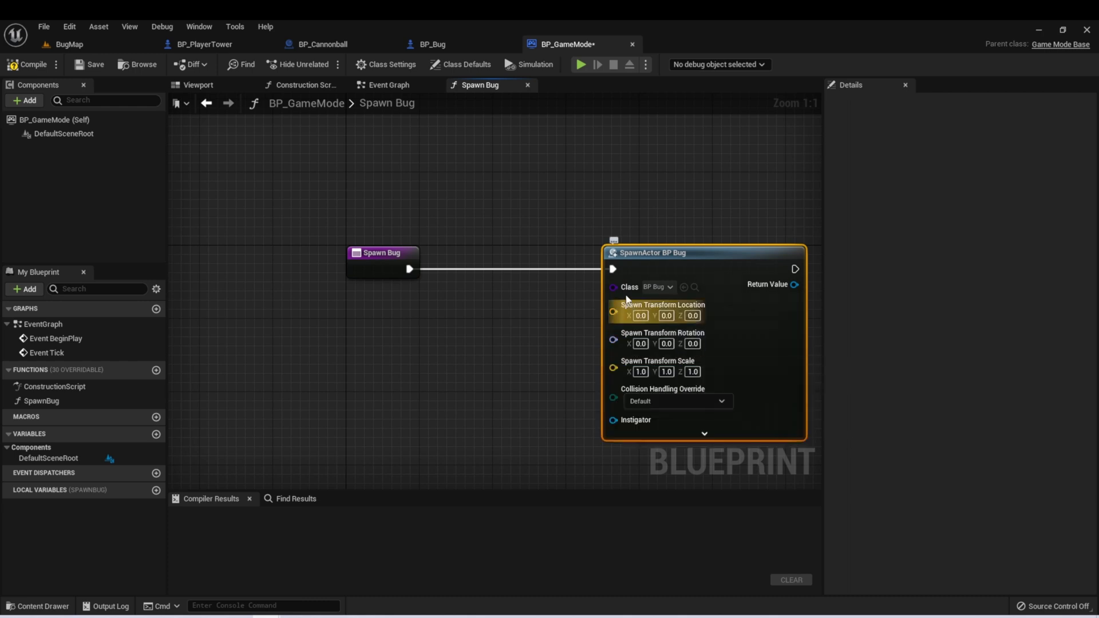
{"action": "mouse_move", "coordinate": [613, 312]}
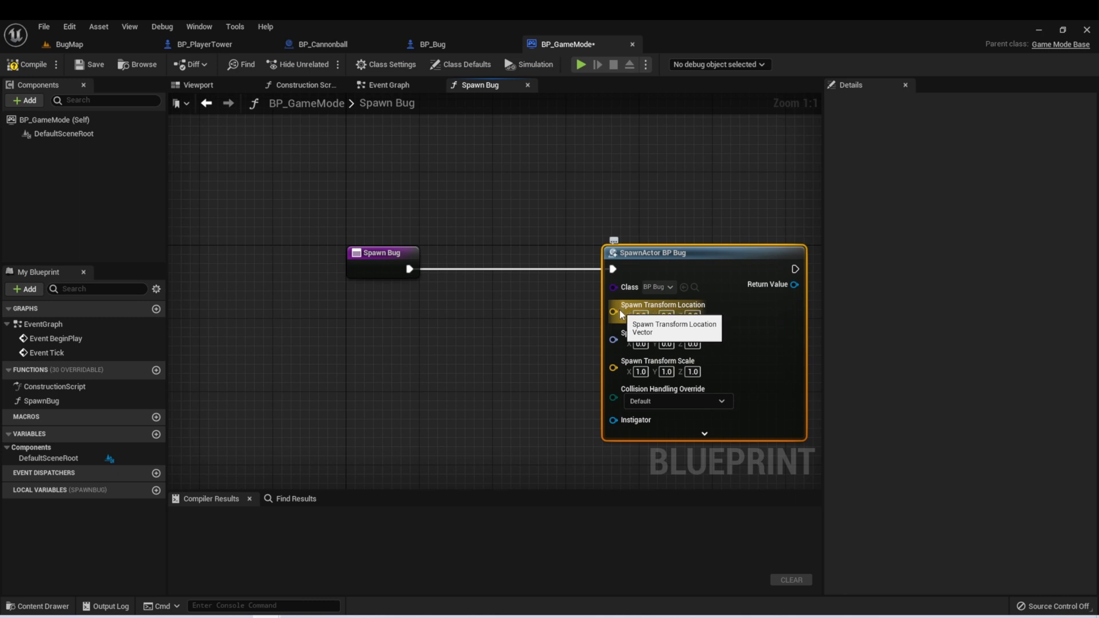
{"action": "mouse_move", "coordinate": [616, 382]}
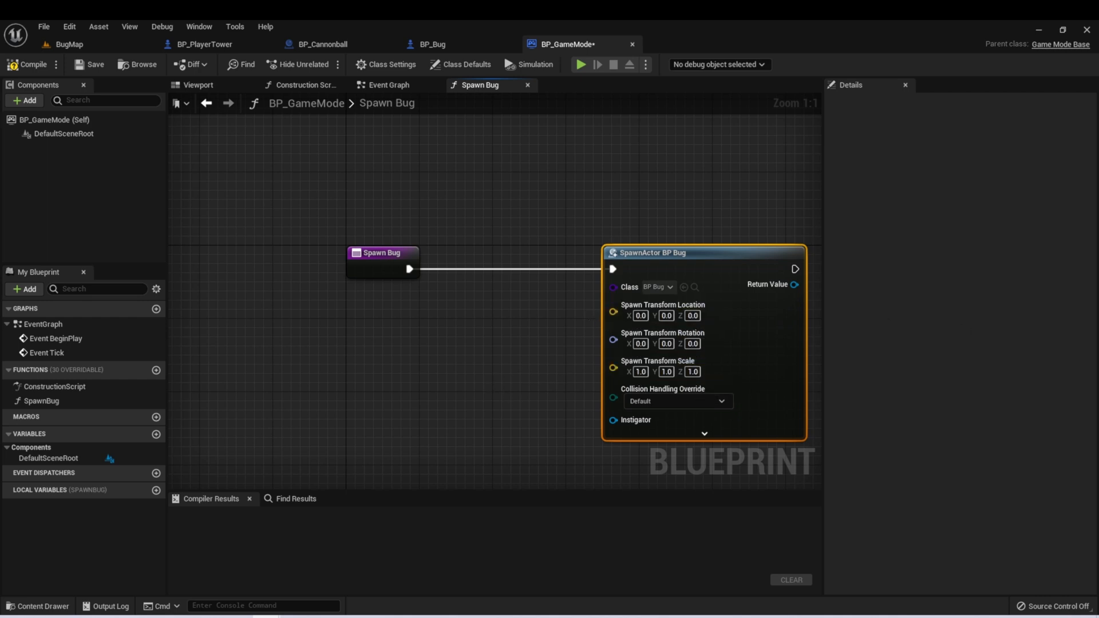
- Drag from the Spawn Transform Location pin and add a Make Vector node
{"action": "left_click_drag", "start_coordinate": [611, 311], "coordinate": [493, 368]}
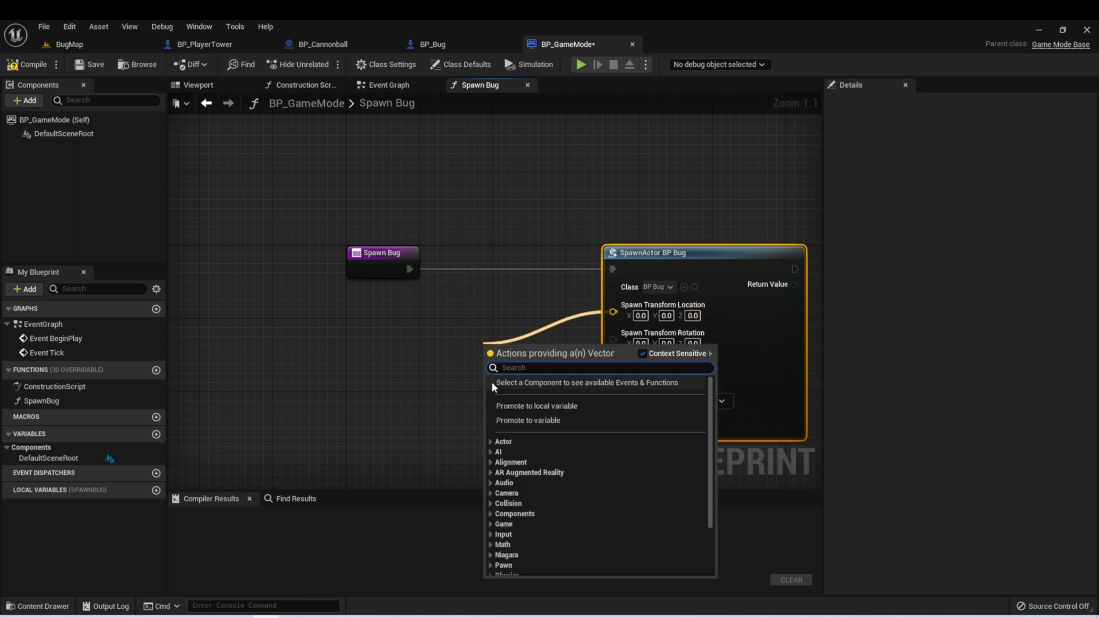
{"action": "type", "text": "make"}
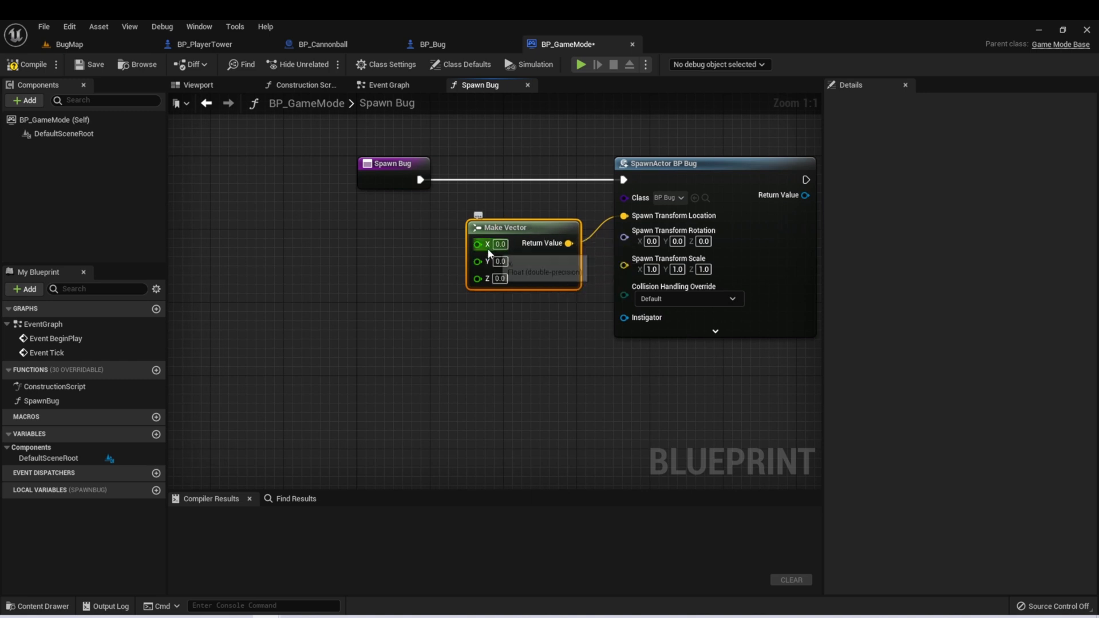
{"action": "mouse_move", "coordinate": [487, 278]}
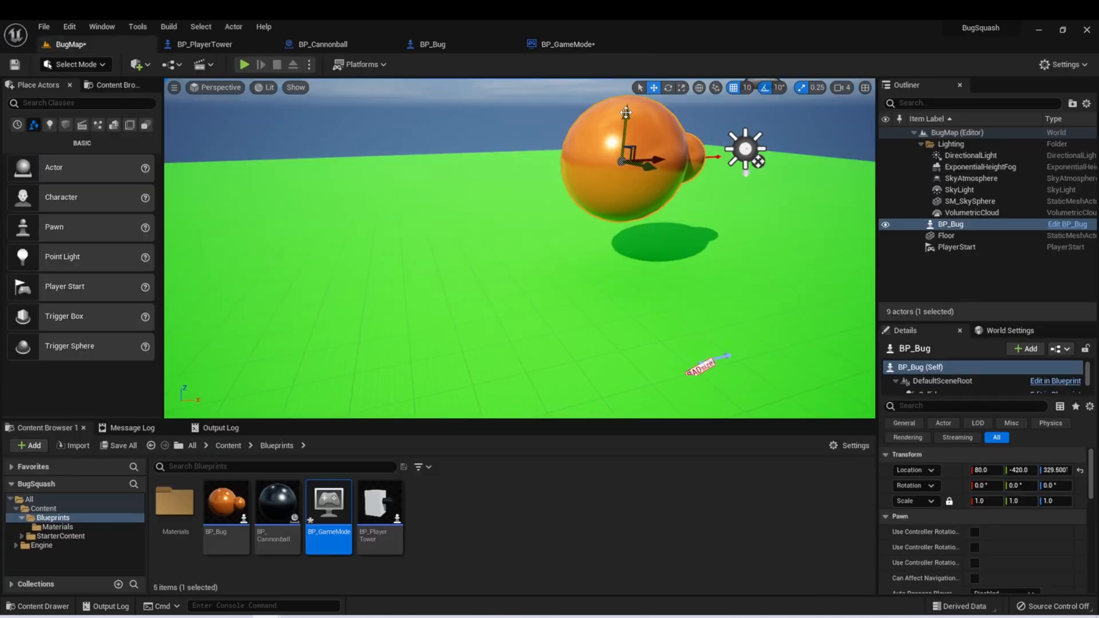
- Lower BP_Bug in BugMap to the floor at location 80, -420, 140
{"action": "left_click_drag", "start_coordinate": [625, 112], "coordinate": [610, 185]}
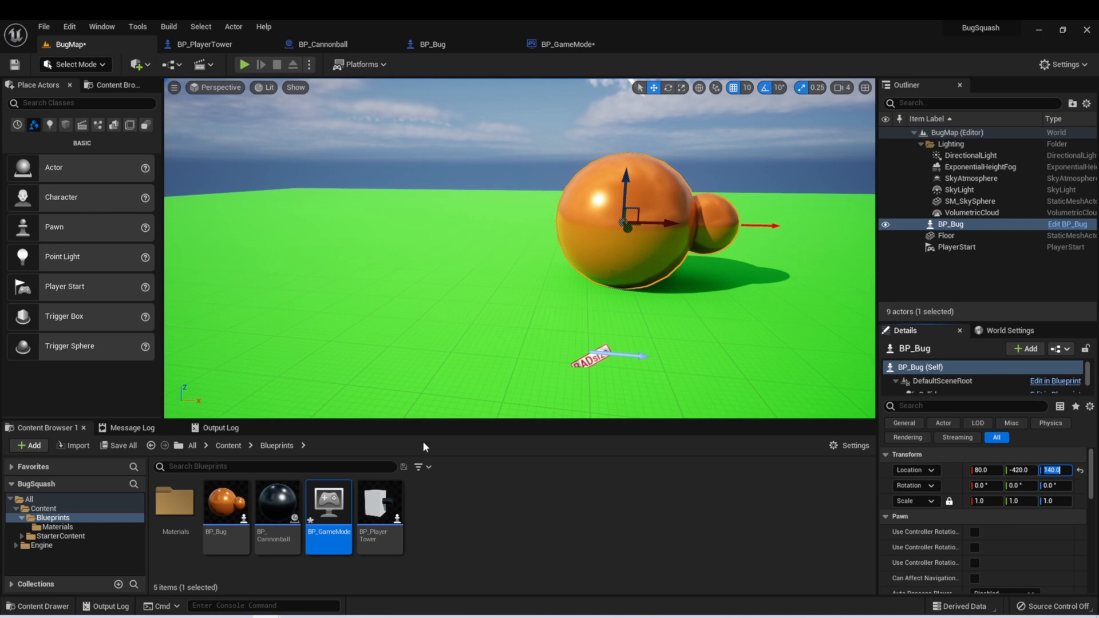
{"action": "mouse_move", "coordinate": [562, 244]}
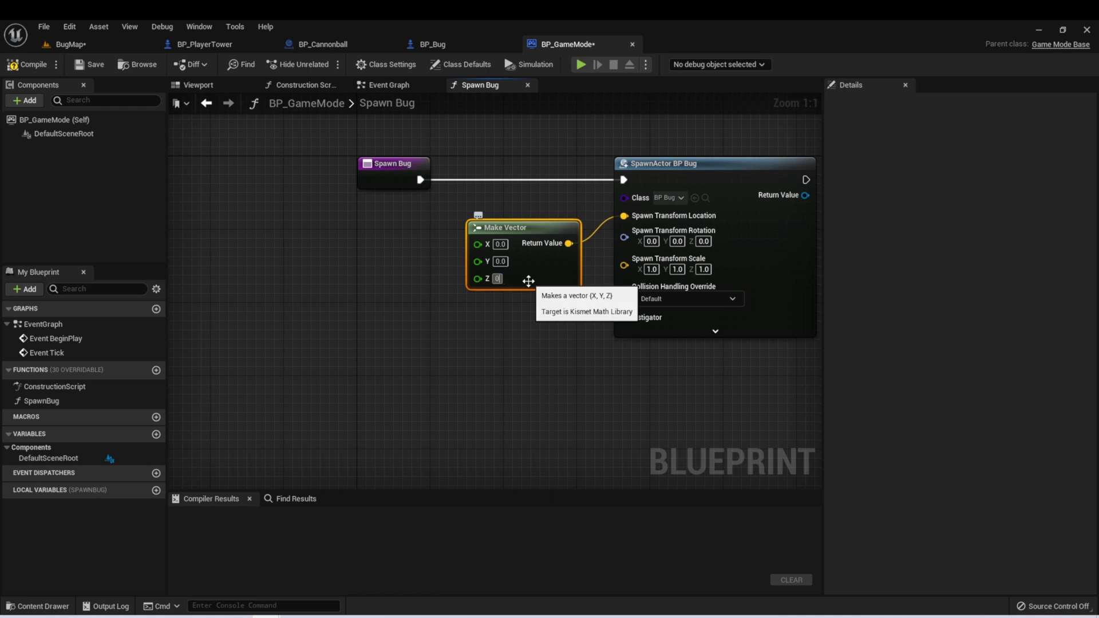
- Enter 140.0 in the Make Vector node's Z field
{"action": "type", "text": "140.0"}
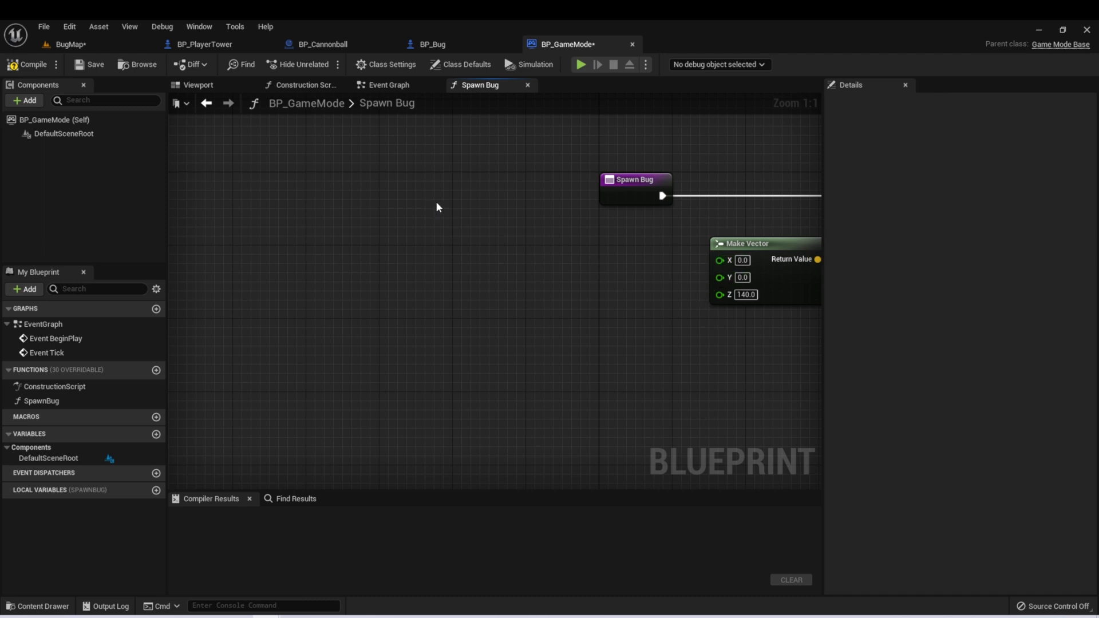
{"action": "mouse_move", "coordinate": [602, 243]}
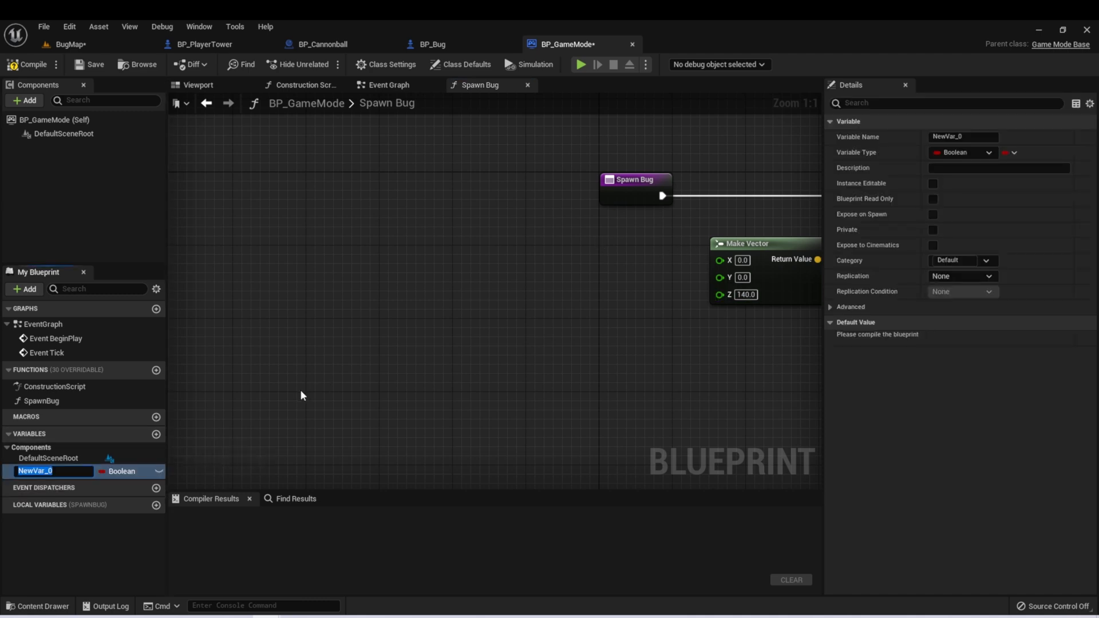
- Add a Float variable named BugSpawnDistance, compile, and set its default to 2000.0
{"action": "type", "text": "Bugs"}
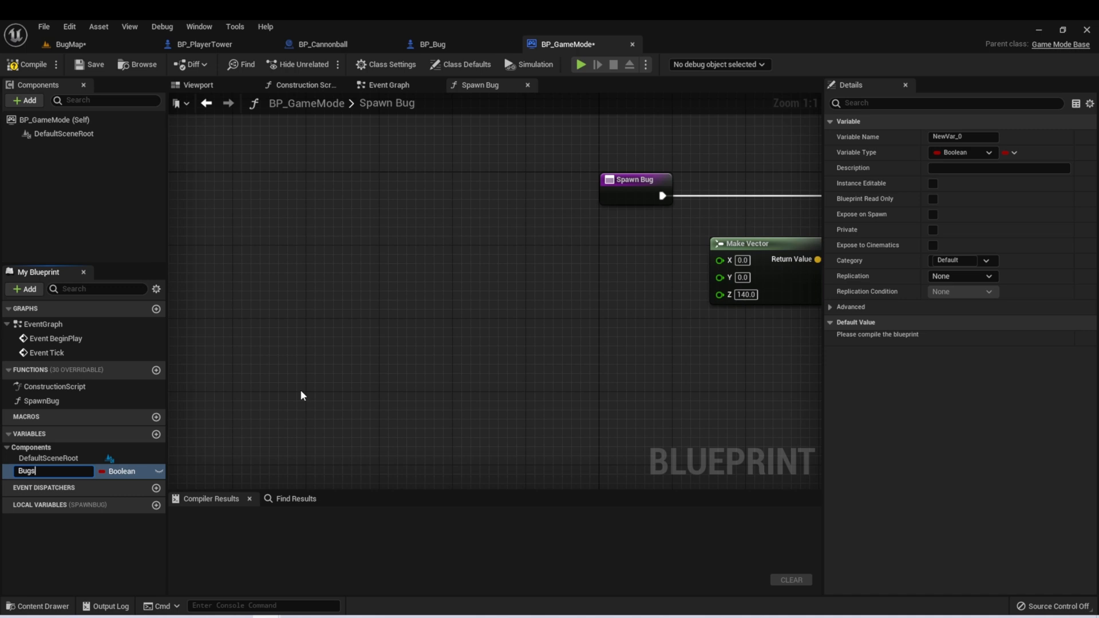
{"action": "type", "text": "BugSpawnDistance"}
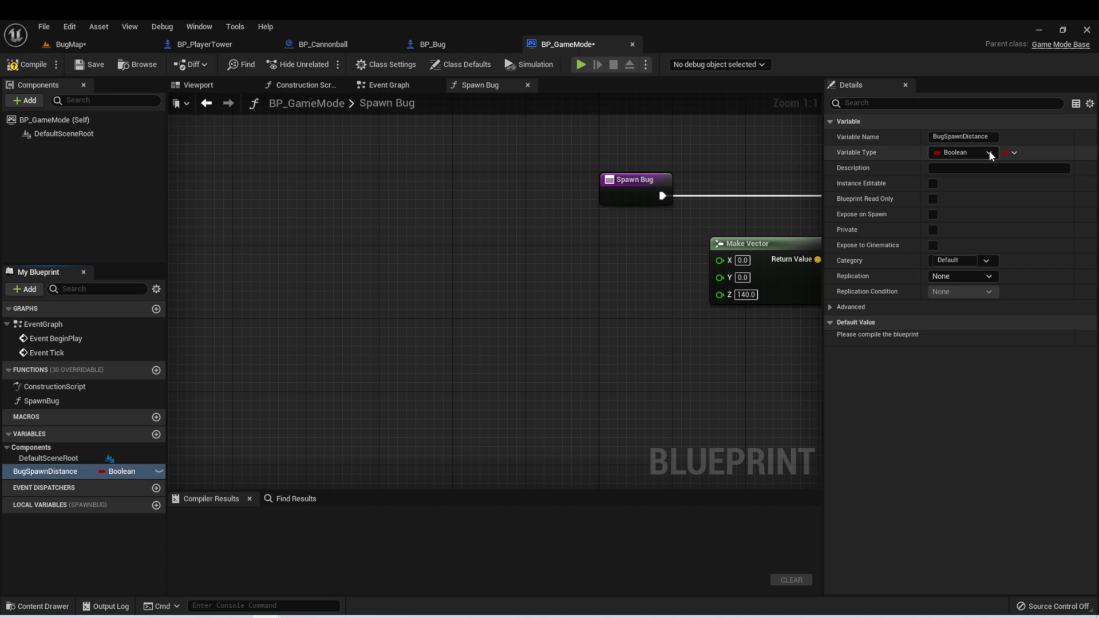
{"action": "left_click", "coordinate": [964, 153]}
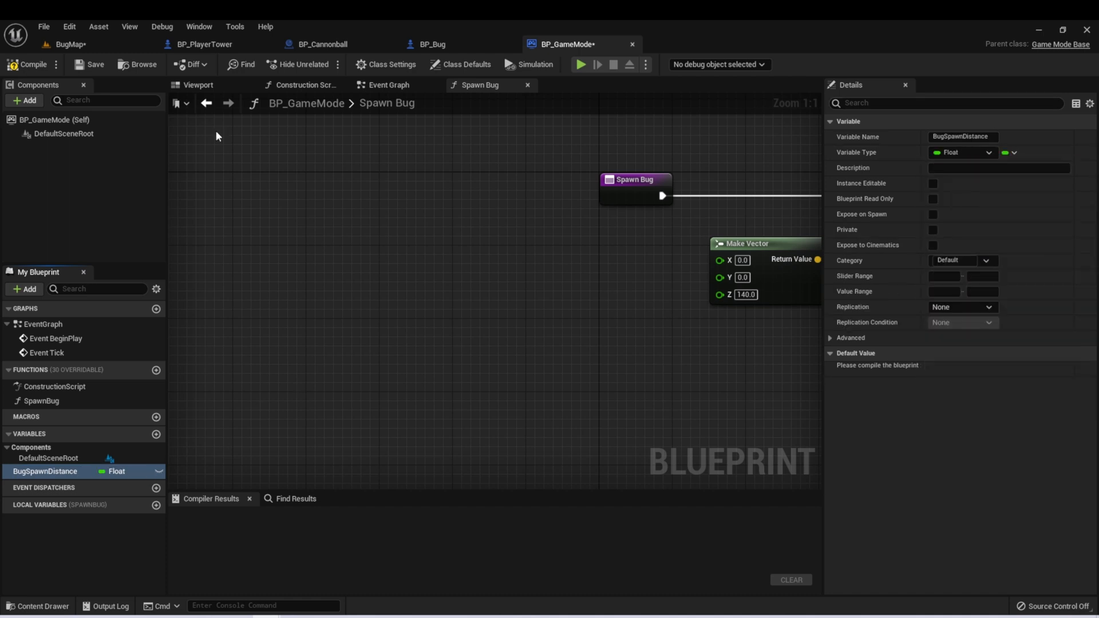
{"action": "left_click", "coordinate": [30, 63]}
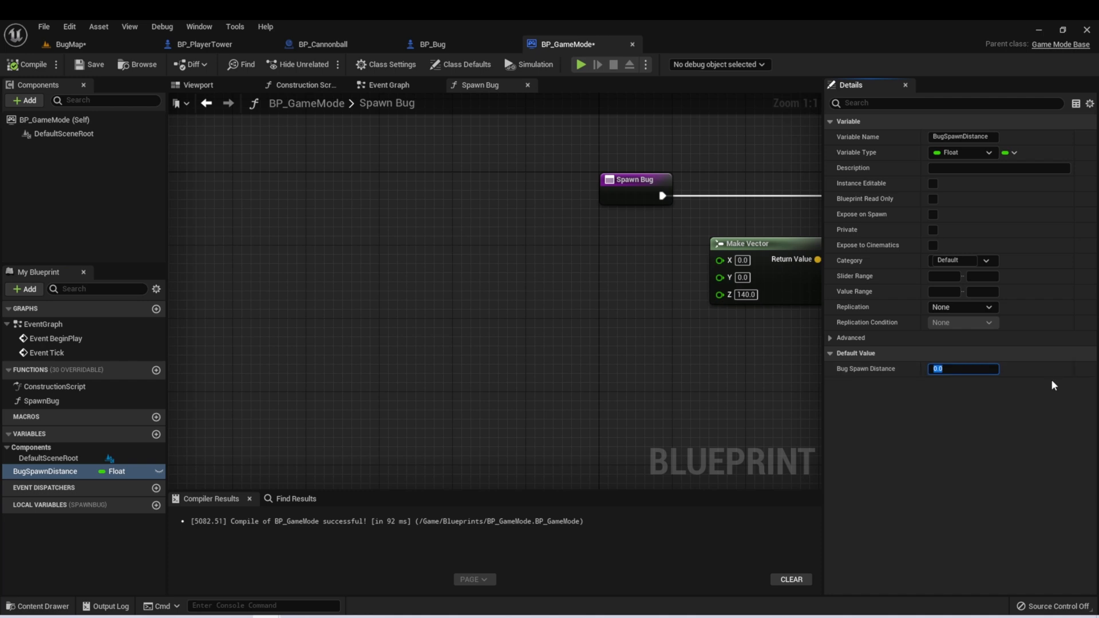
{"action": "type", "text": "2000.0"}
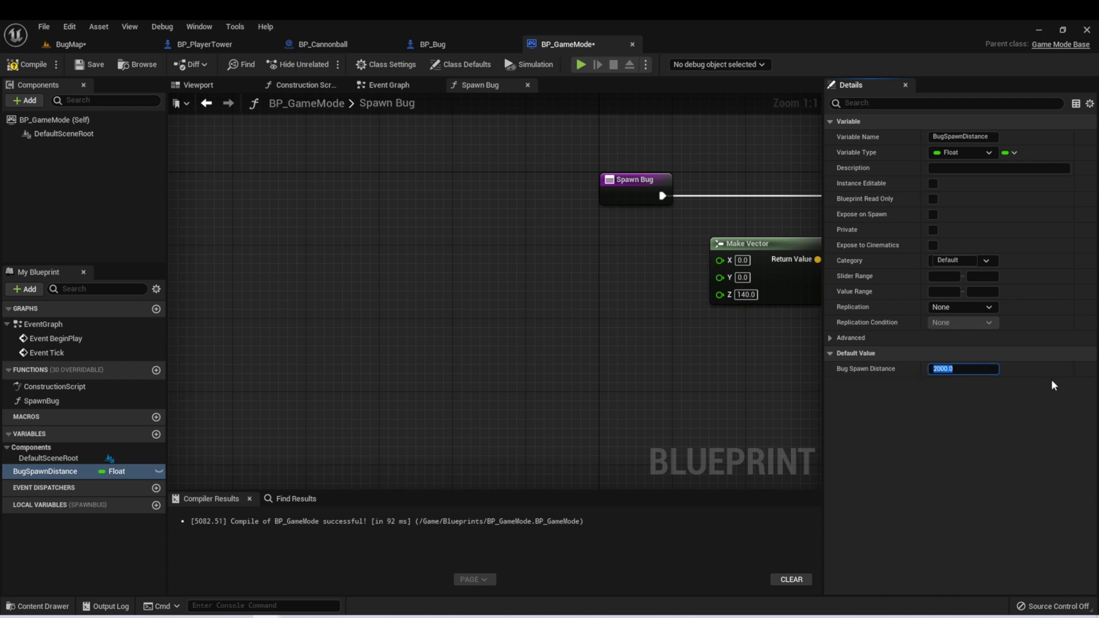
{"action": "left_click", "coordinate": [431, 287]}
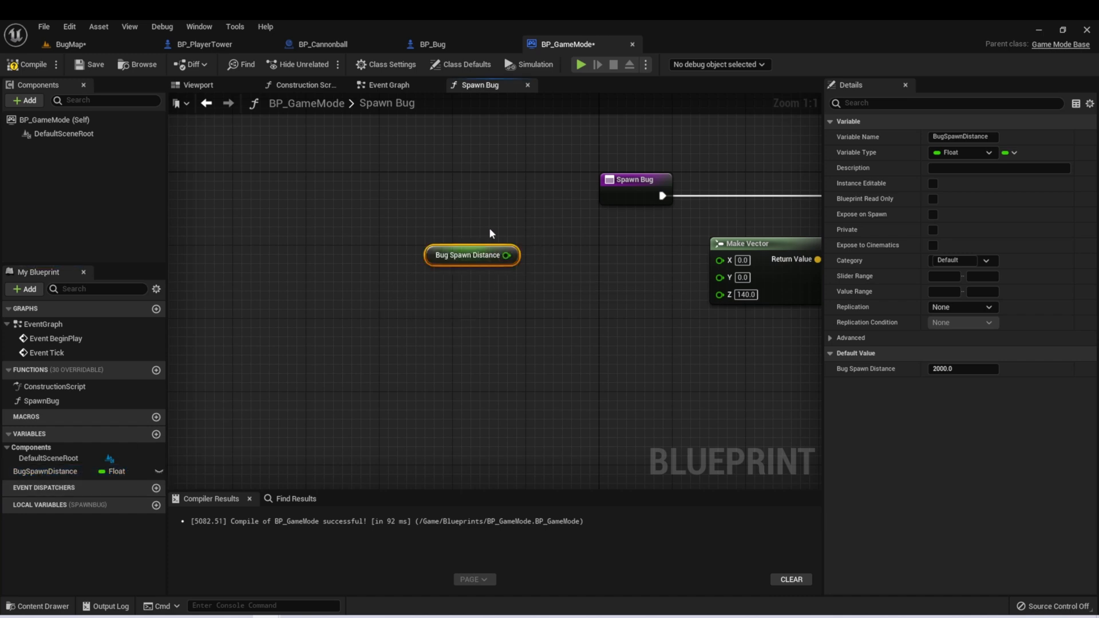
- Multiply BugSpawnDistance by a COSd node and feed the product into Make Vector X
{"action": "left_click_drag", "start_coordinate": [507, 254], "coordinate": [517, 299]}
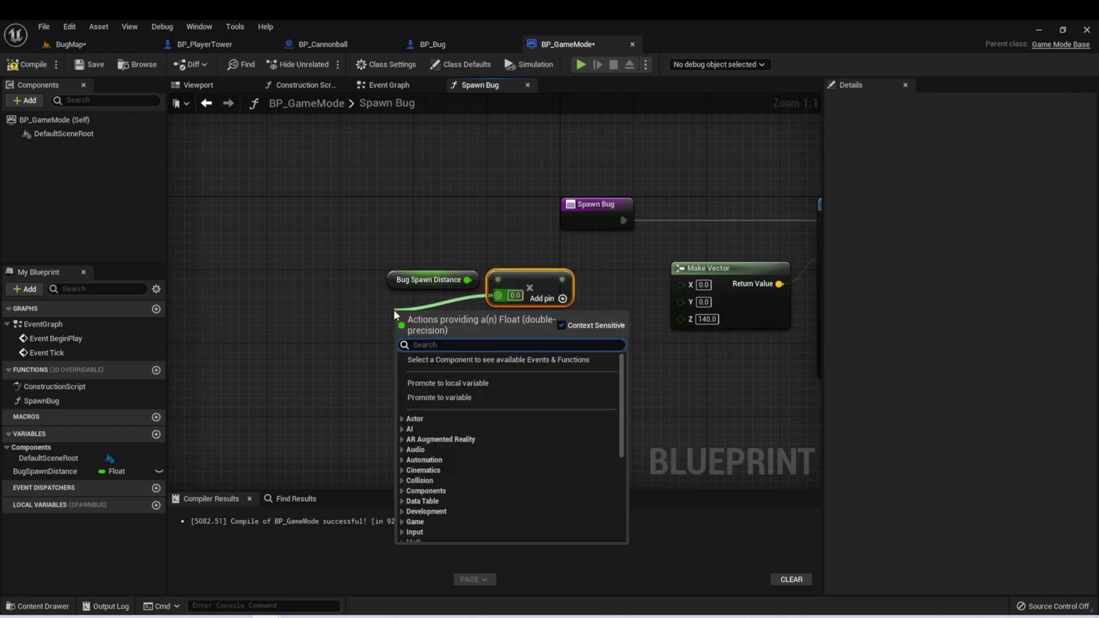
{"action": "type", "text": "cos"}
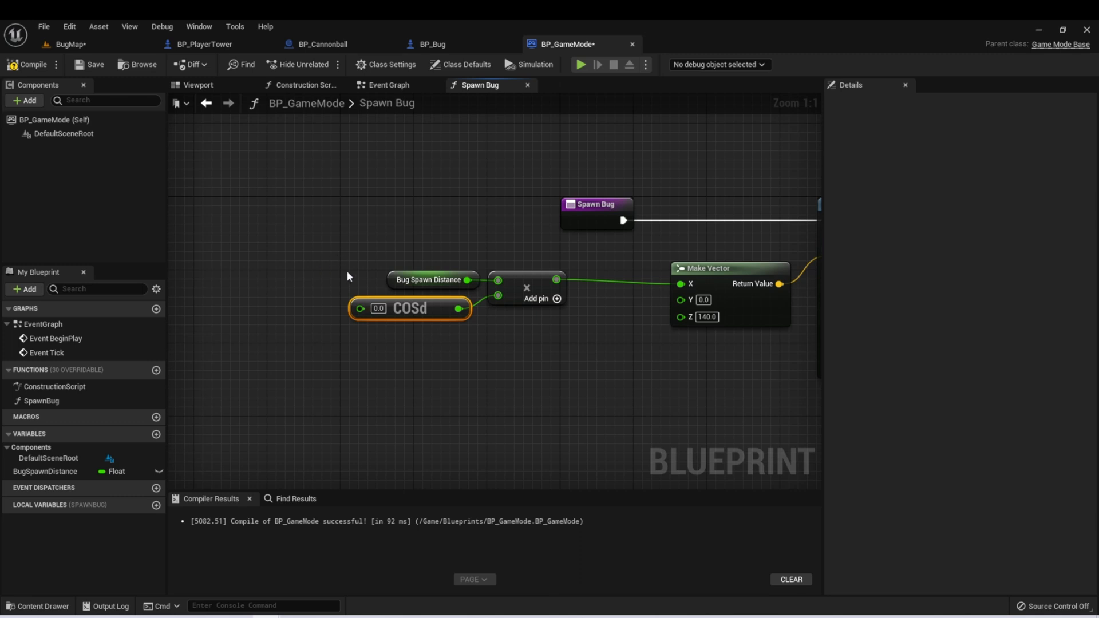
{"action": "mouse_move", "coordinate": [402, 316]}
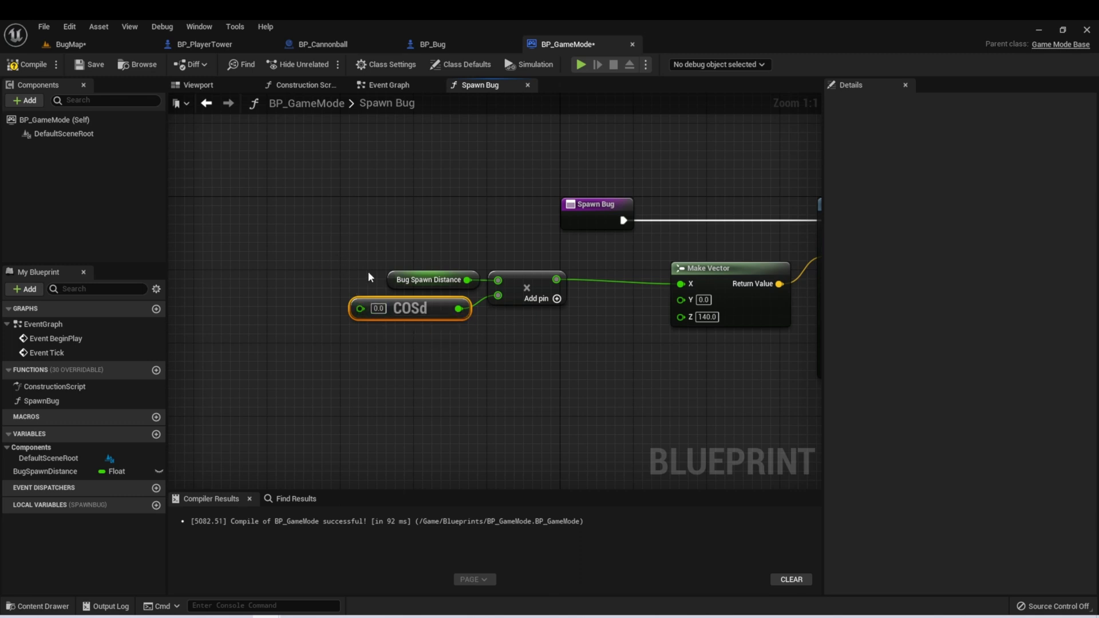
{"action": "mouse_move", "coordinate": [289, 187]}
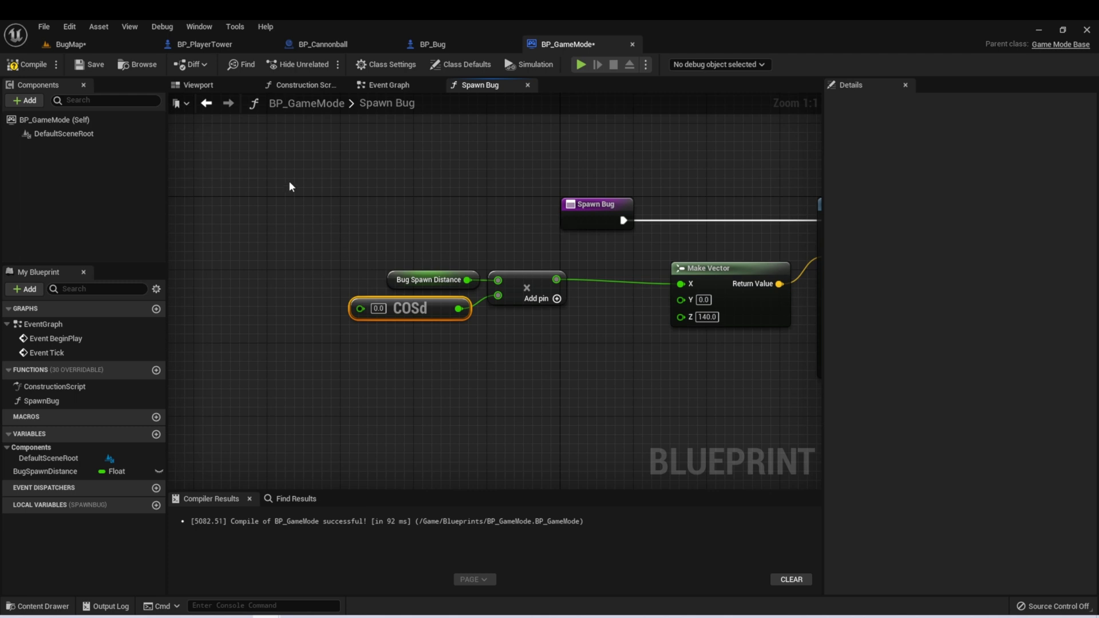
{"action": "mouse_move", "coordinate": [382, 230]}
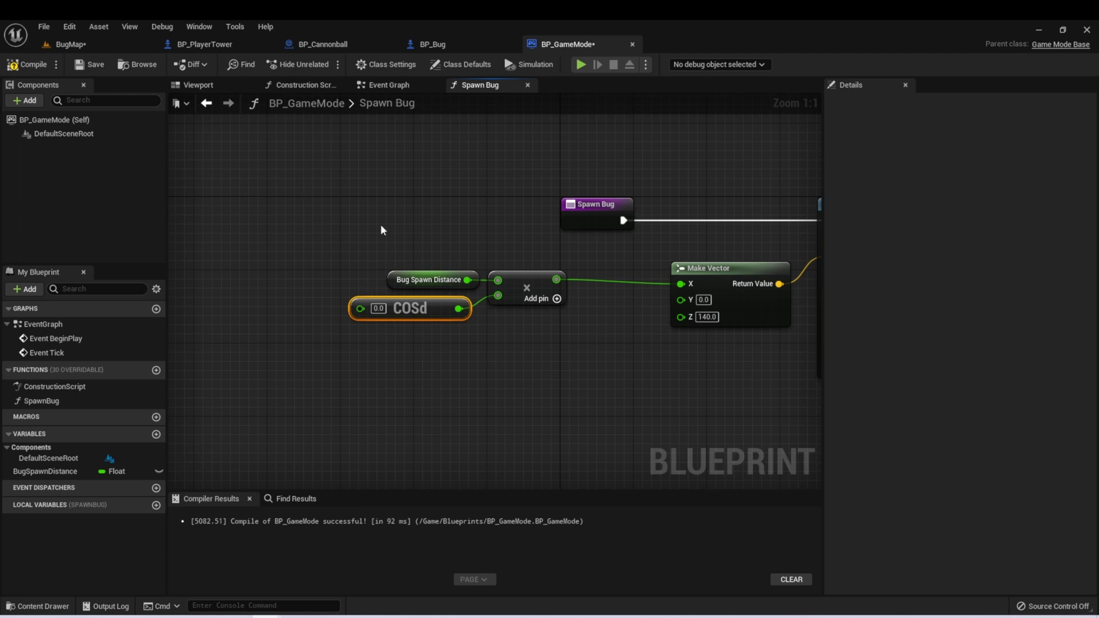
{"action": "mouse_move", "coordinate": [525, 132]}
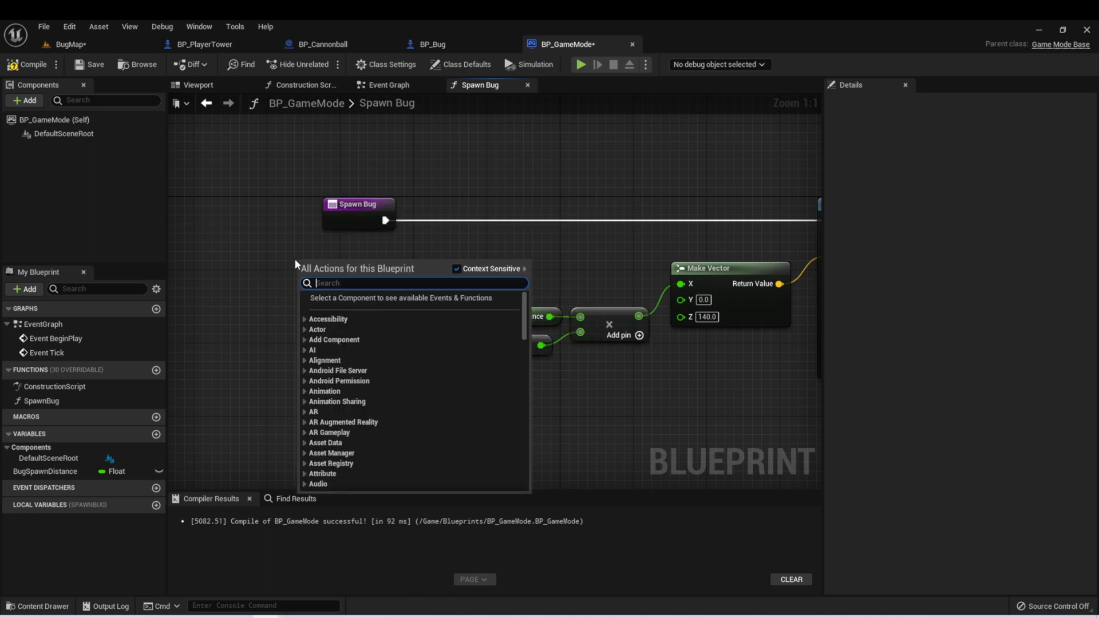
- Add a Random Float in Range node and set its Max to 360
{"action": "type", "text": "randowm"}
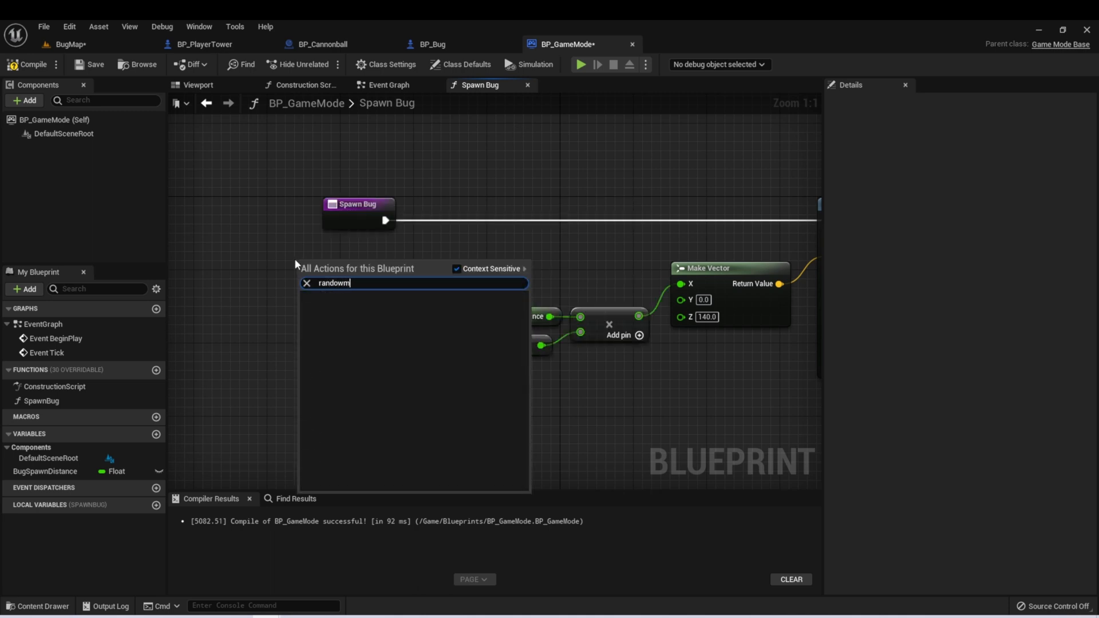
{"action": "type", "text": "randomflo"}
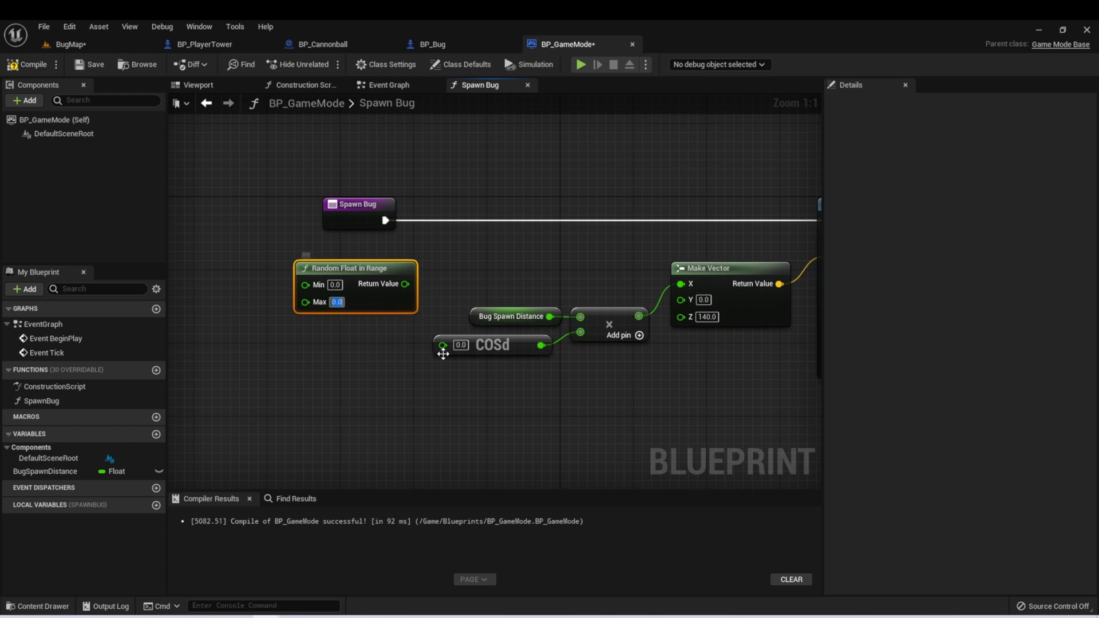
{"action": "type", "text": "360.0"}
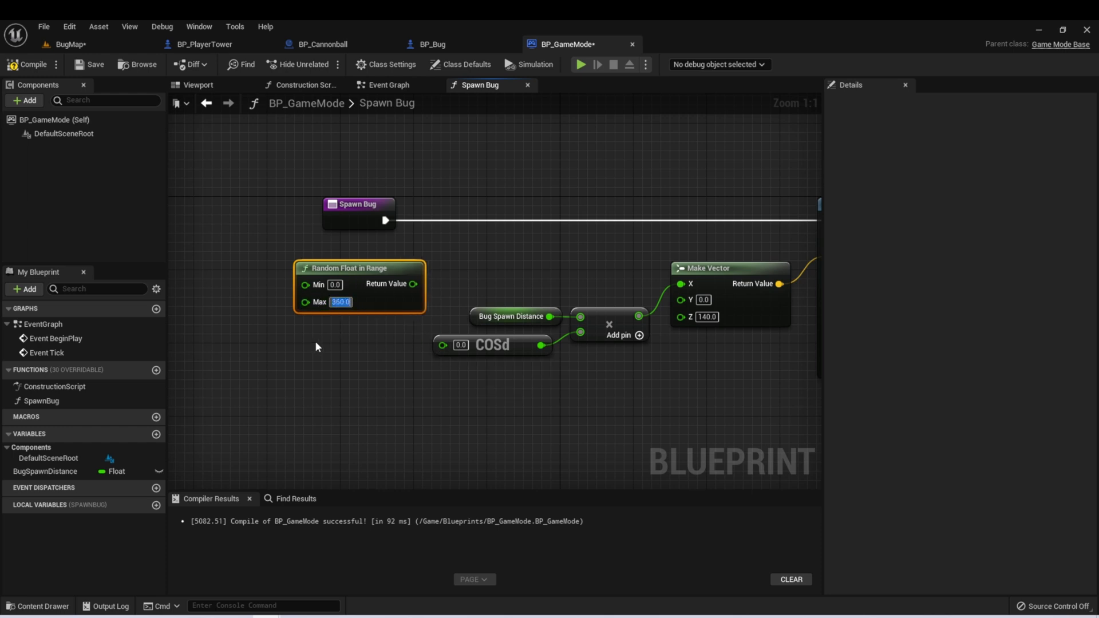
{"action": "mouse_move", "coordinate": [349, 268]}
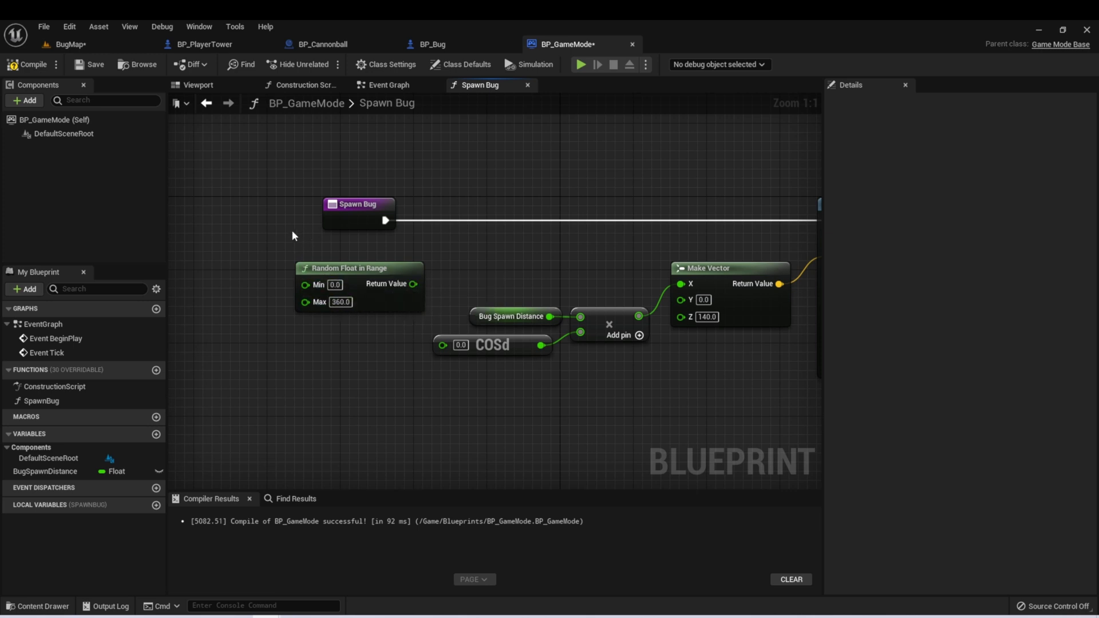
{"action": "mouse_move", "coordinate": [372, 165]}
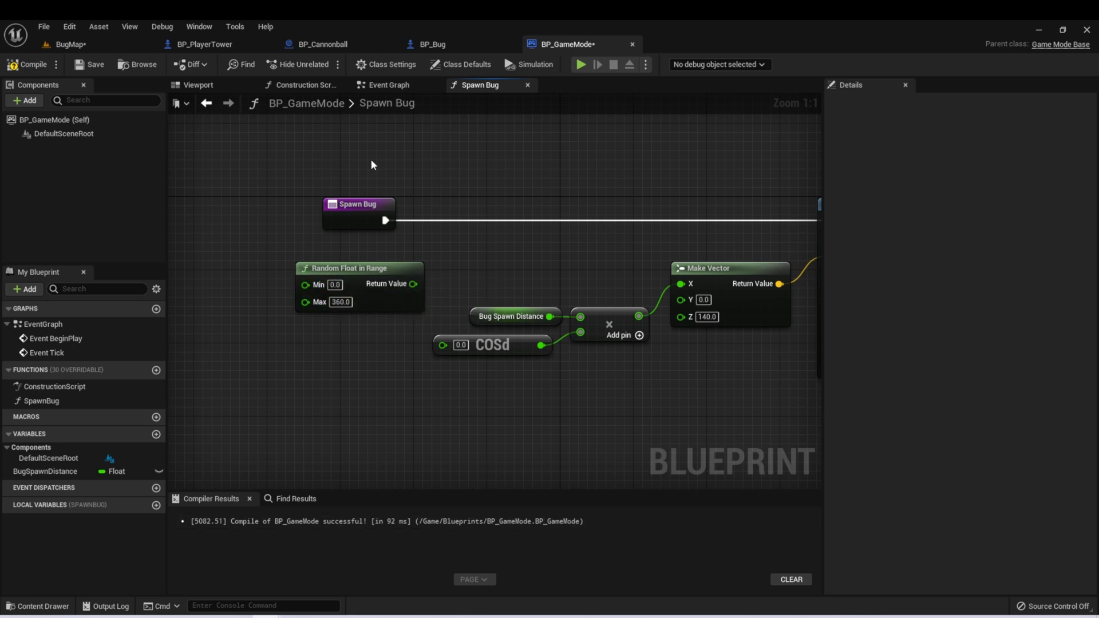
{"action": "mouse_move", "coordinate": [278, 274]}
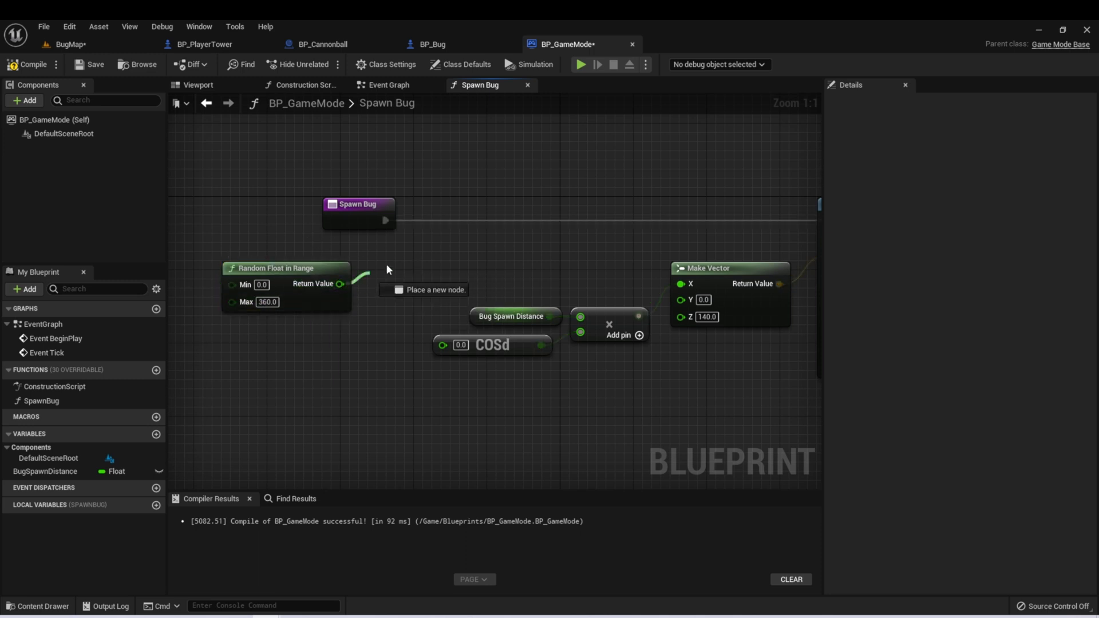
- Promote the random value to a local variable named RandomAngle, set after Spawn Bug's entry
{"action": "left_click_drag", "start_coordinate": [340, 284], "coordinate": [438, 250]}
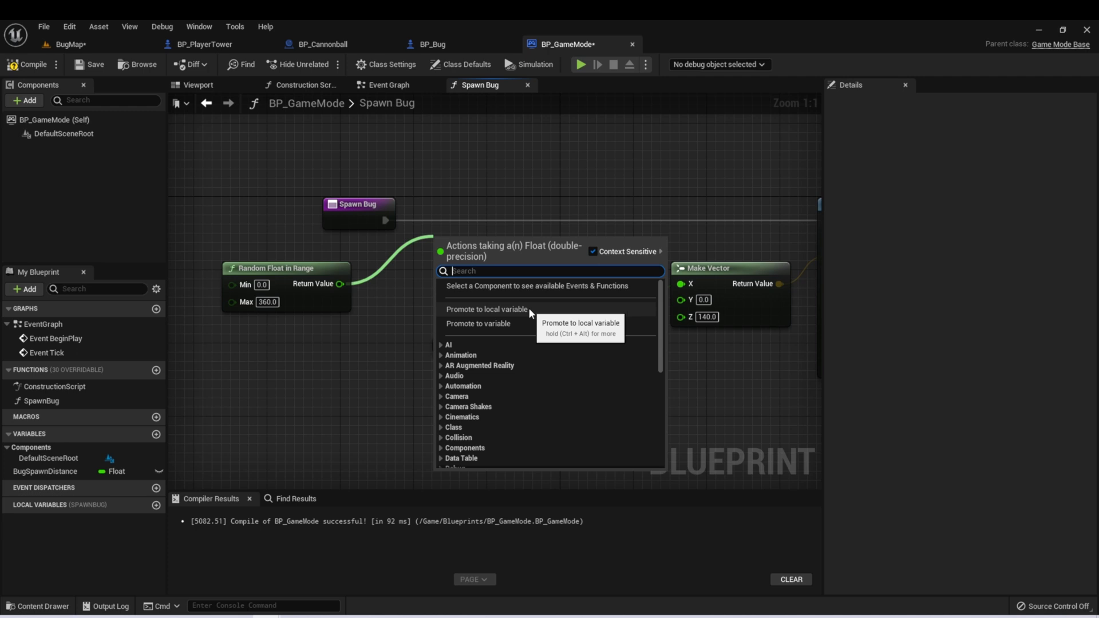
{"action": "left_click", "coordinate": [487, 309]}
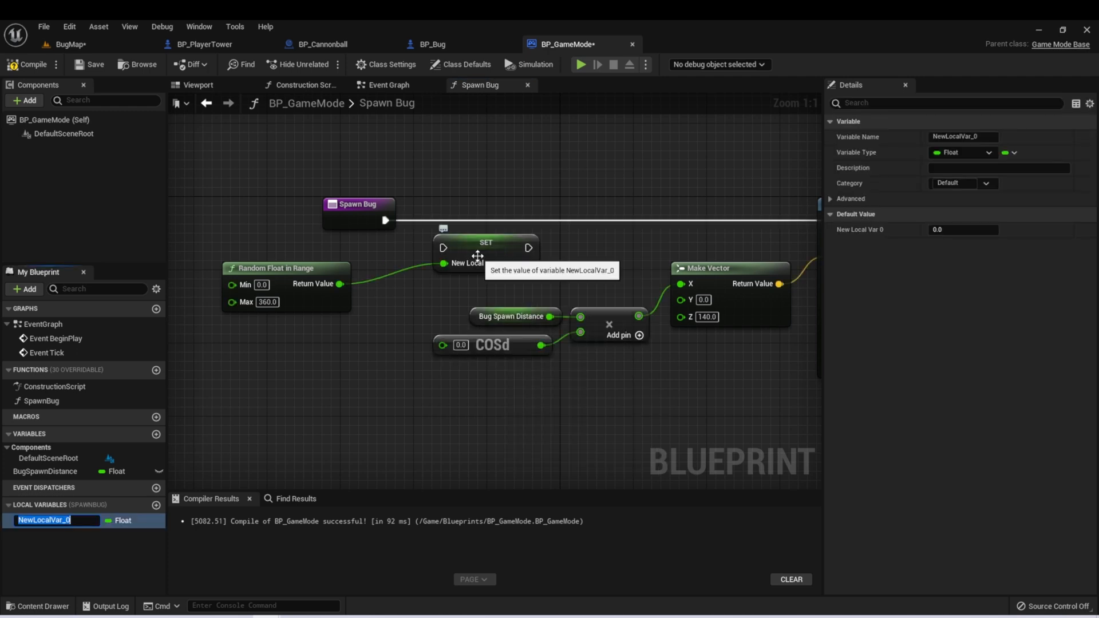
{"action": "type", "text": "RandomAngle"}
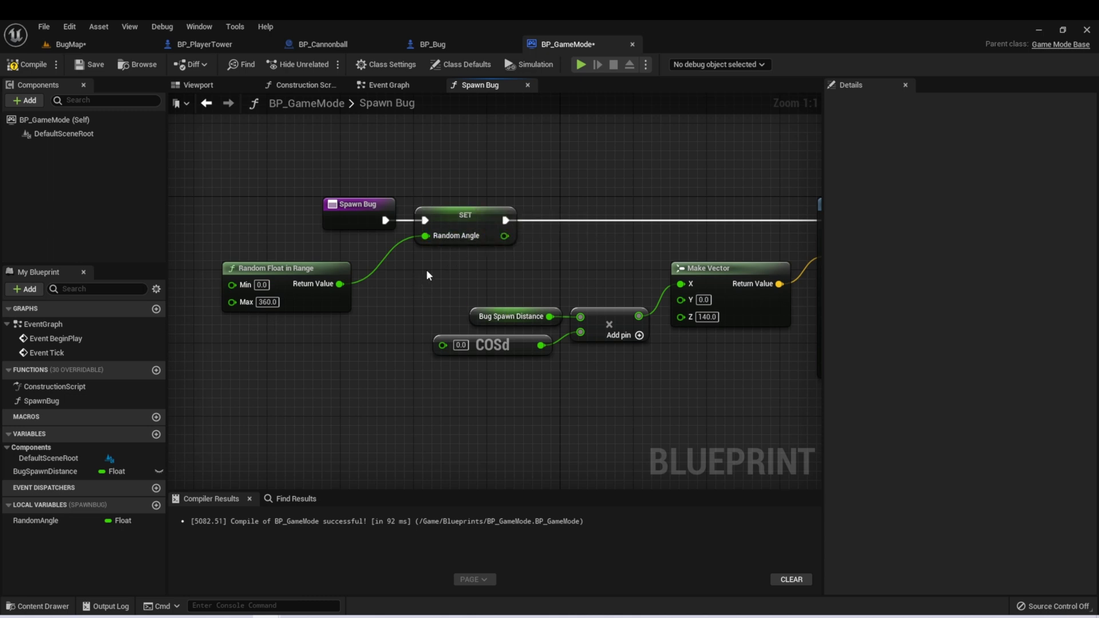
{"action": "mouse_move", "coordinate": [457, 240]}
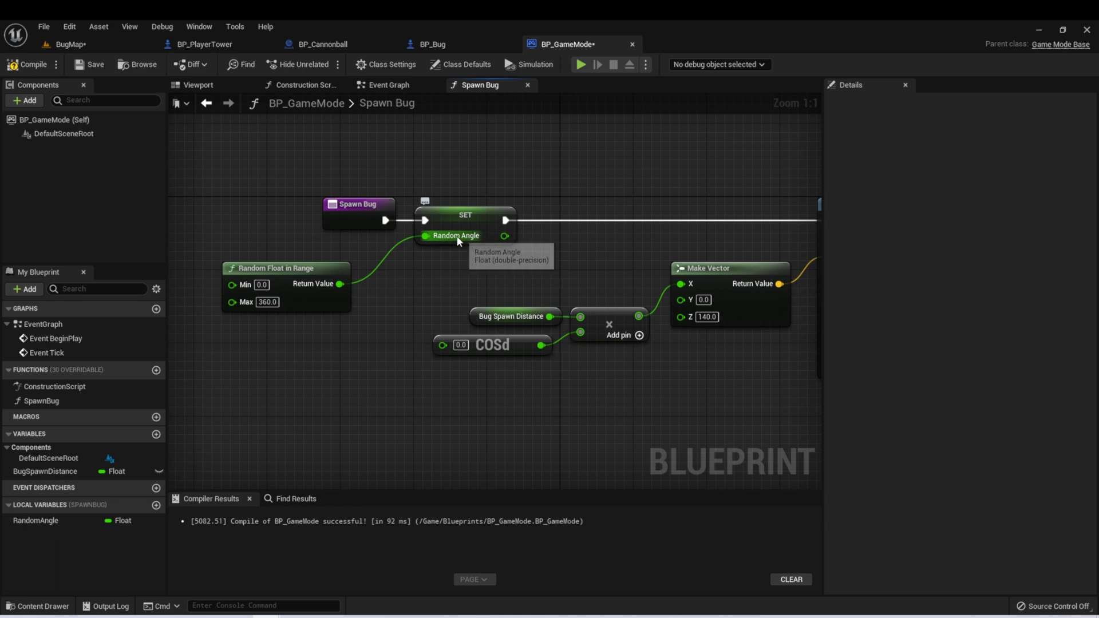
- Feed RandomAngle into COSd, and multiply Bug Spawn Distance by SINd(RandomAngle) for Y
{"action": "left_click", "coordinate": [35, 520]}
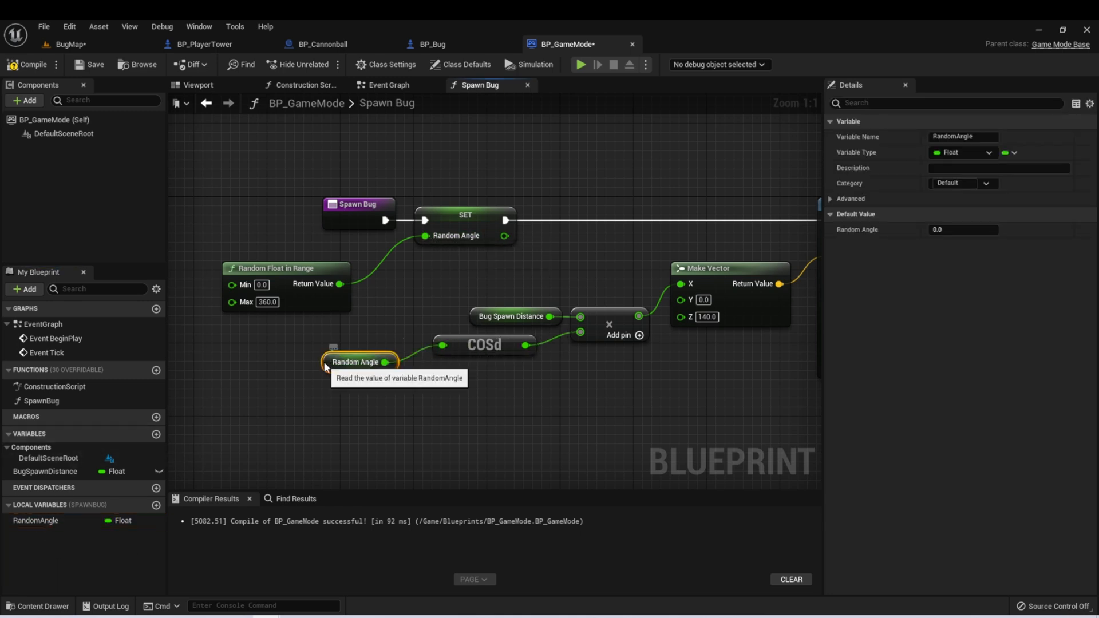
{"action": "left_click_drag", "start_coordinate": [359, 362], "coordinate": [385, 344]}
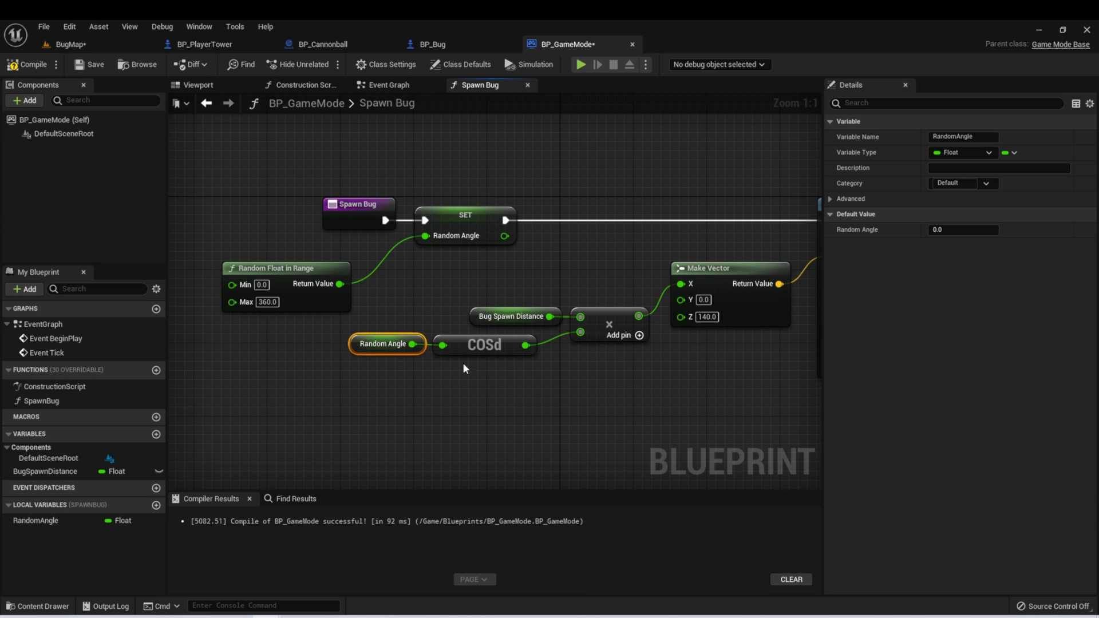
{"action": "mouse_move", "coordinate": [452, 300]}
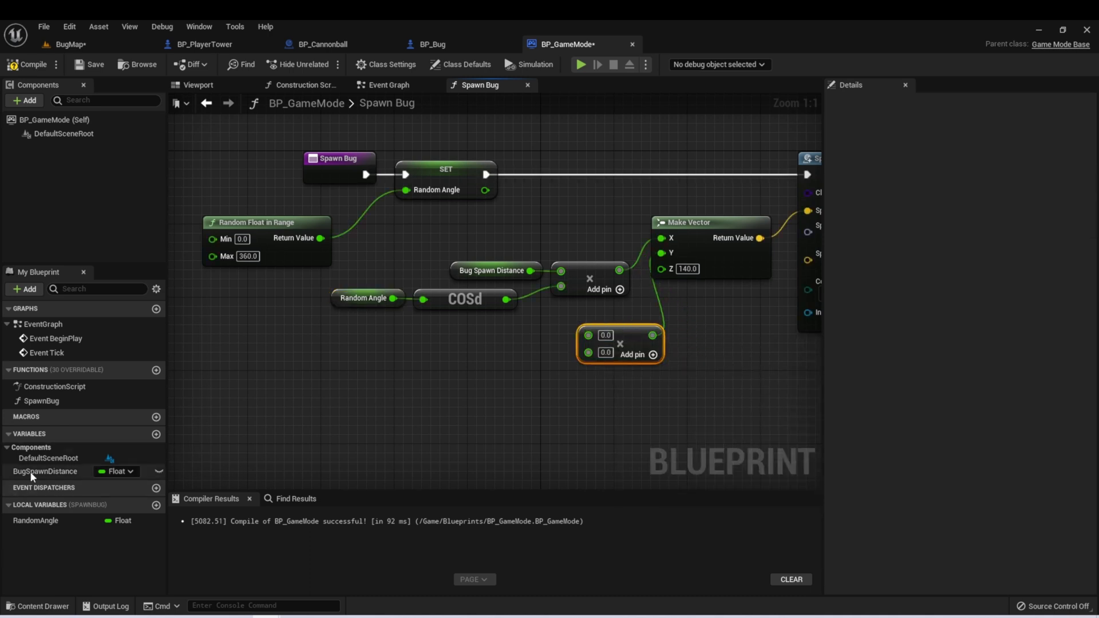
{"action": "left_click", "coordinate": [44, 471]}
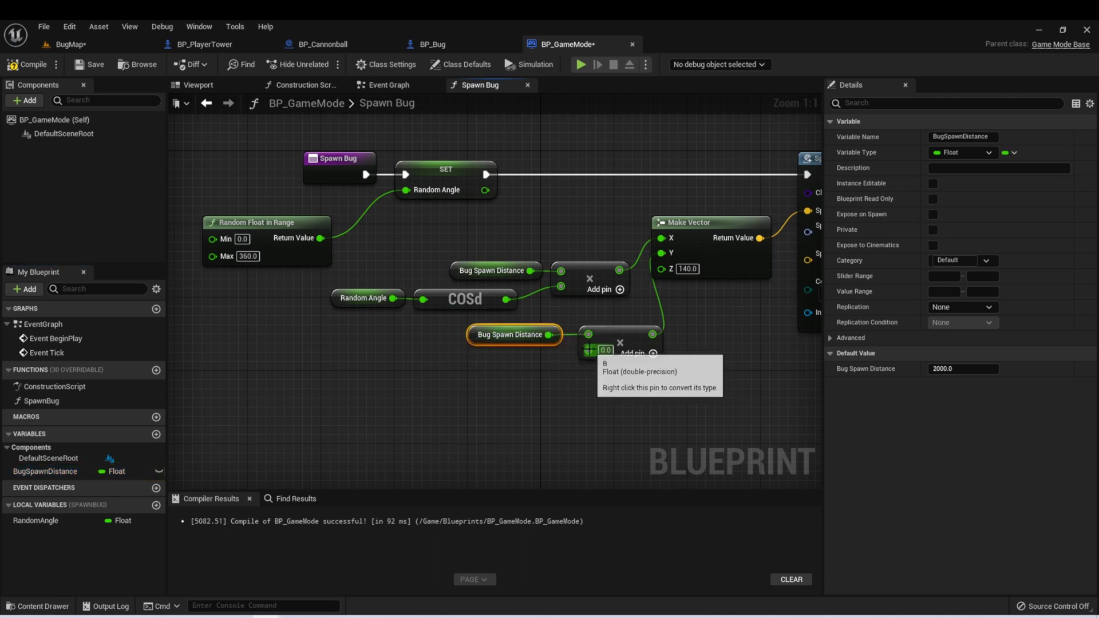
{"action": "type", "text": "sin"}
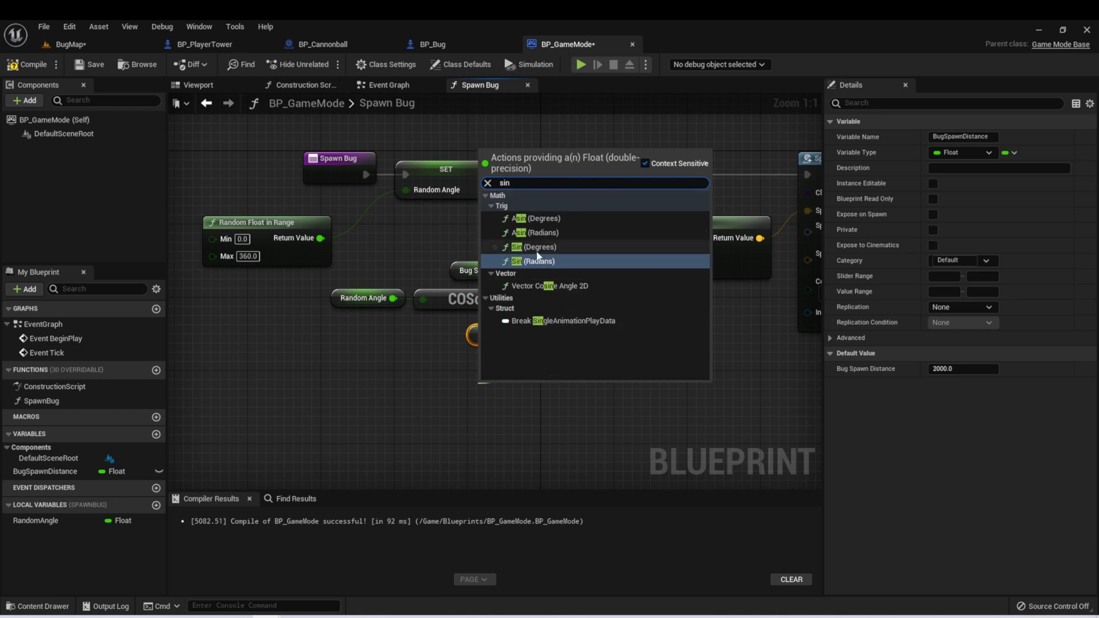
{"action": "left_click", "coordinate": [533, 246]}
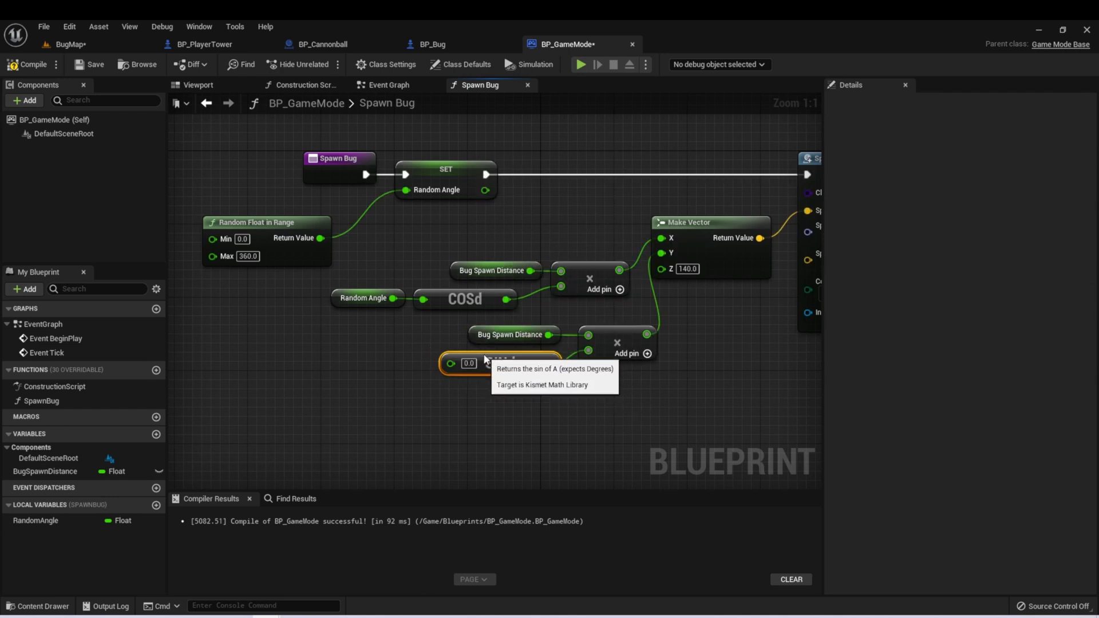
{"action": "left_click", "coordinate": [35, 520]}
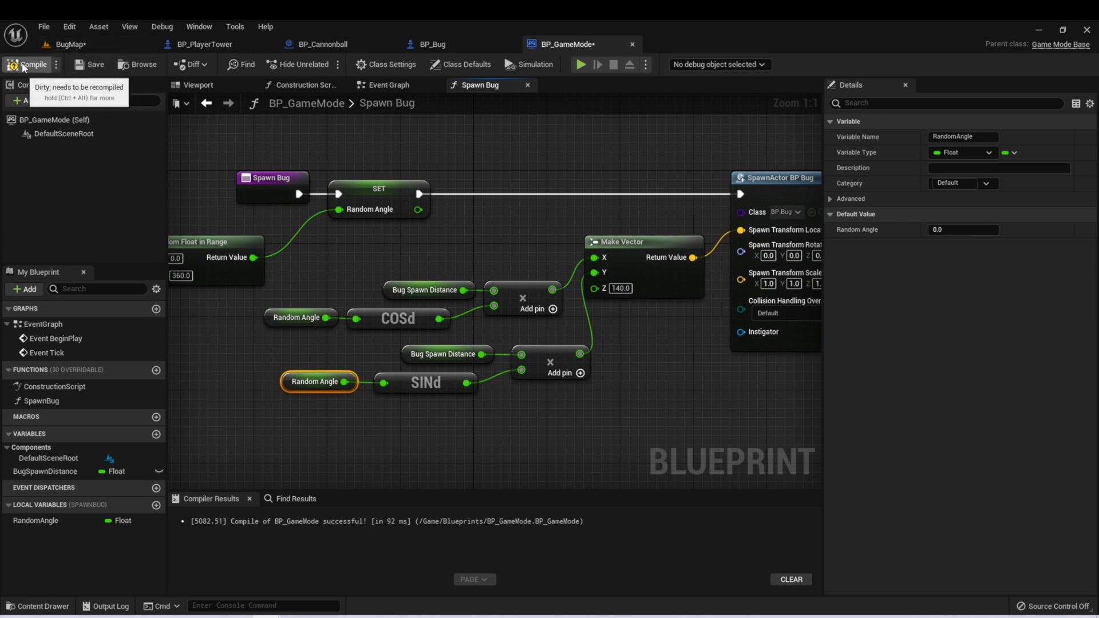
- Compile BP_GameMode and call Spawn Bug from Event BeginPlay
{"action": "left_click", "coordinate": [387, 85]}
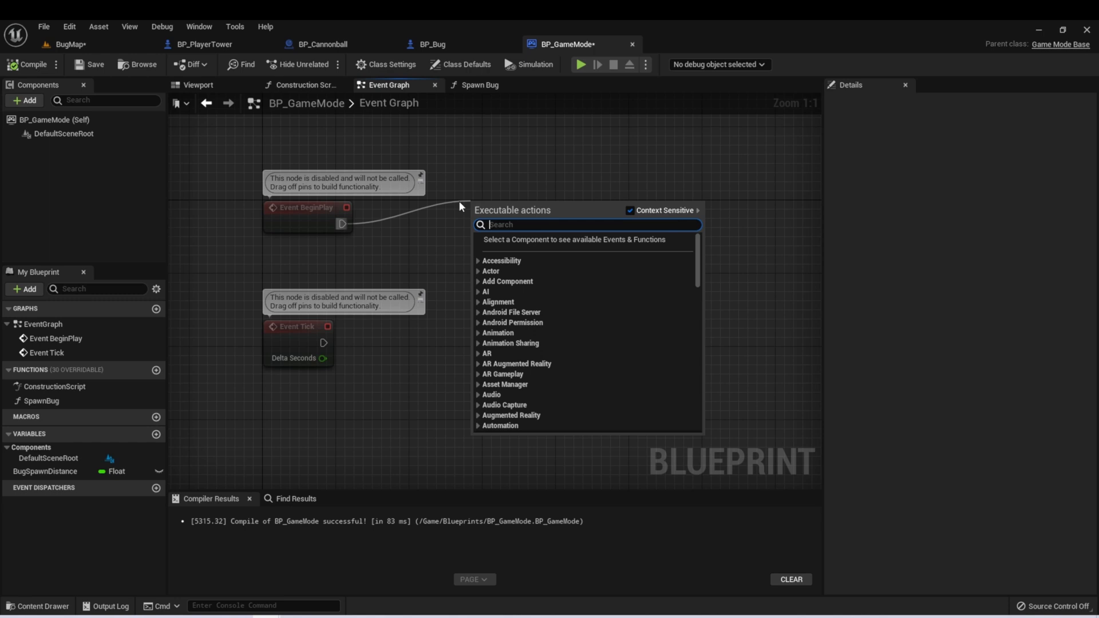
{"action": "type", "text": "spawnbu"}
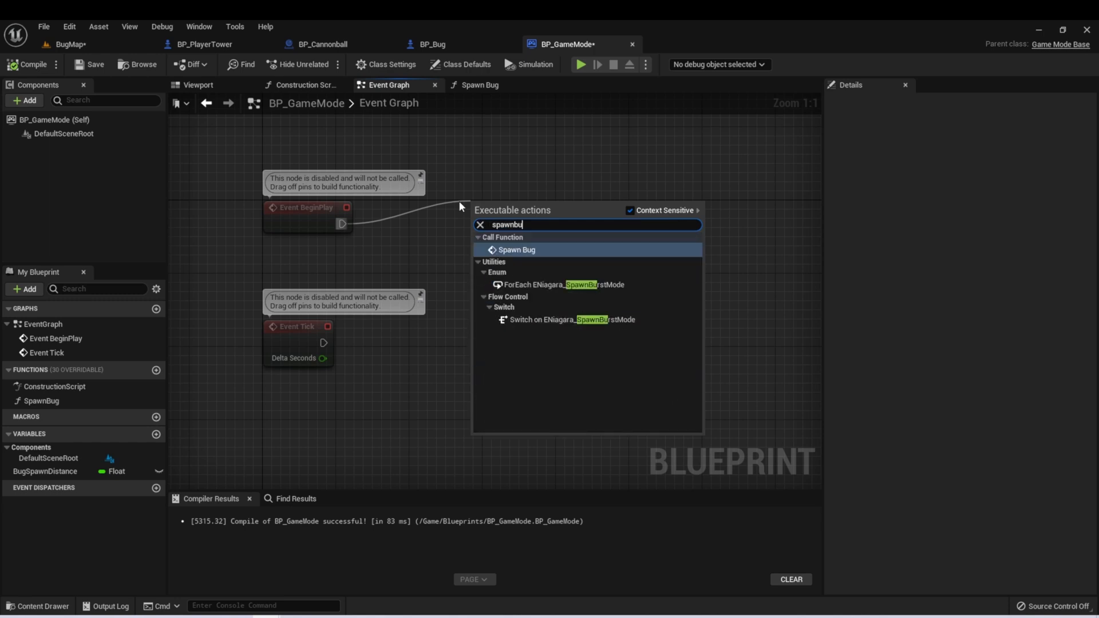
{"action": "left_click", "coordinate": [516, 249]}
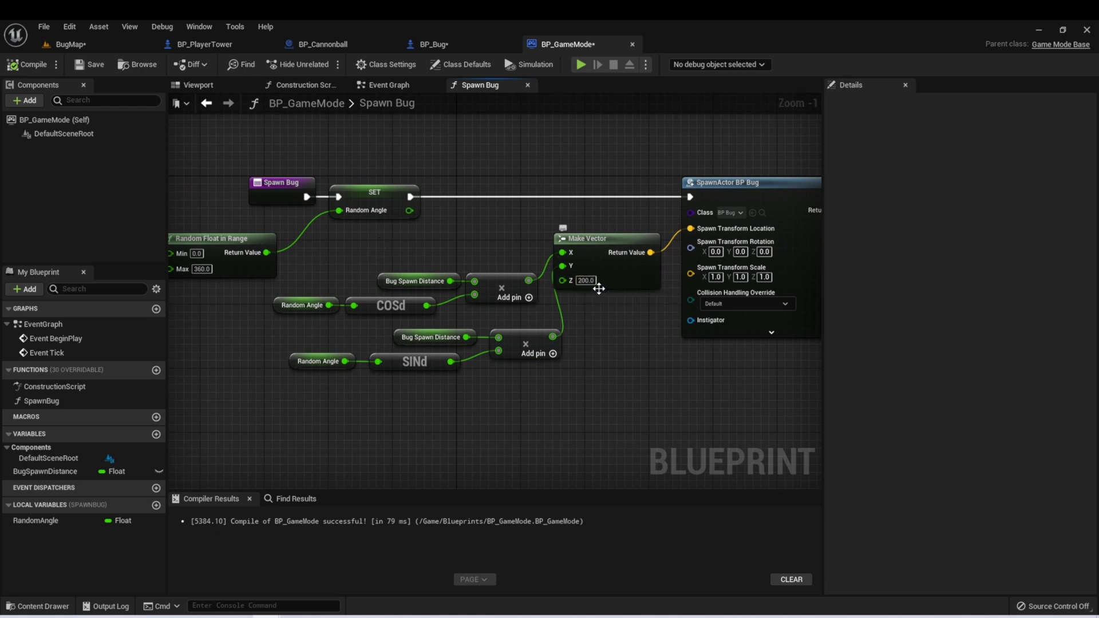
- Set Make Vector Z to 200, then play-test the level and stop the preview
{"action": "left_click", "coordinate": [584, 280]}
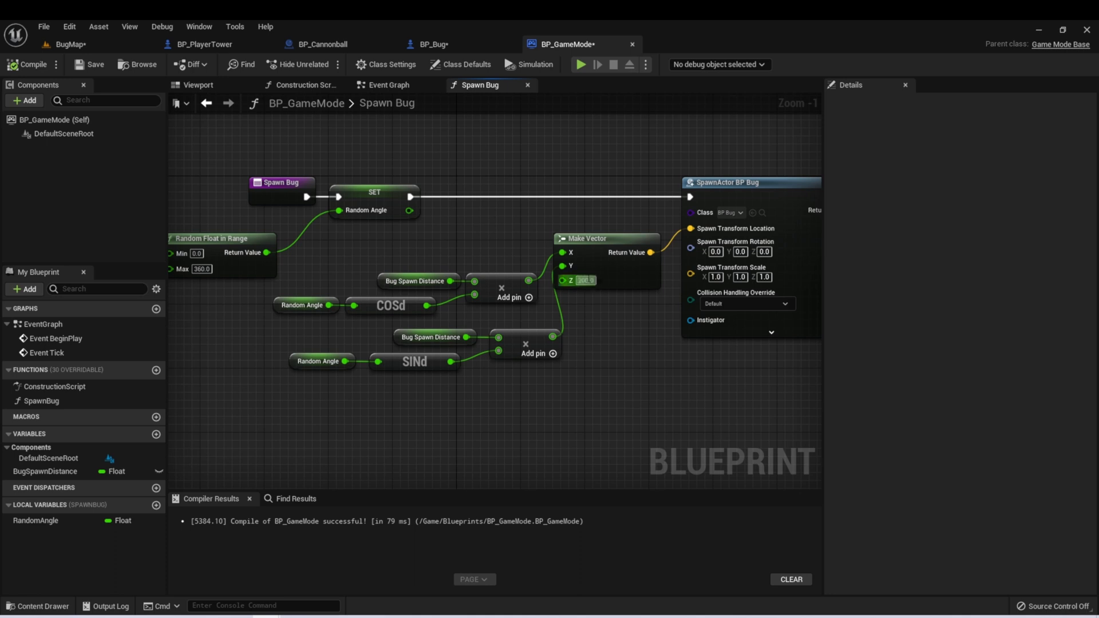
{"action": "mouse_move", "coordinate": [578, 281]}
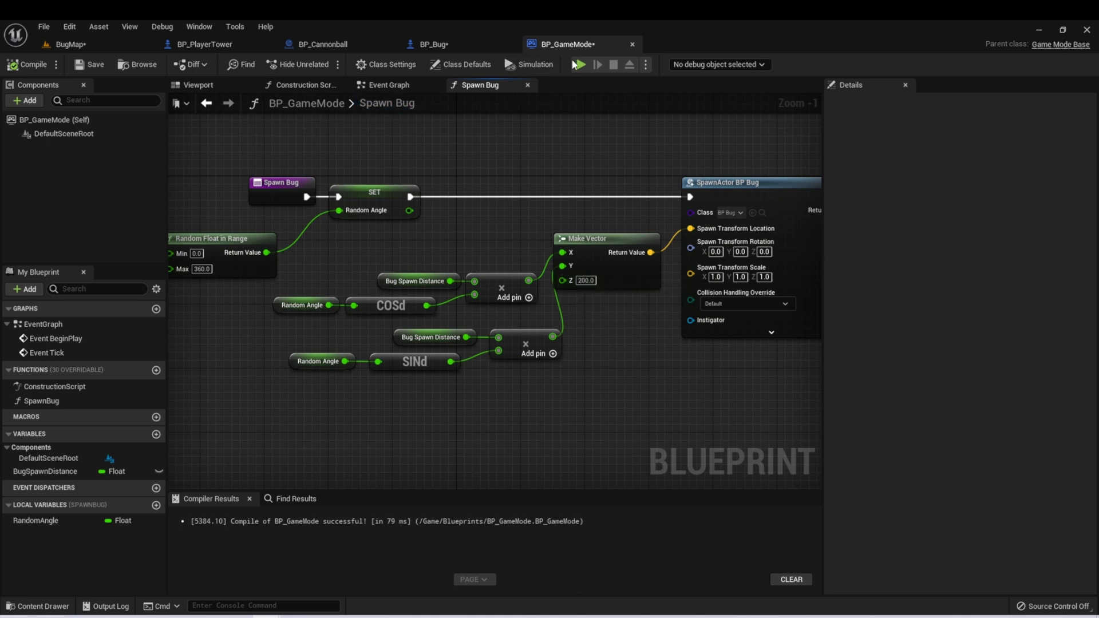
{"action": "left_click", "coordinate": [577, 64]}
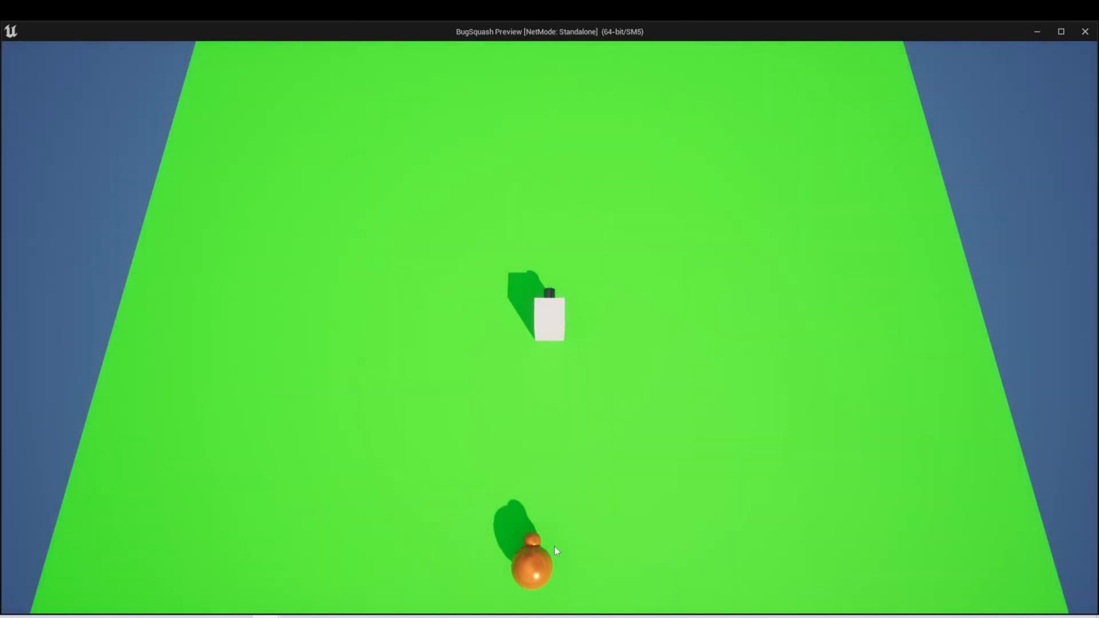
{"action": "mouse_move", "coordinate": [577, 573]}
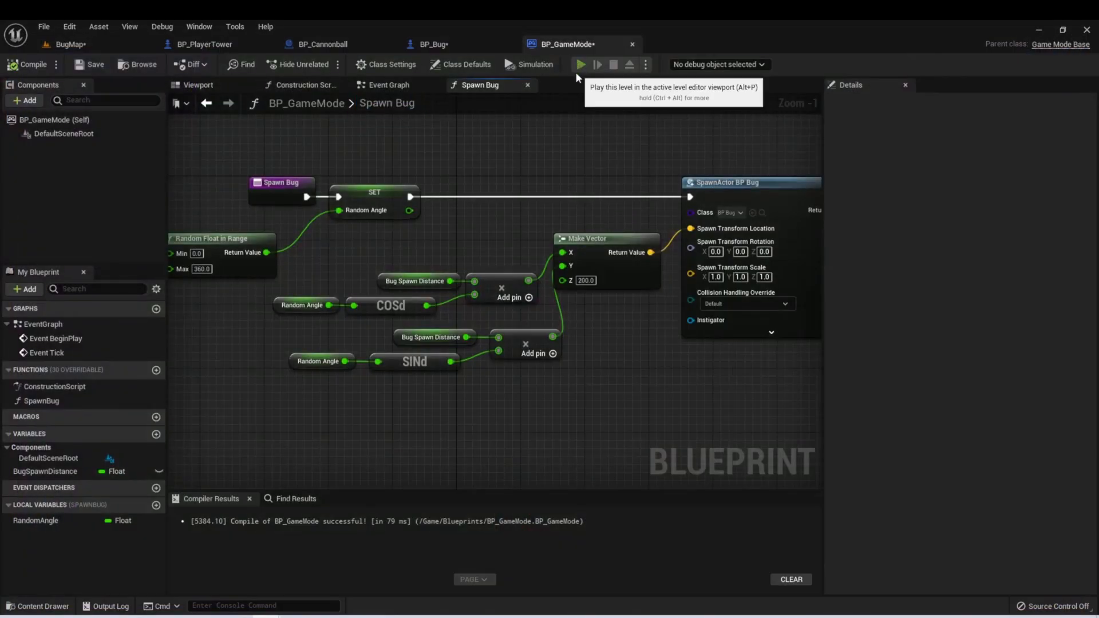
{"action": "left_click", "coordinate": [578, 63]}
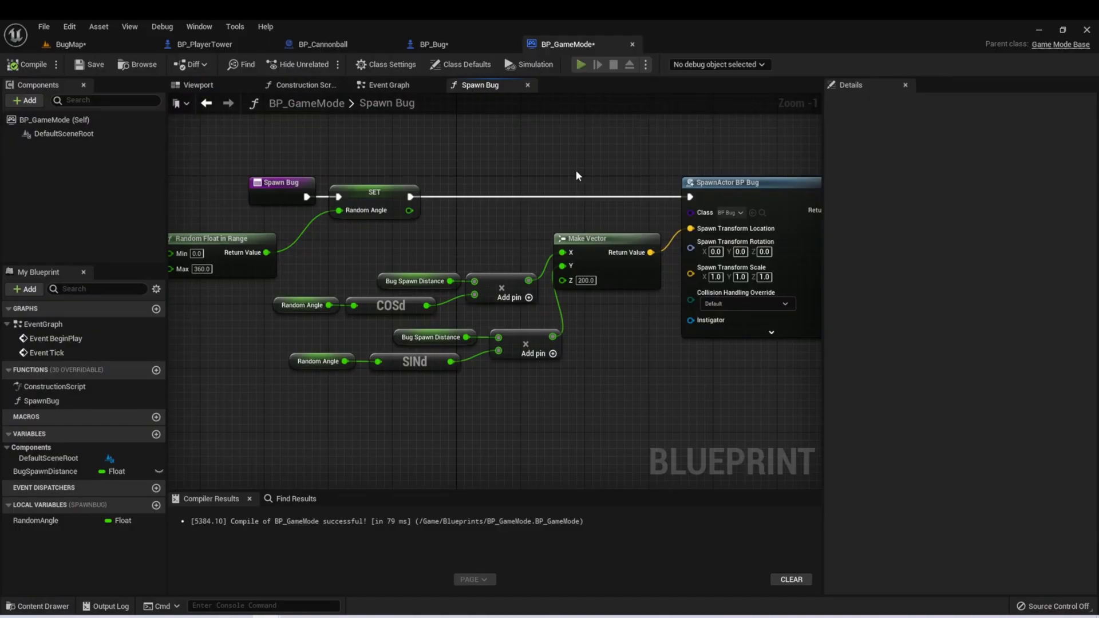
{"action": "left_click", "coordinate": [580, 64]}
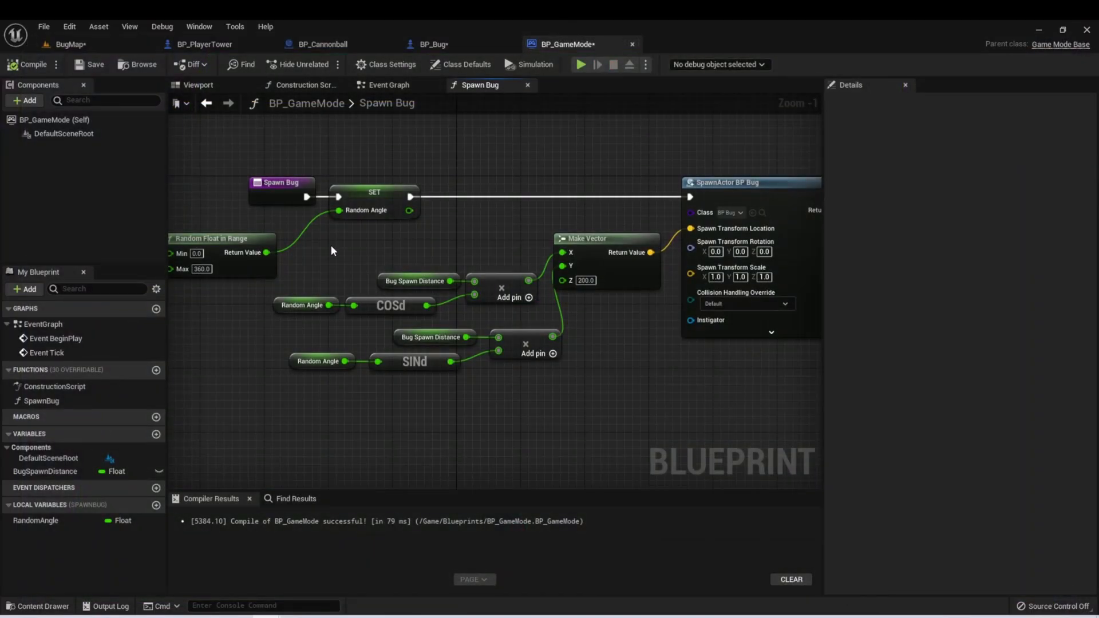
{"action": "mouse_move", "coordinate": [334, 241]}
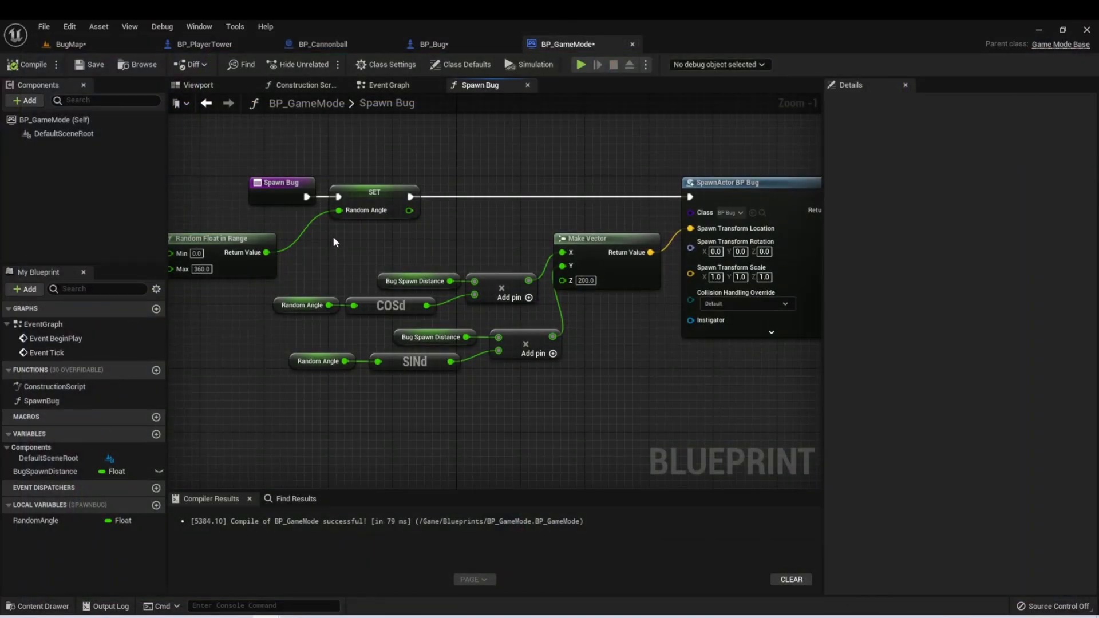
{"action": "mouse_move", "coordinate": [321, 250]}
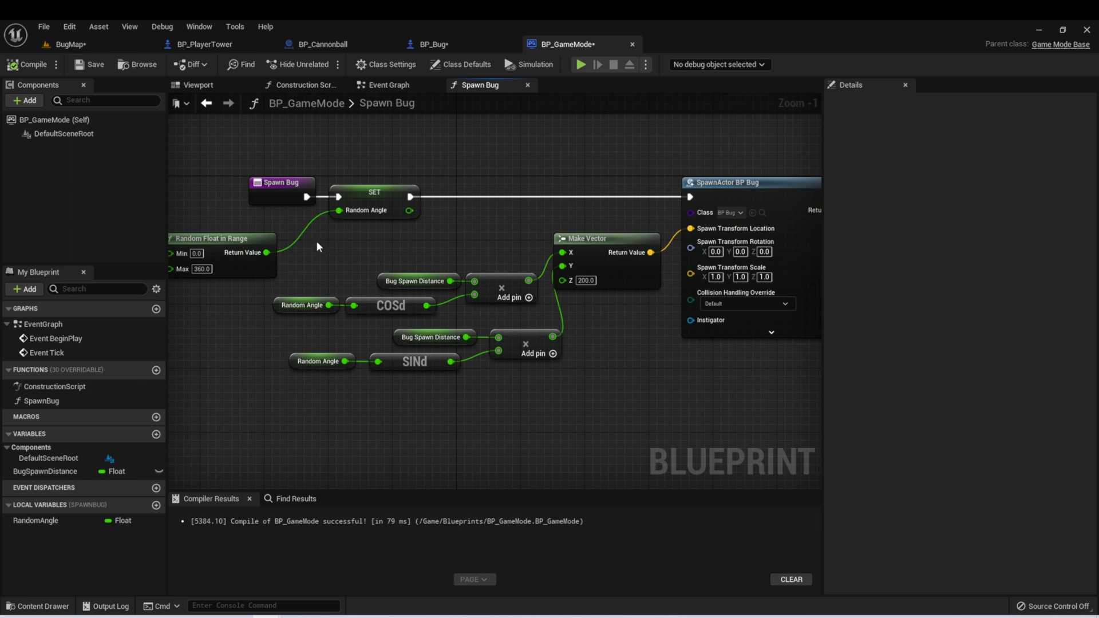
- Switch back to BP_GameMode's Event Graph showing BeginPlay calling Spawn Bug
{"action": "left_click", "coordinate": [388, 84]}
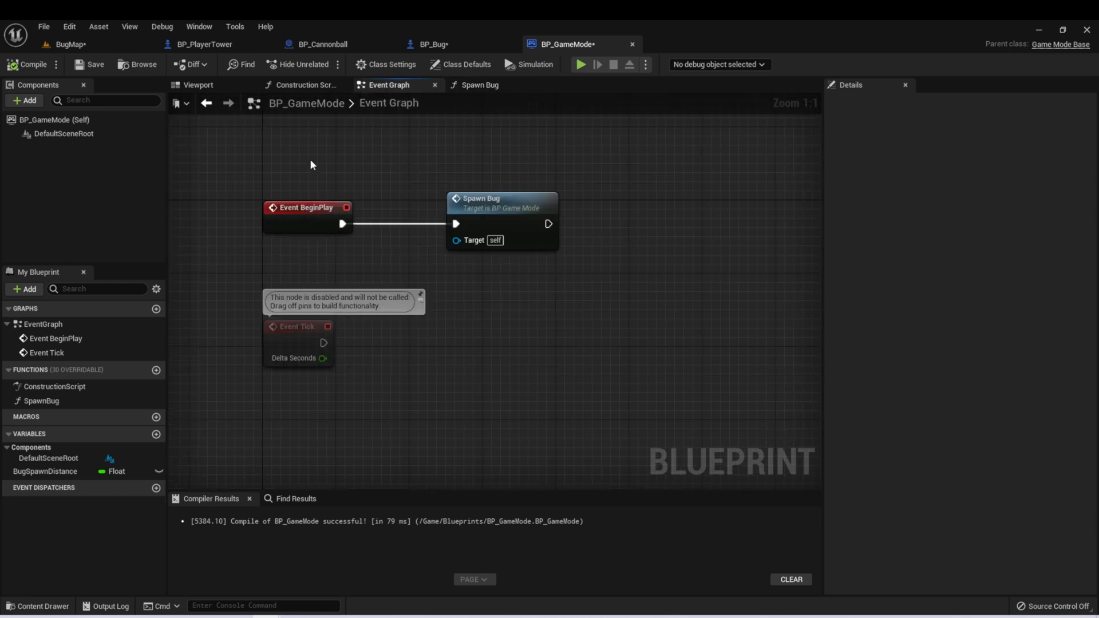
{"action": "mouse_move", "coordinate": [208, 174]}
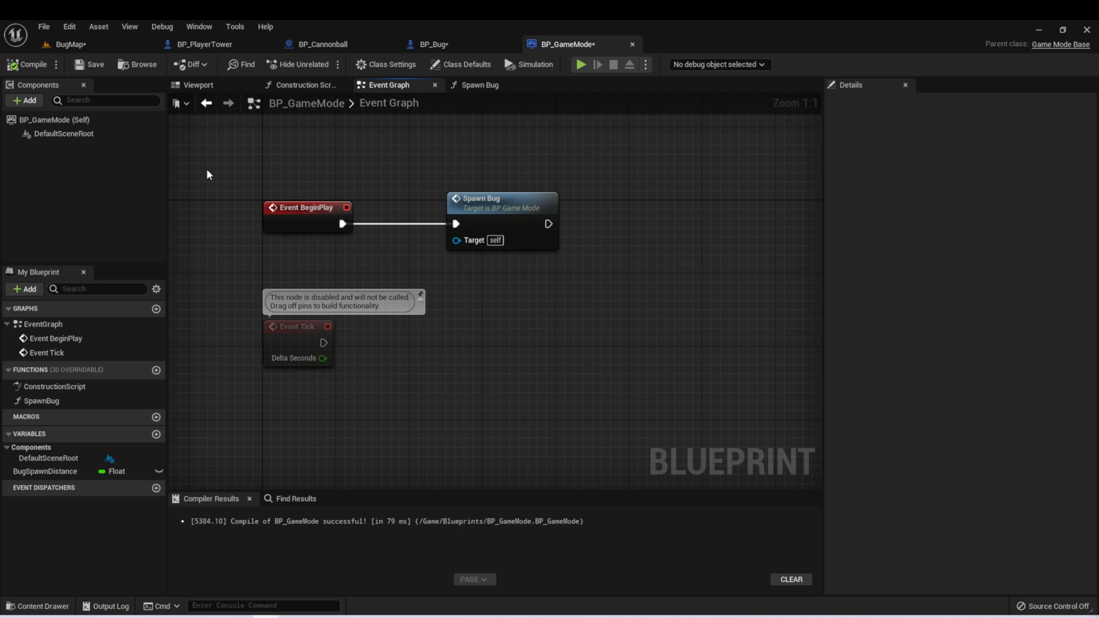
{"action": "mouse_move", "coordinate": [236, 188]}
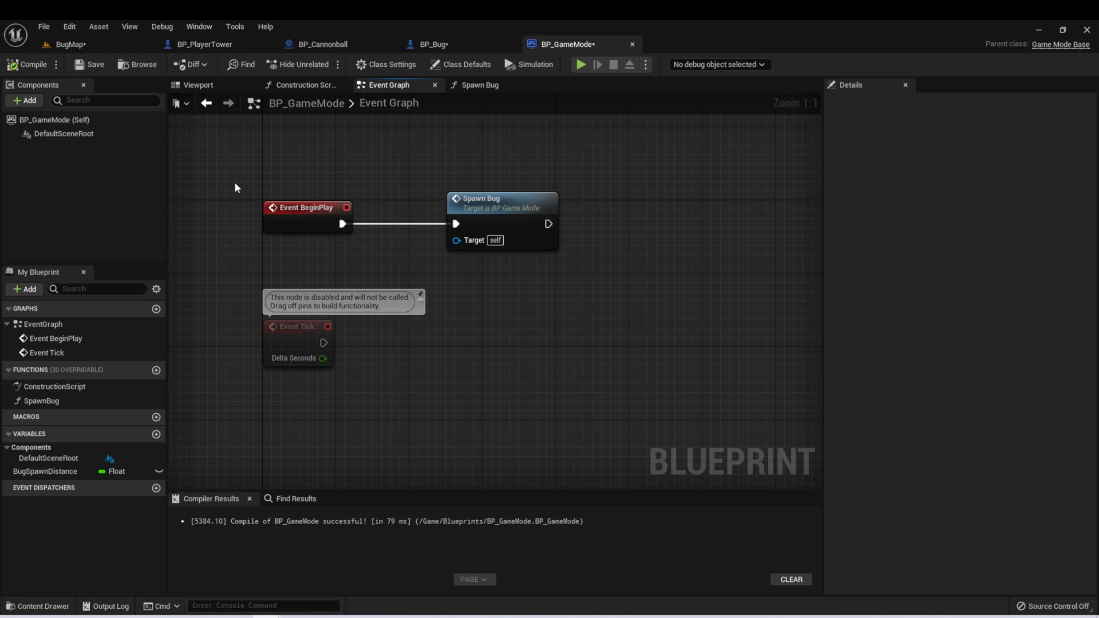
{"action": "mouse_move", "coordinate": [227, 181]}
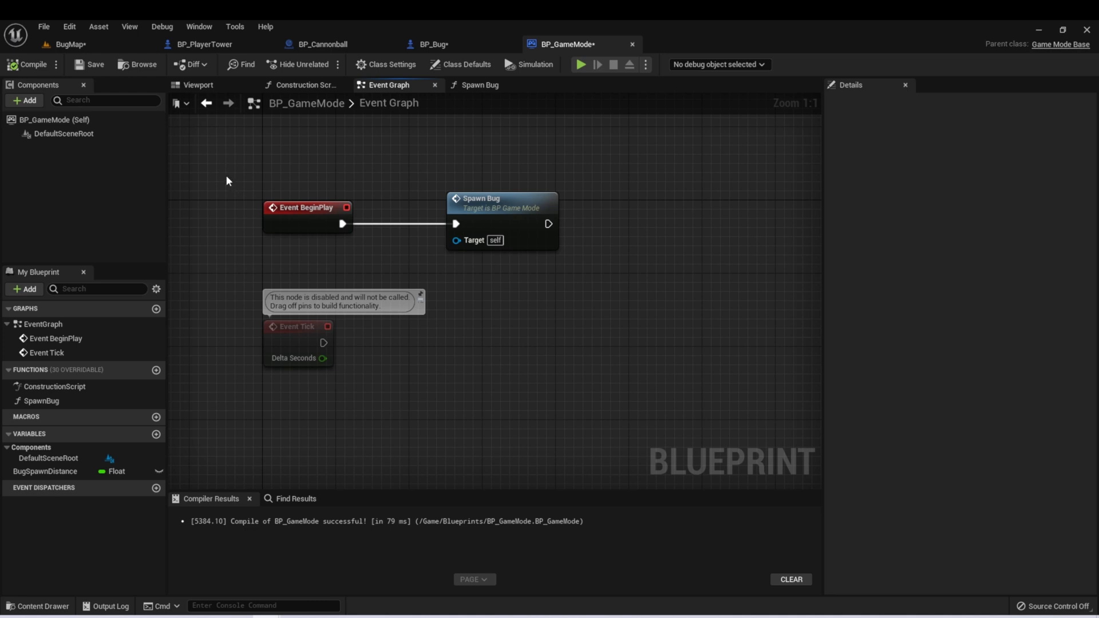
{"action": "mouse_move", "coordinate": [213, 175]}
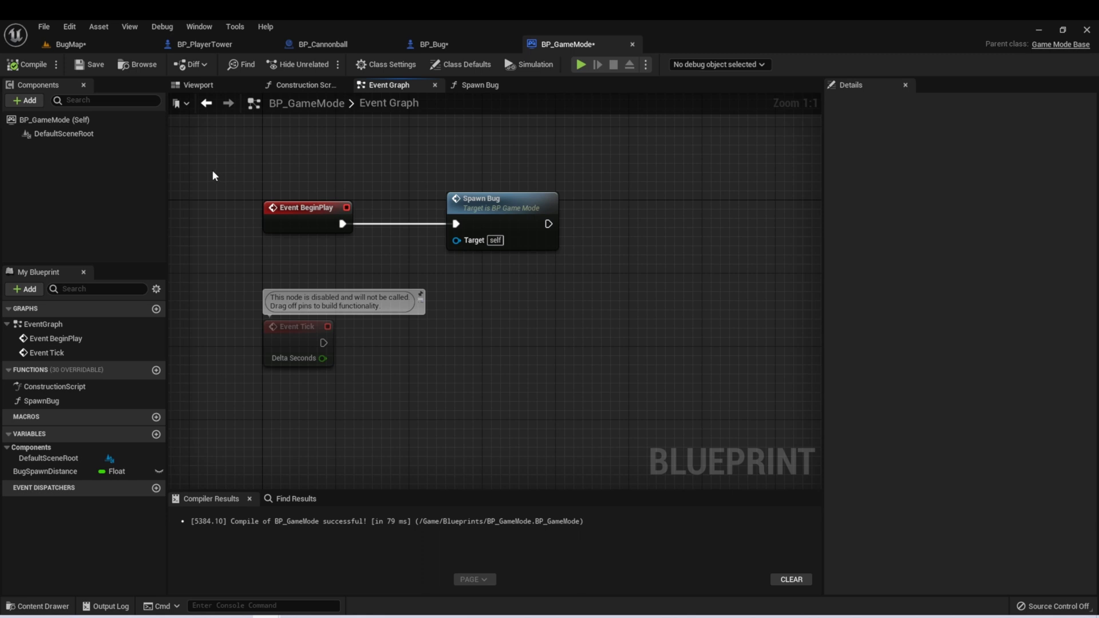
{"action": "mouse_move", "coordinate": [212, 168]}
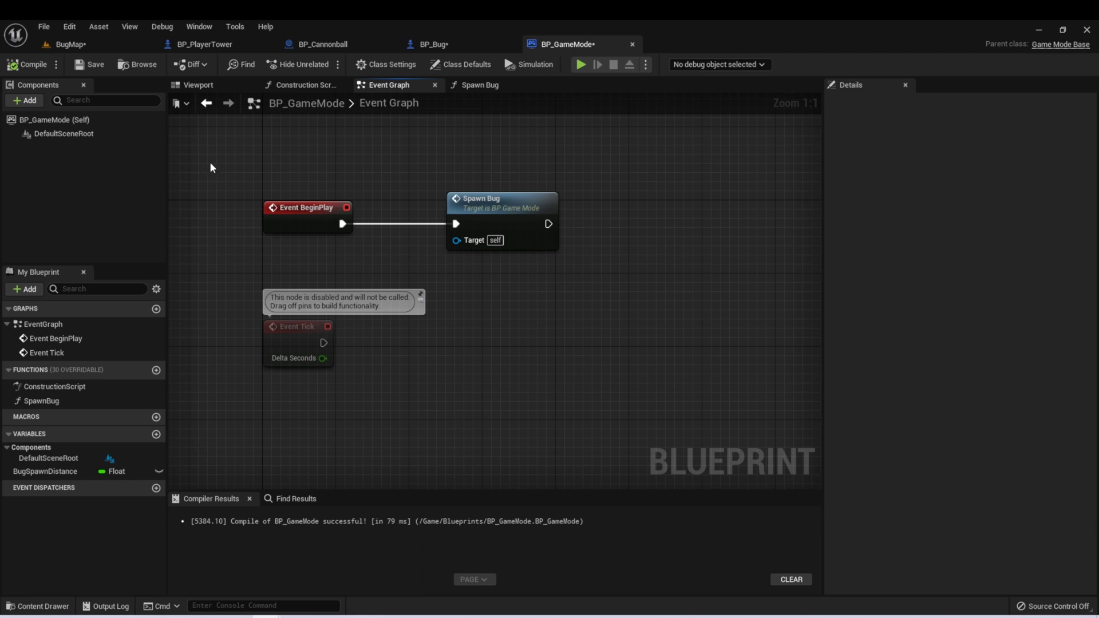